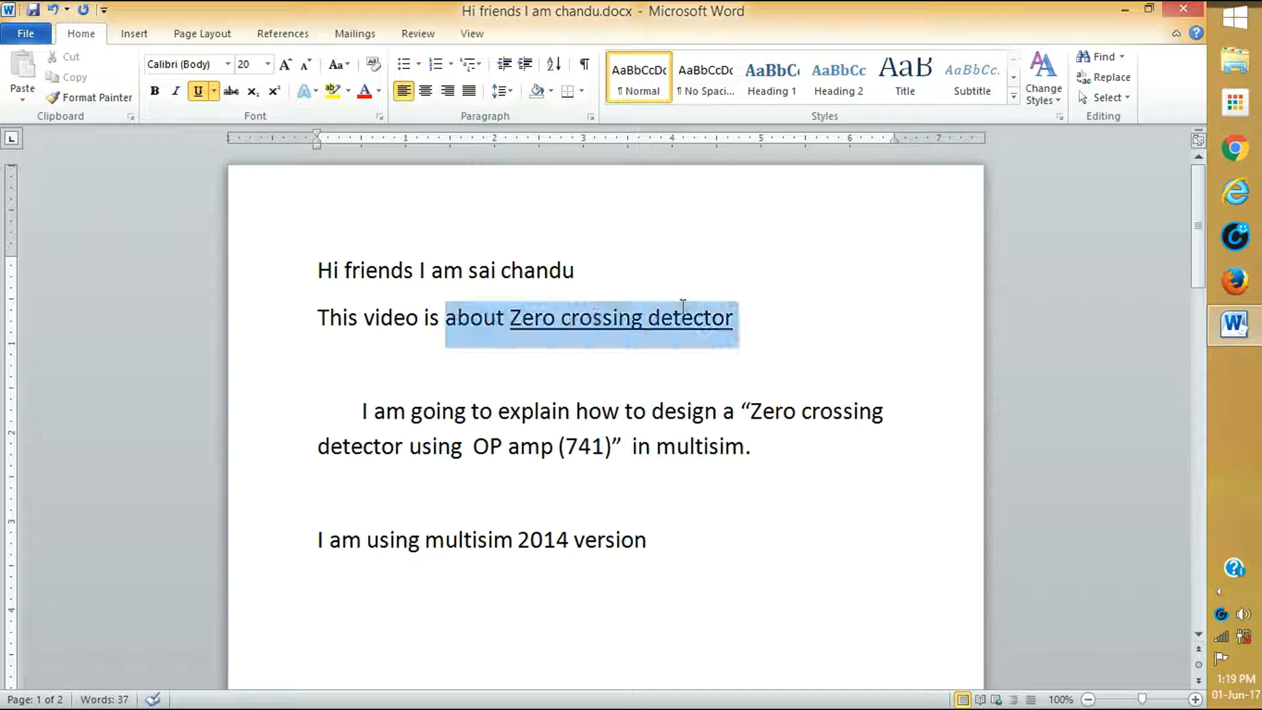
# Scroll to the LM741 pinout diagram on page 2, select it briefly and deselect
pyautogui.click(380, 410)
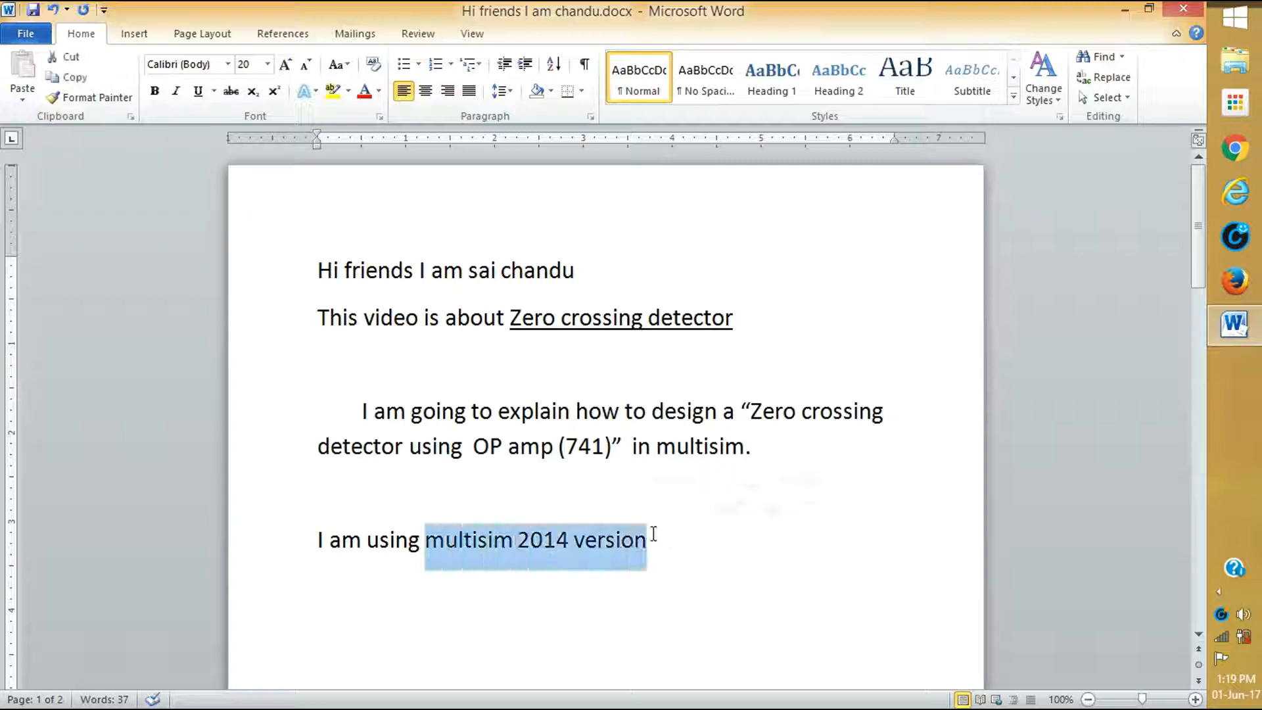
pyautogui.scroll(-3)
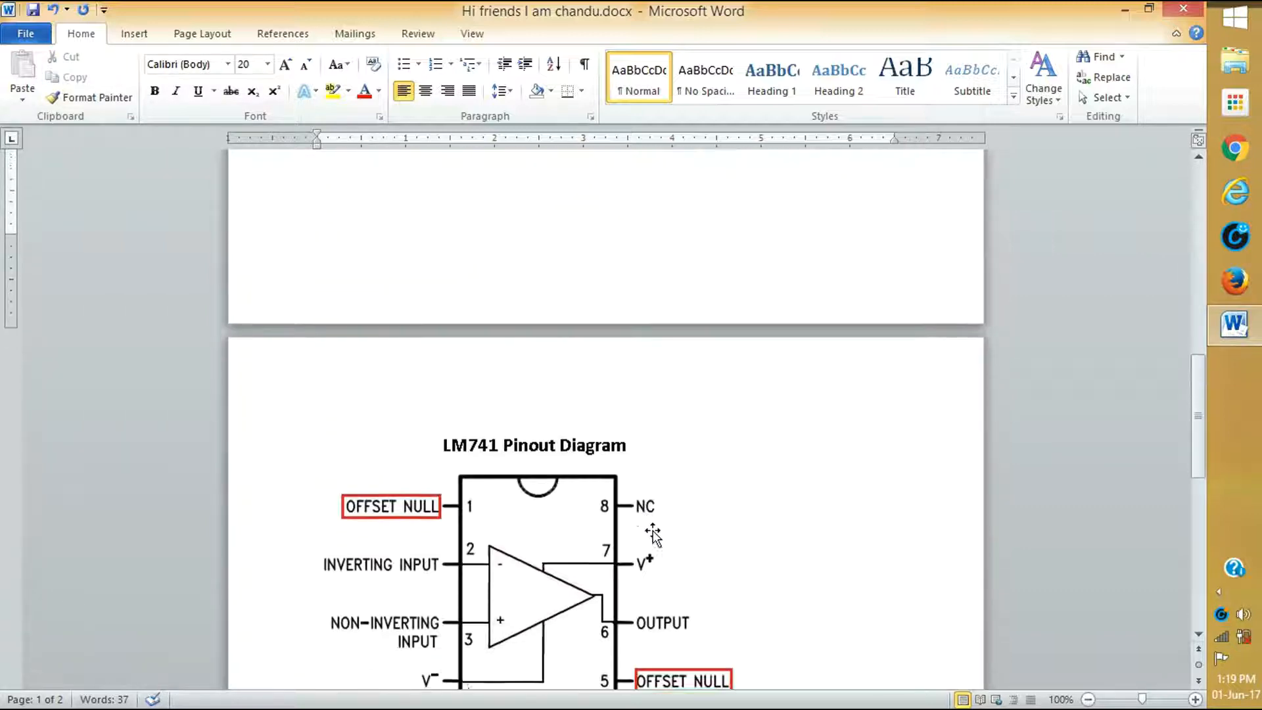
pyautogui.scroll(-3)
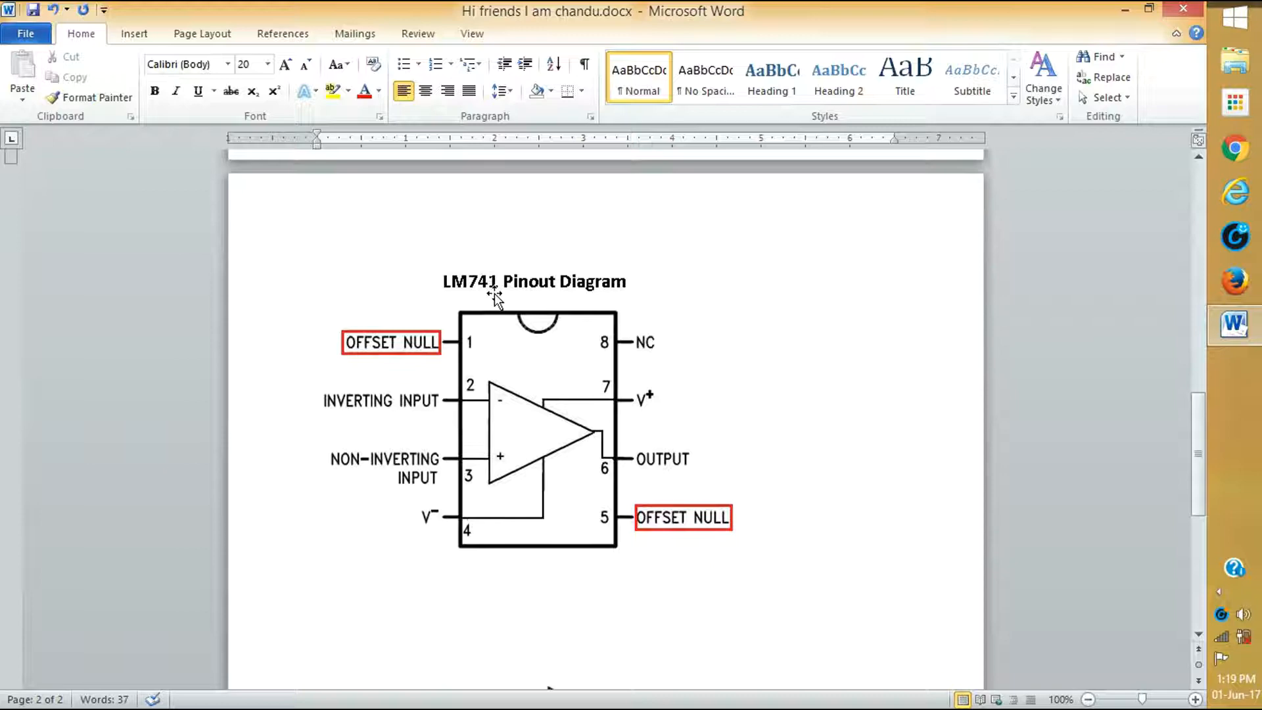
pyautogui.click(535, 402)
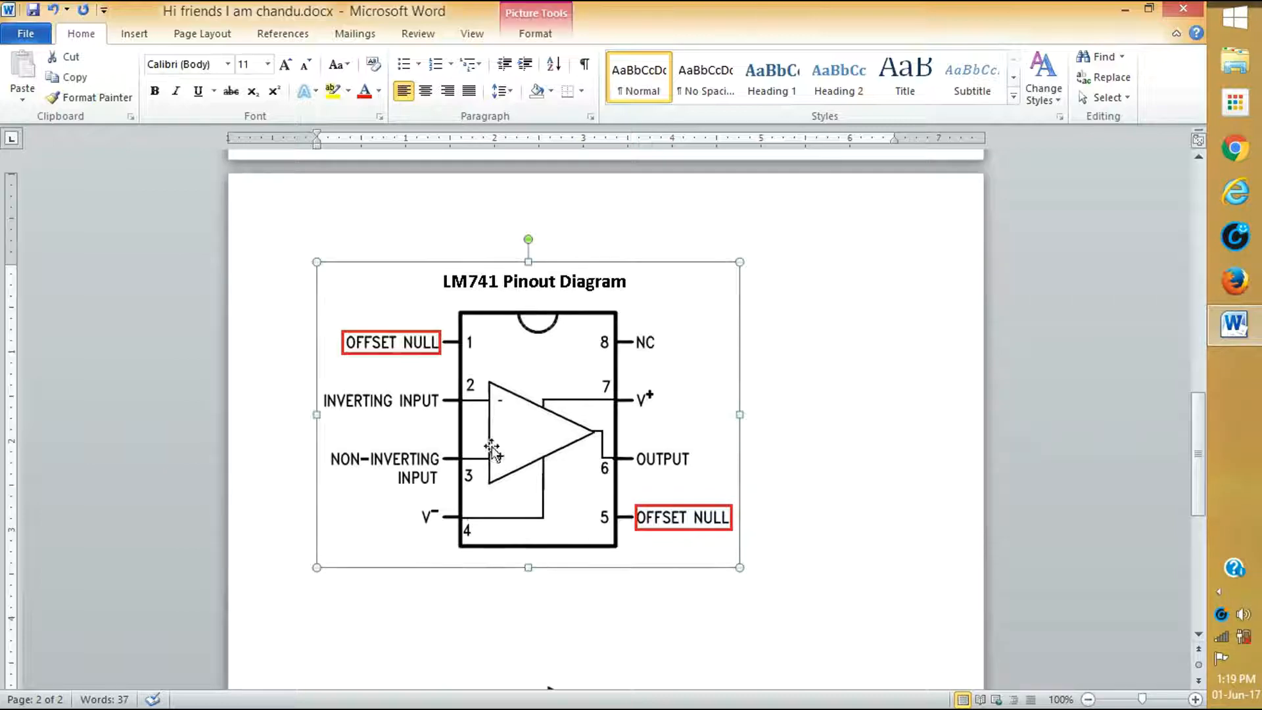
pyautogui.click(737, 561)
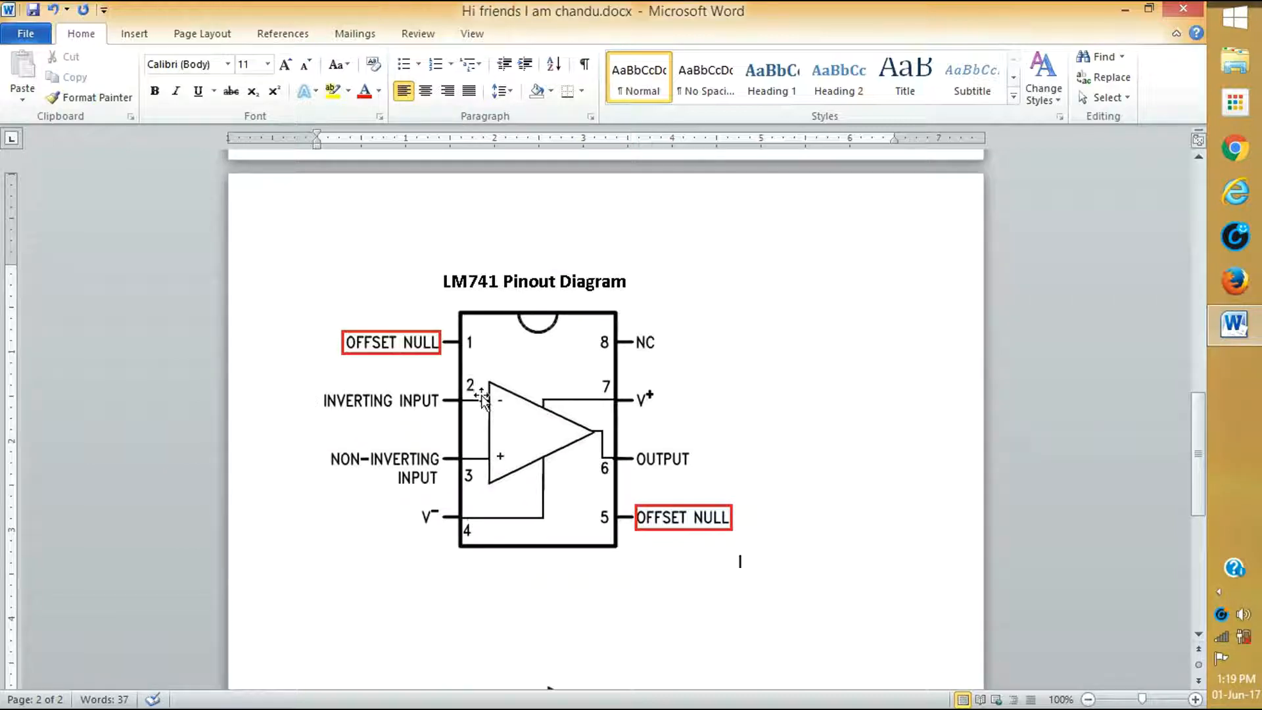
pyautogui.moveTo(451, 463)
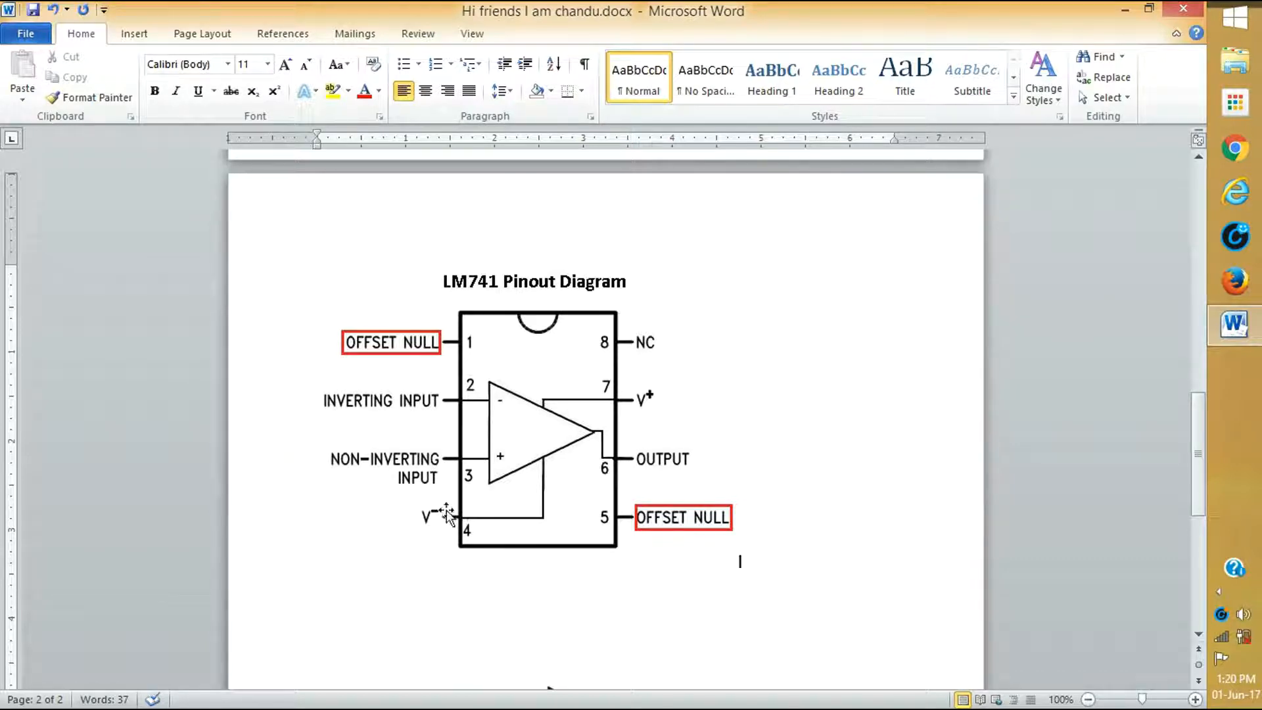
pyautogui.moveTo(615, 398)
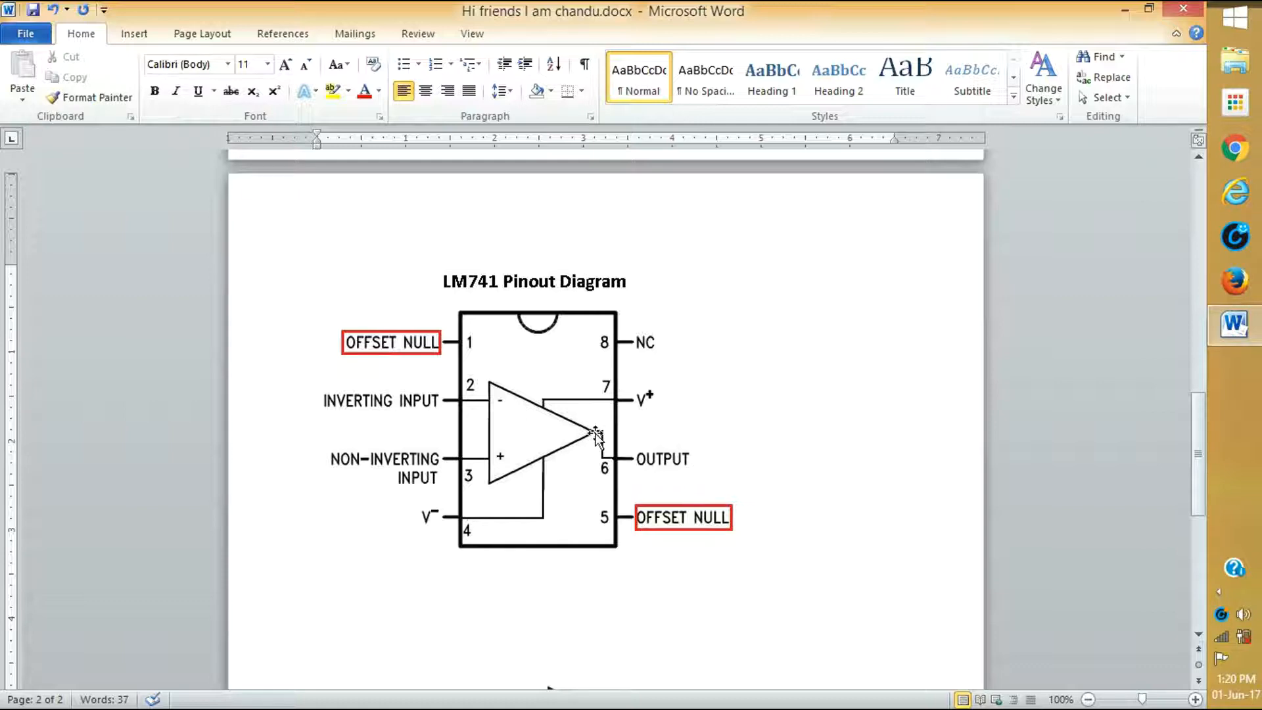
# Scroll down to the zero crossing detector circuit image with sine input and square-wave output
pyautogui.scroll(-3)
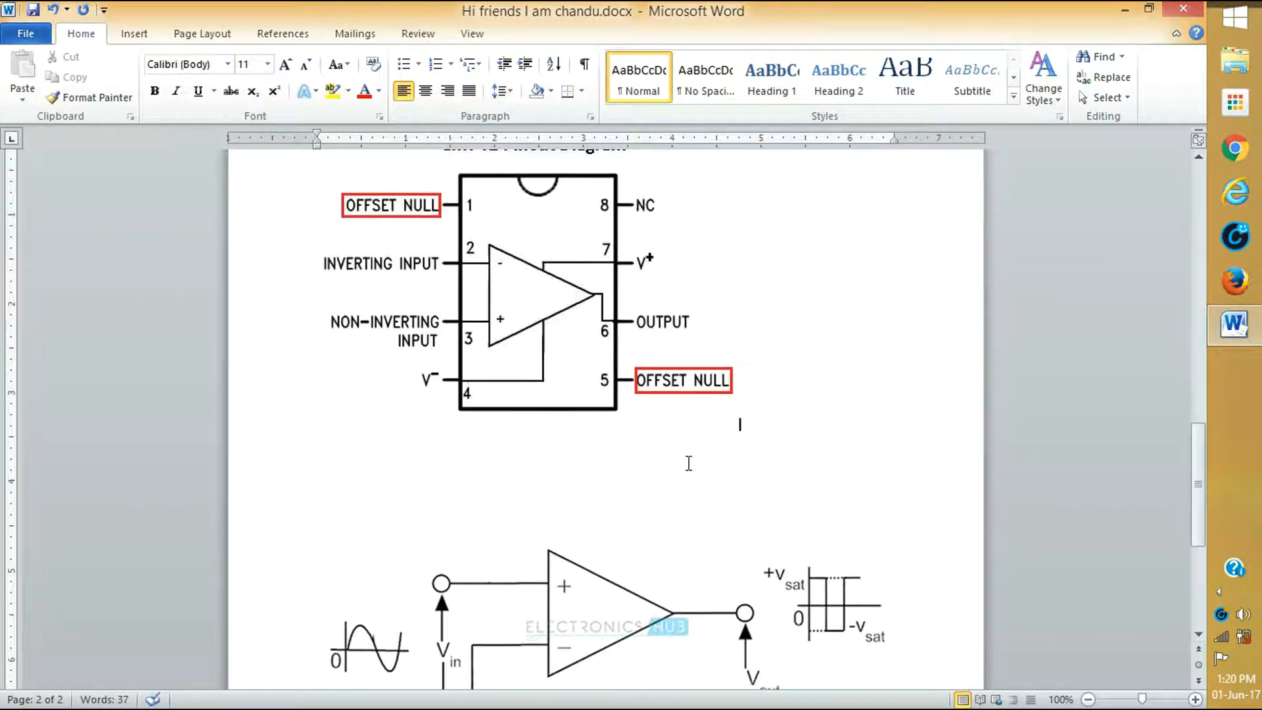
pyautogui.scroll(-3)
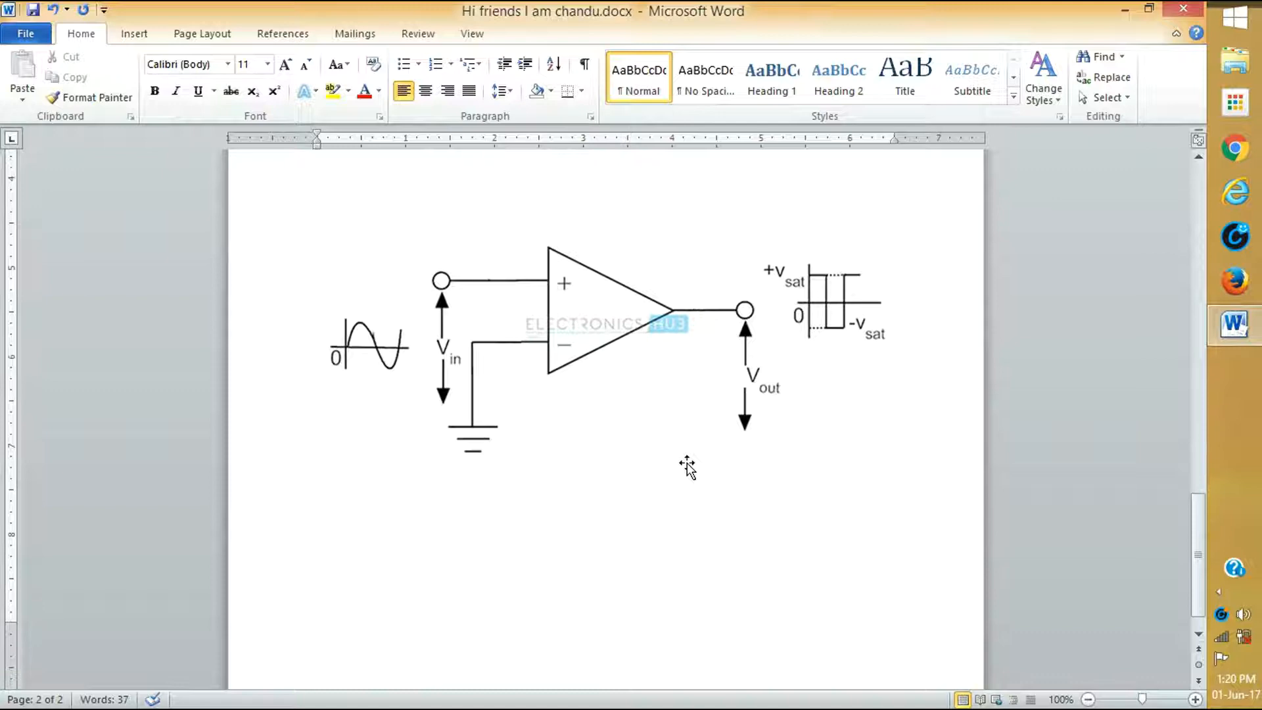
pyautogui.moveTo(663, 279)
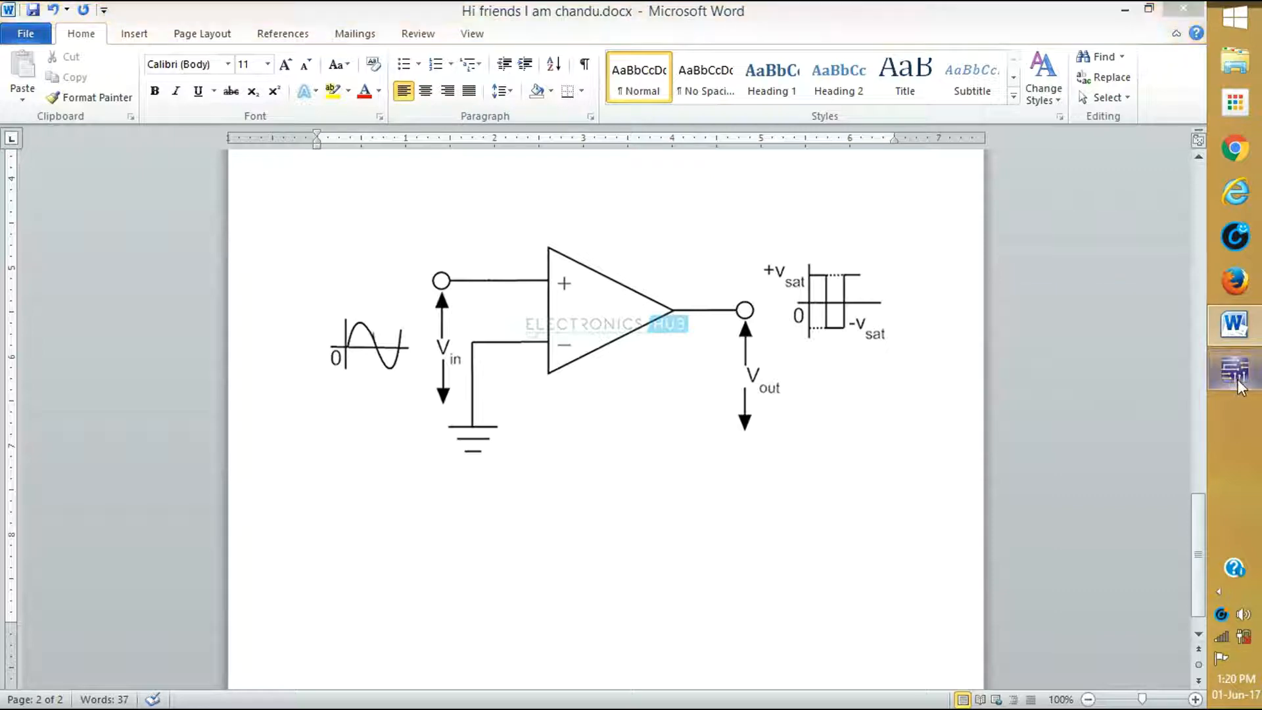
# Switch to Multisim and pick the 741 op-amp from the OPAMP family for placement
pyautogui.click(1235, 372)
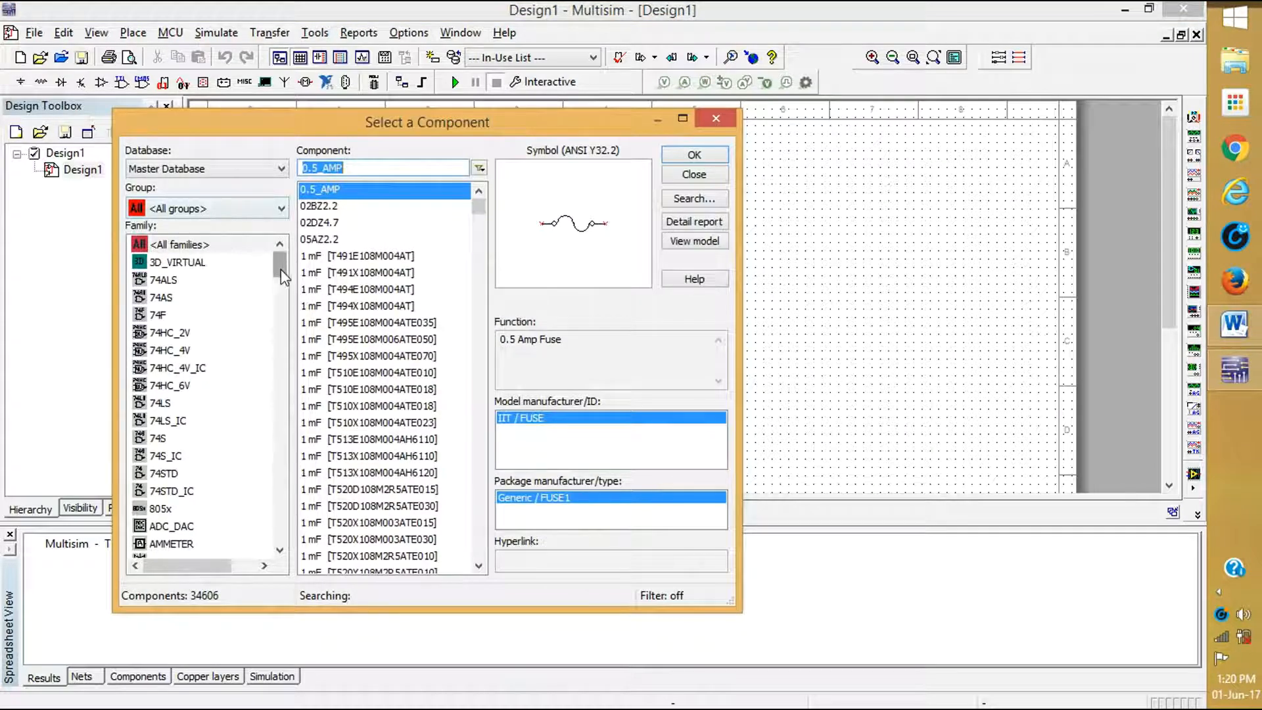
pyautogui.scroll(-3)
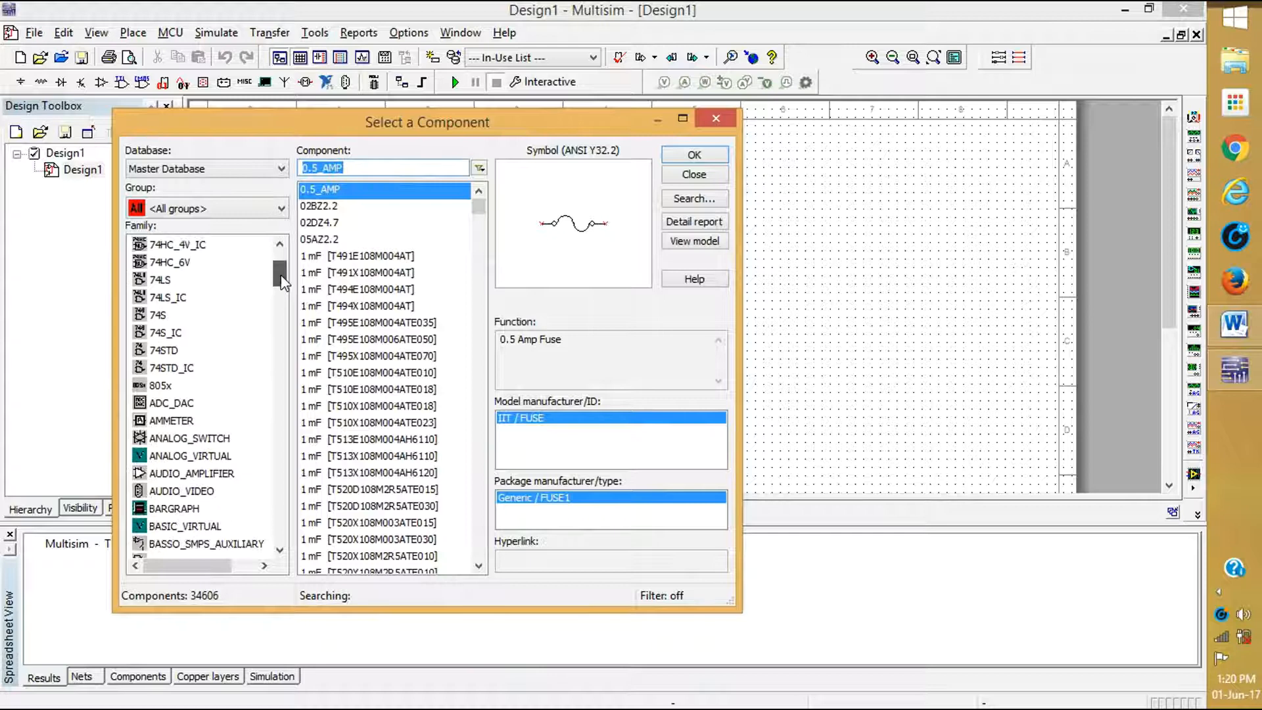
pyautogui.scroll(-3)
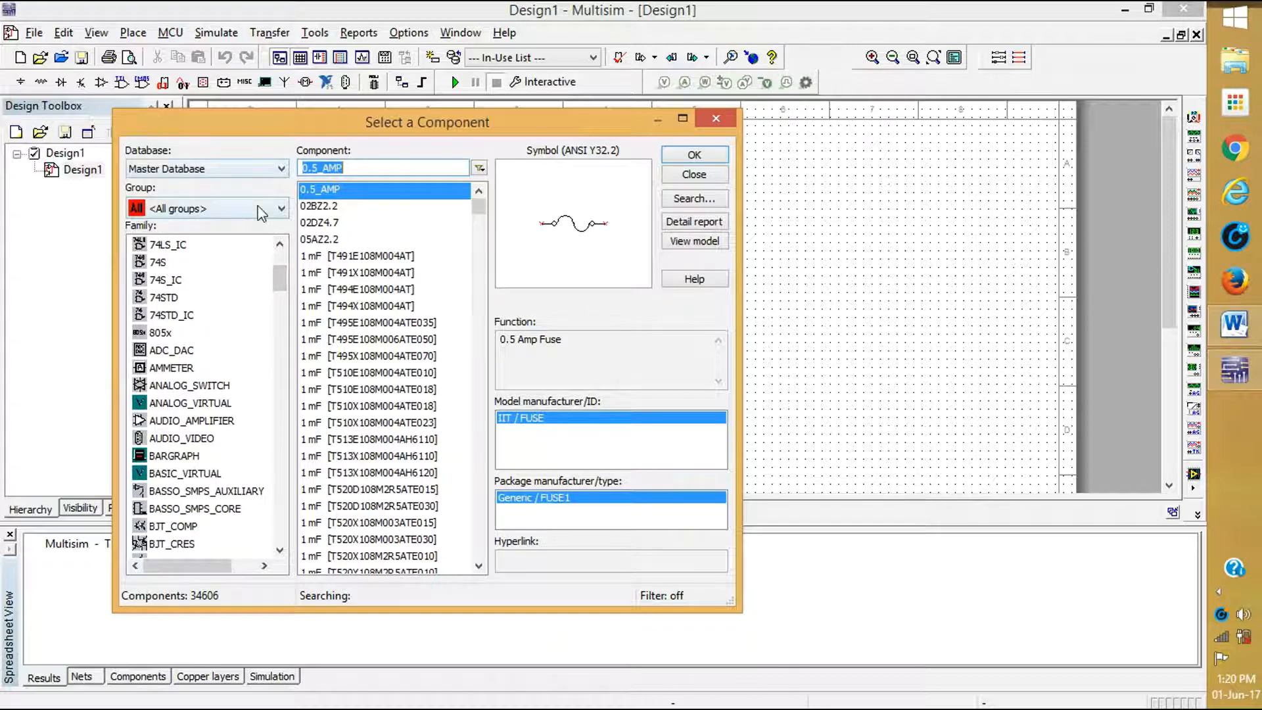
pyautogui.scroll(-3)
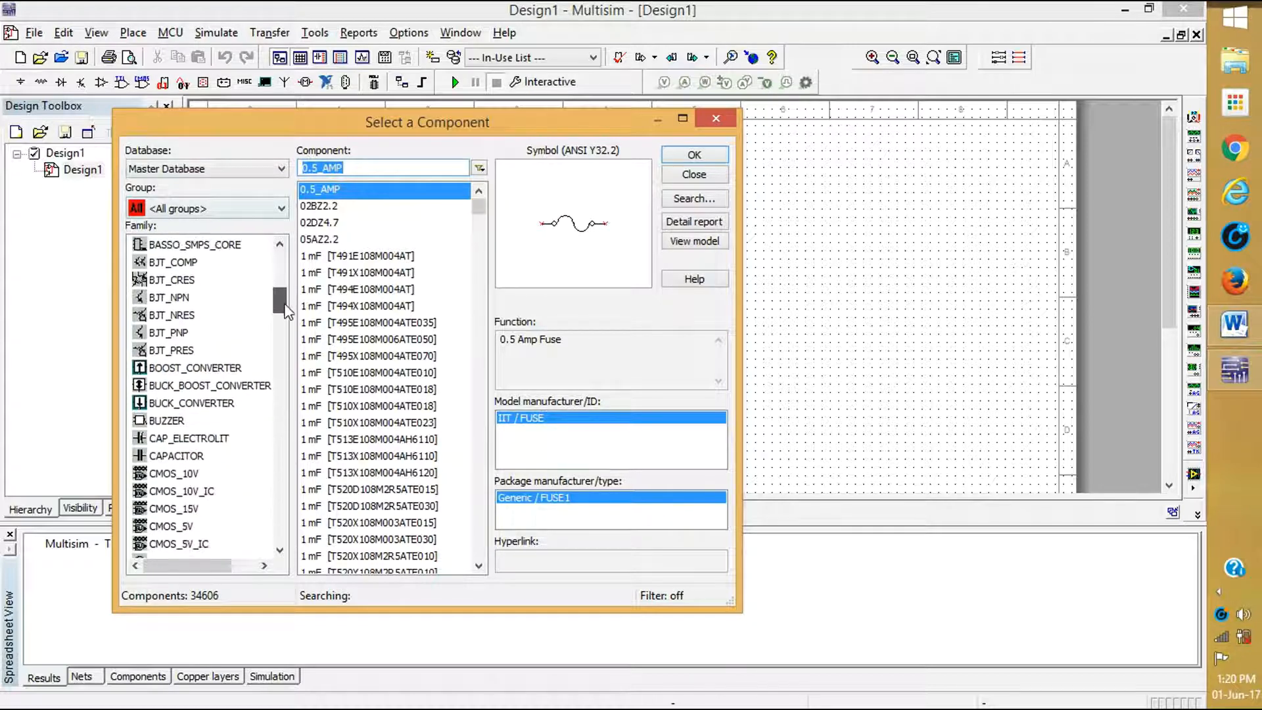
pyautogui.scroll(-3)
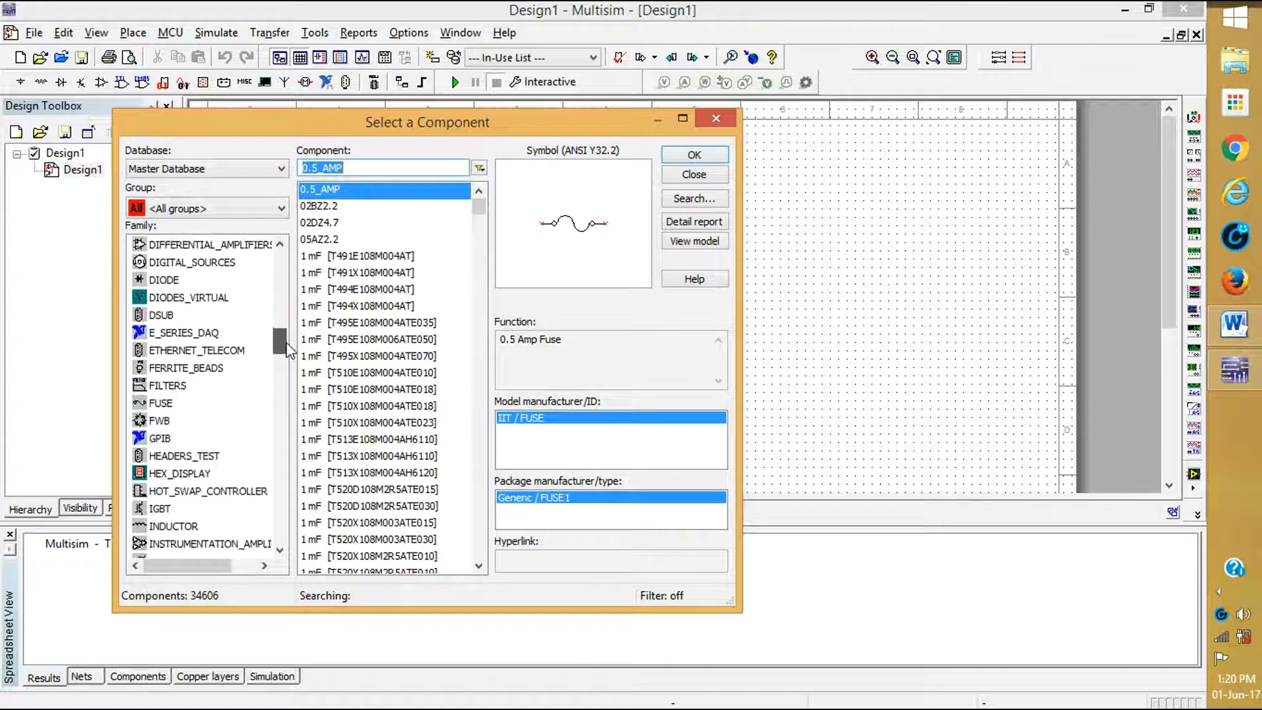
pyautogui.scroll(-3)
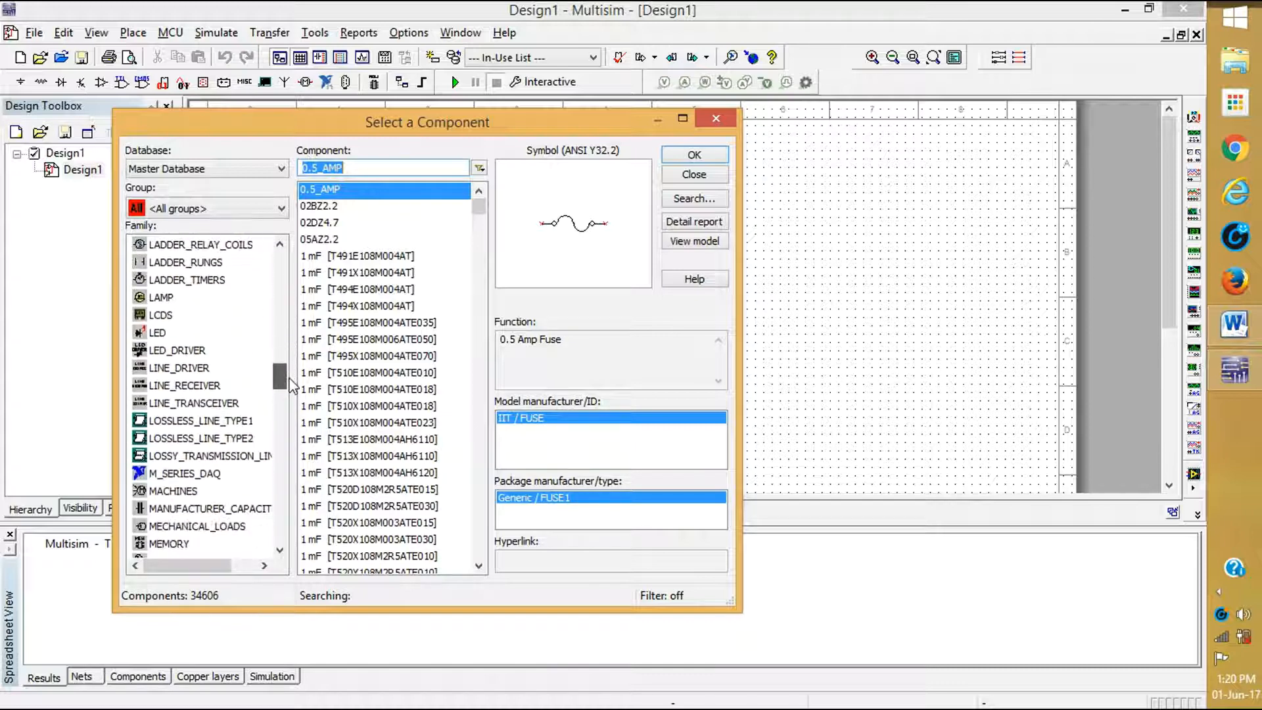
pyautogui.scroll(-3)
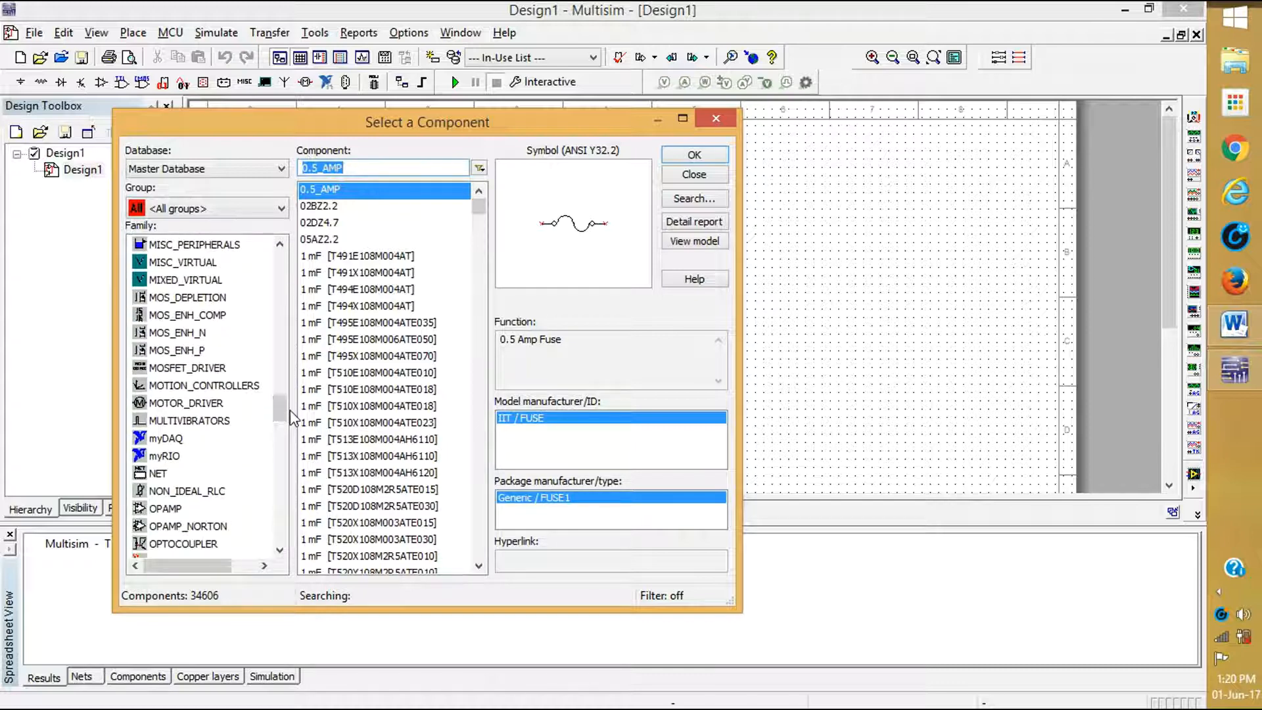
pyautogui.click(166, 507)
pyautogui.write('741')
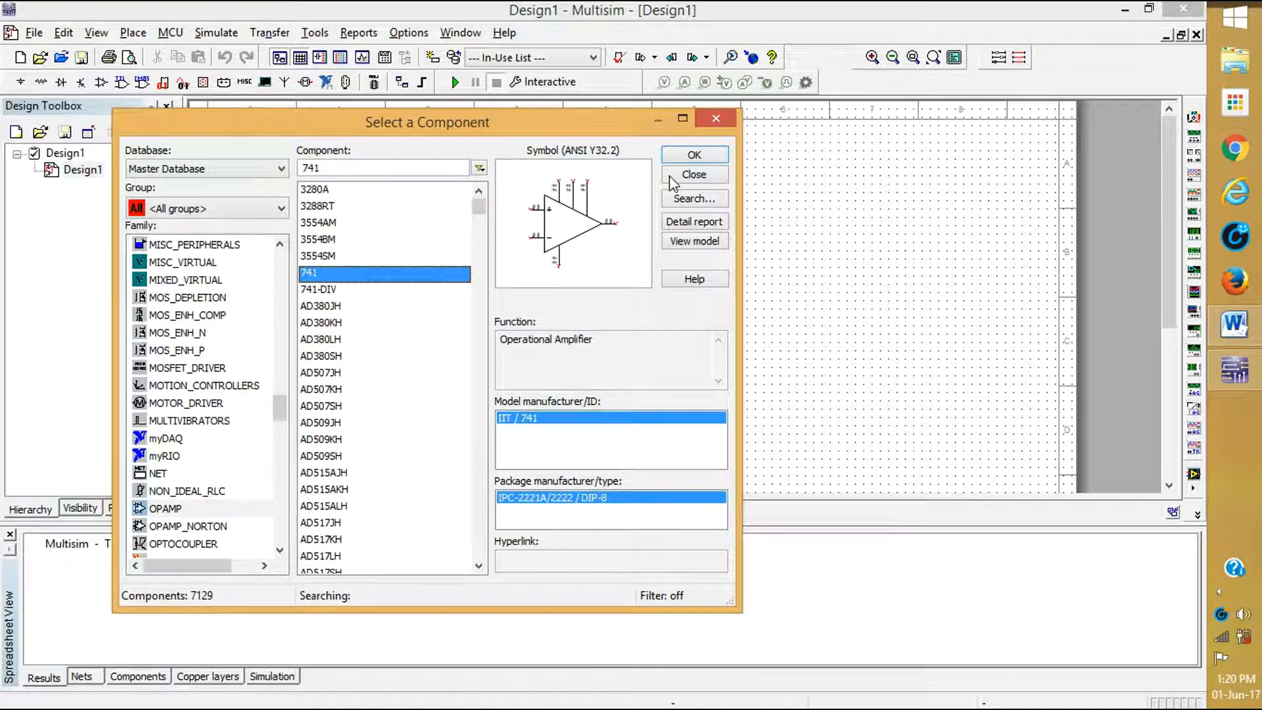
pyautogui.click(693, 155)
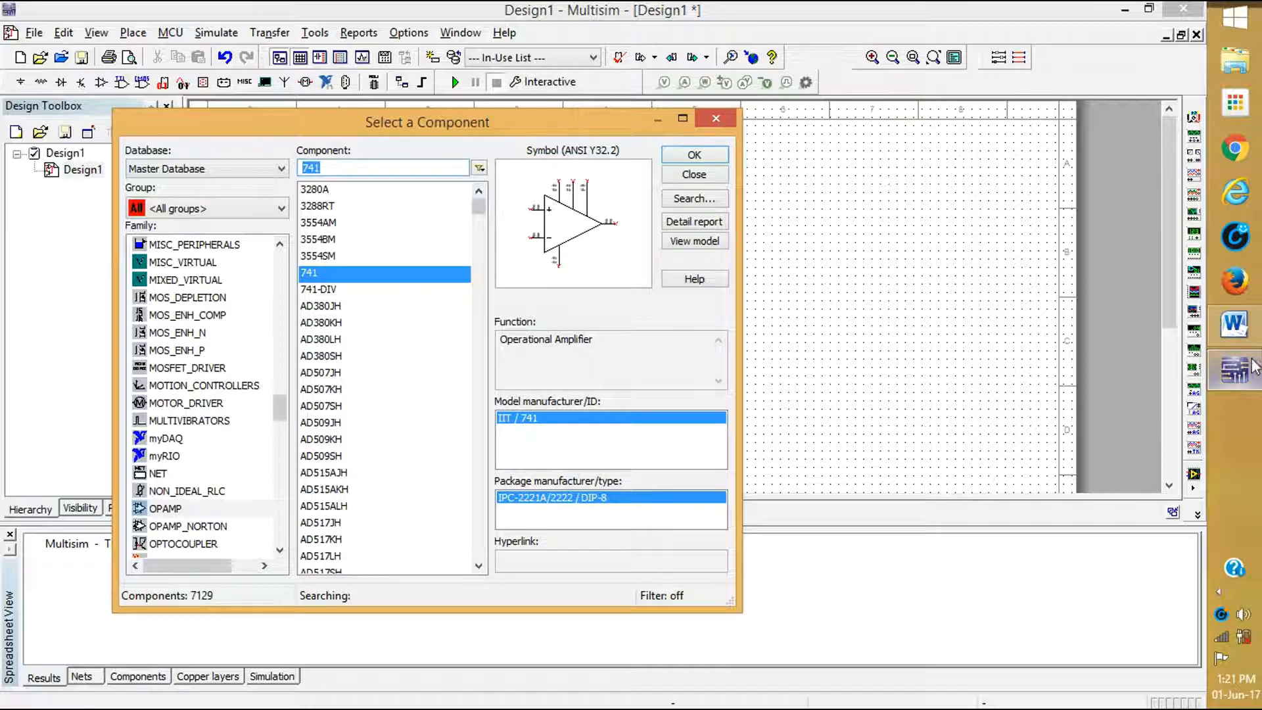
pyautogui.click(1234, 325)
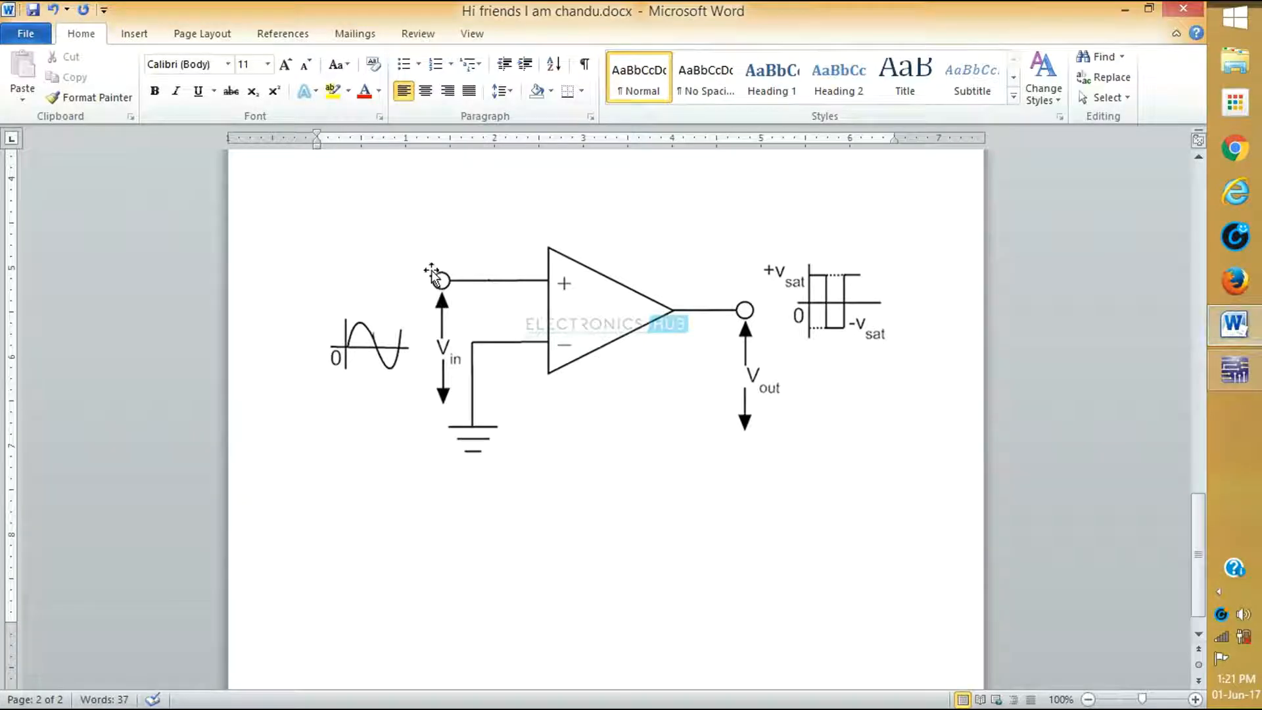
pyautogui.moveTo(426, 425)
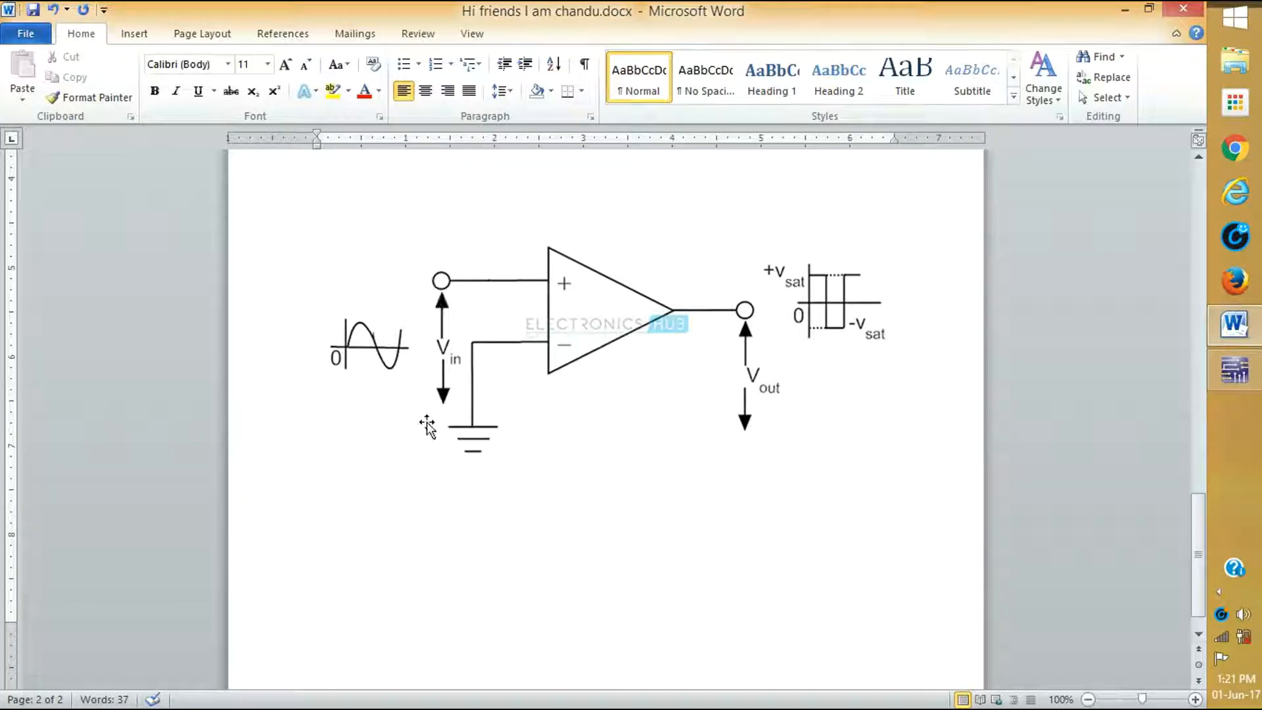
pyautogui.moveTo(435, 303)
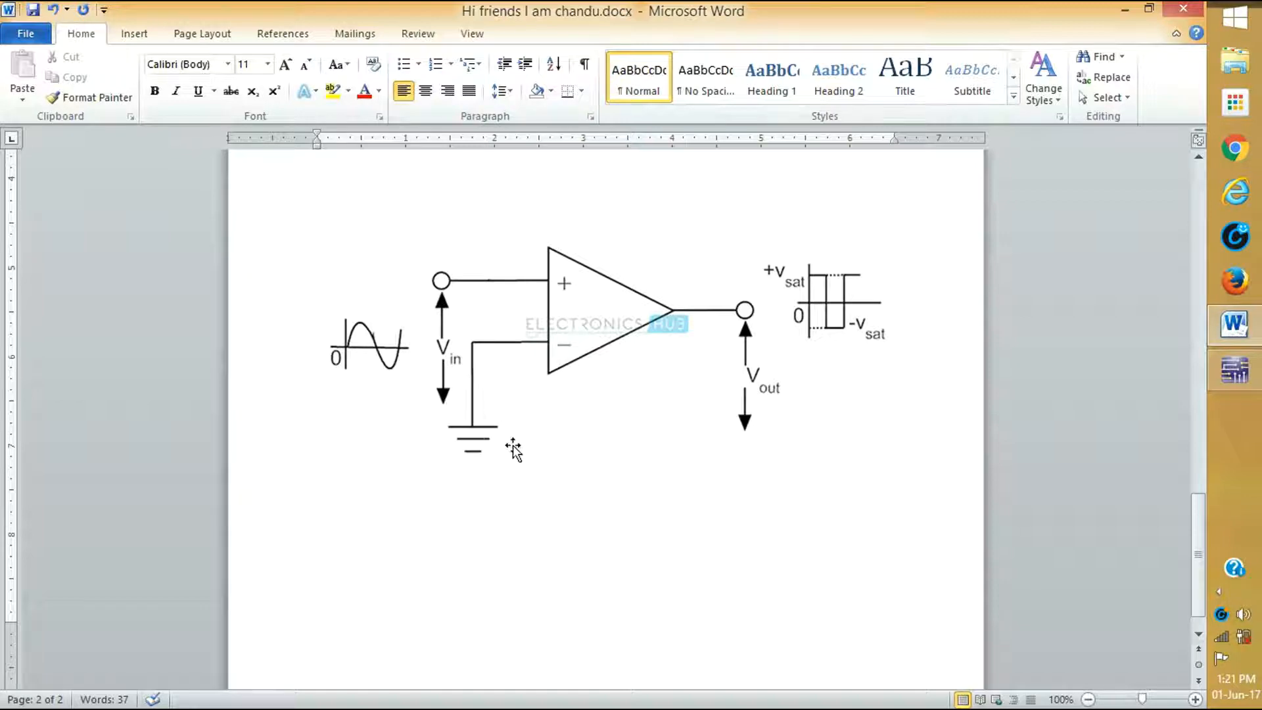
pyautogui.moveTo(736, 479)
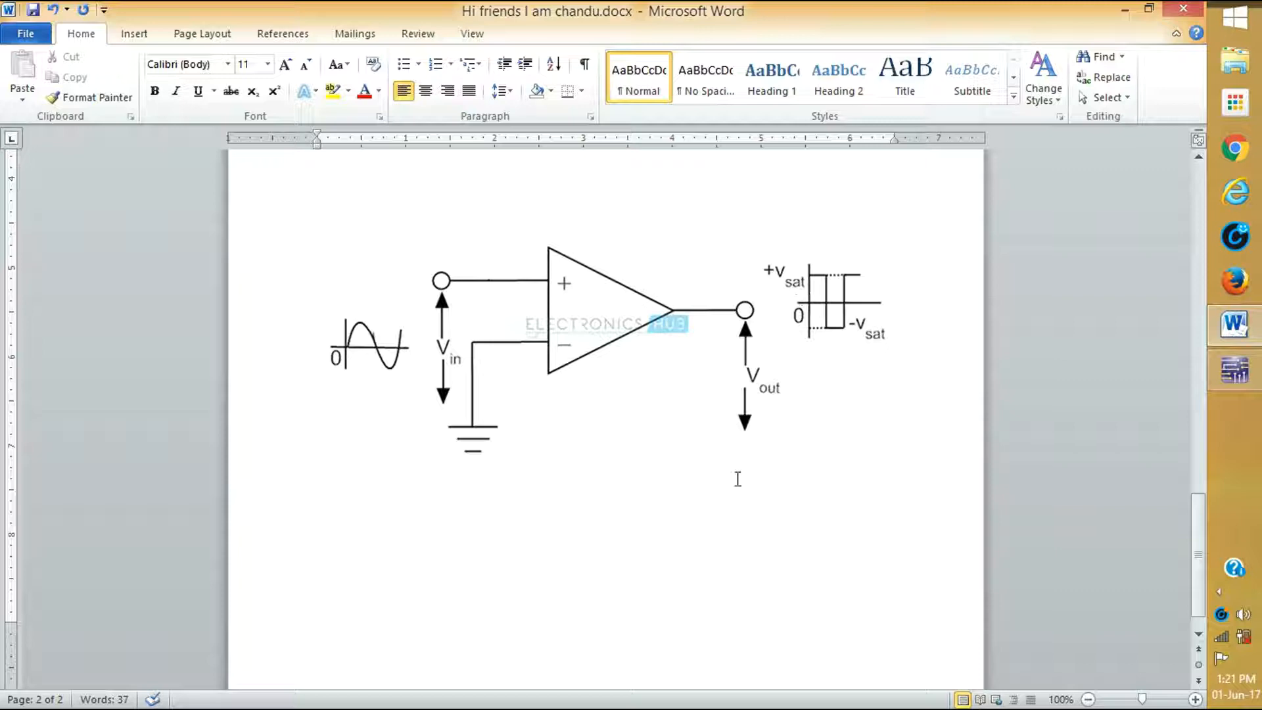
pyautogui.click(1234, 370)
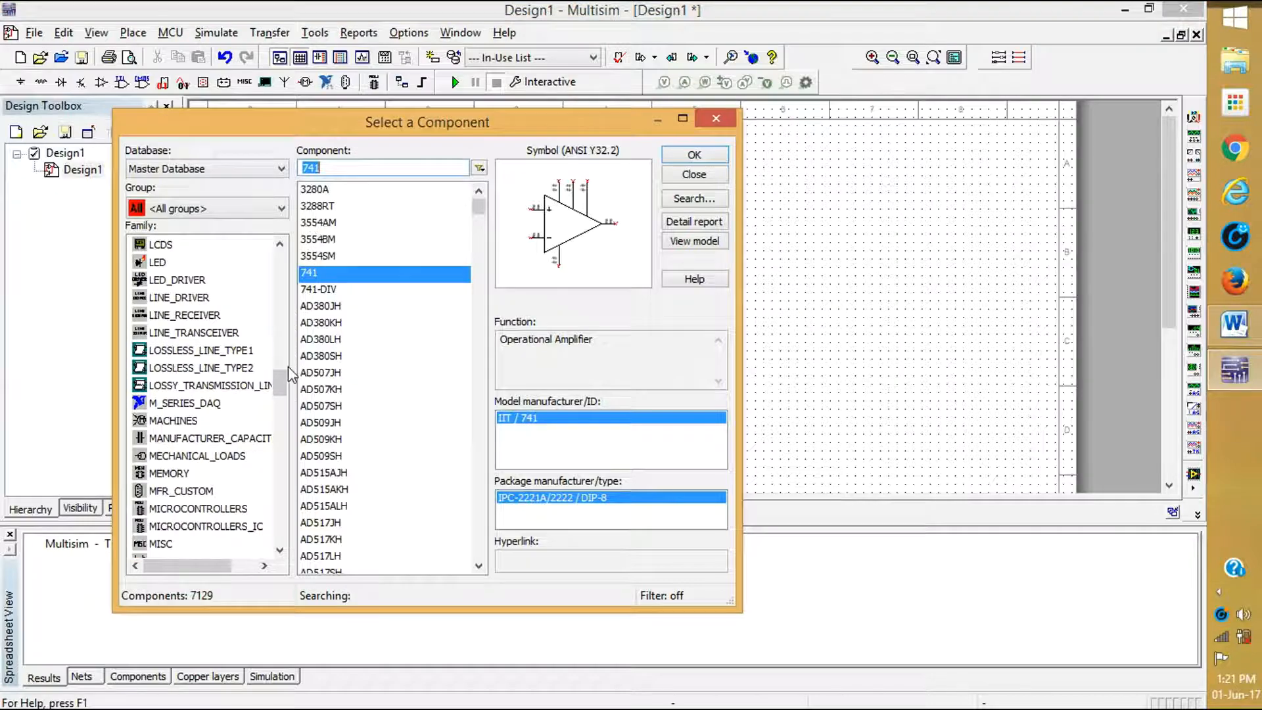
# Choose the AC_POWER source from the Sources group and accept it for placement
pyautogui.click(281, 209)
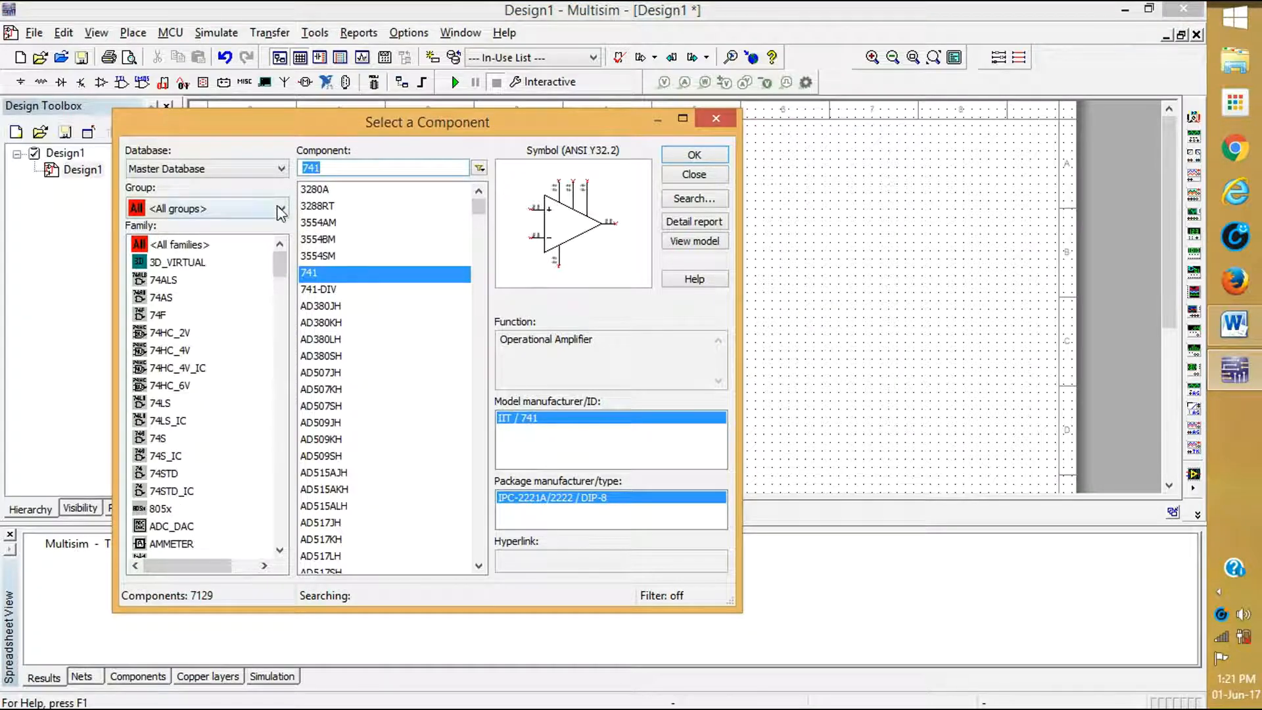
pyautogui.click(279, 209)
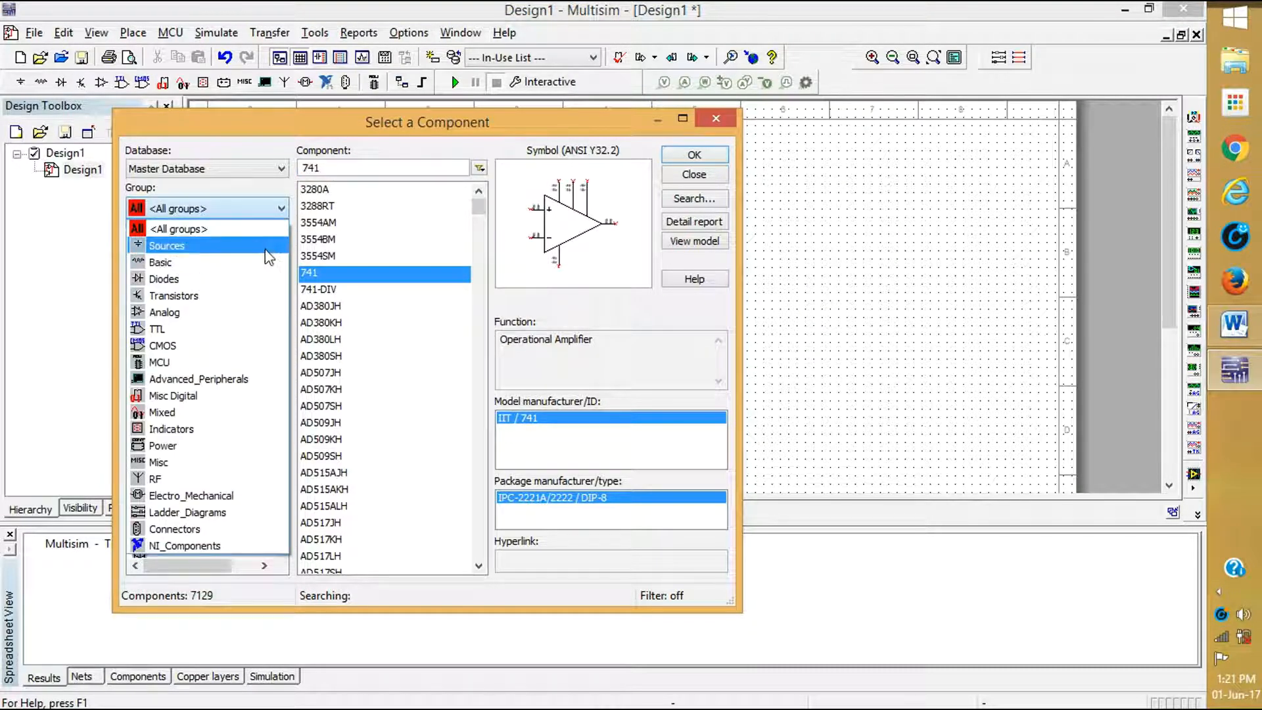
pyautogui.click(167, 246)
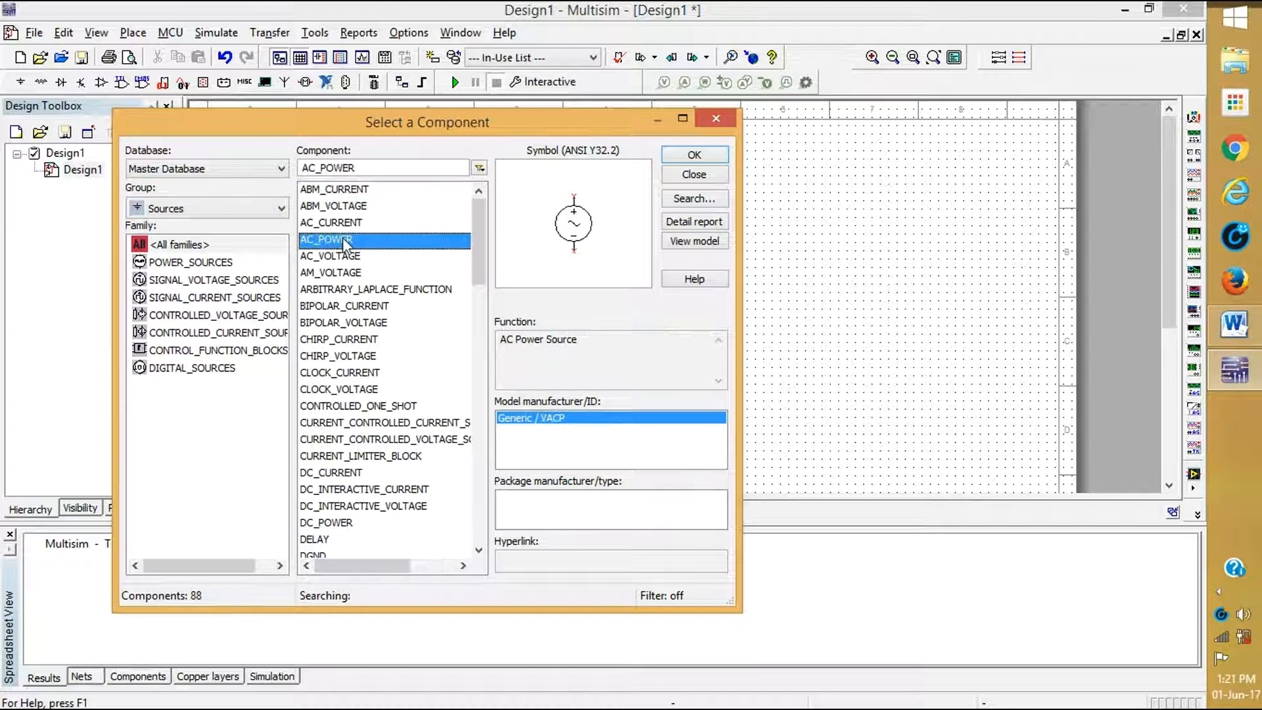
pyautogui.click(693, 153)
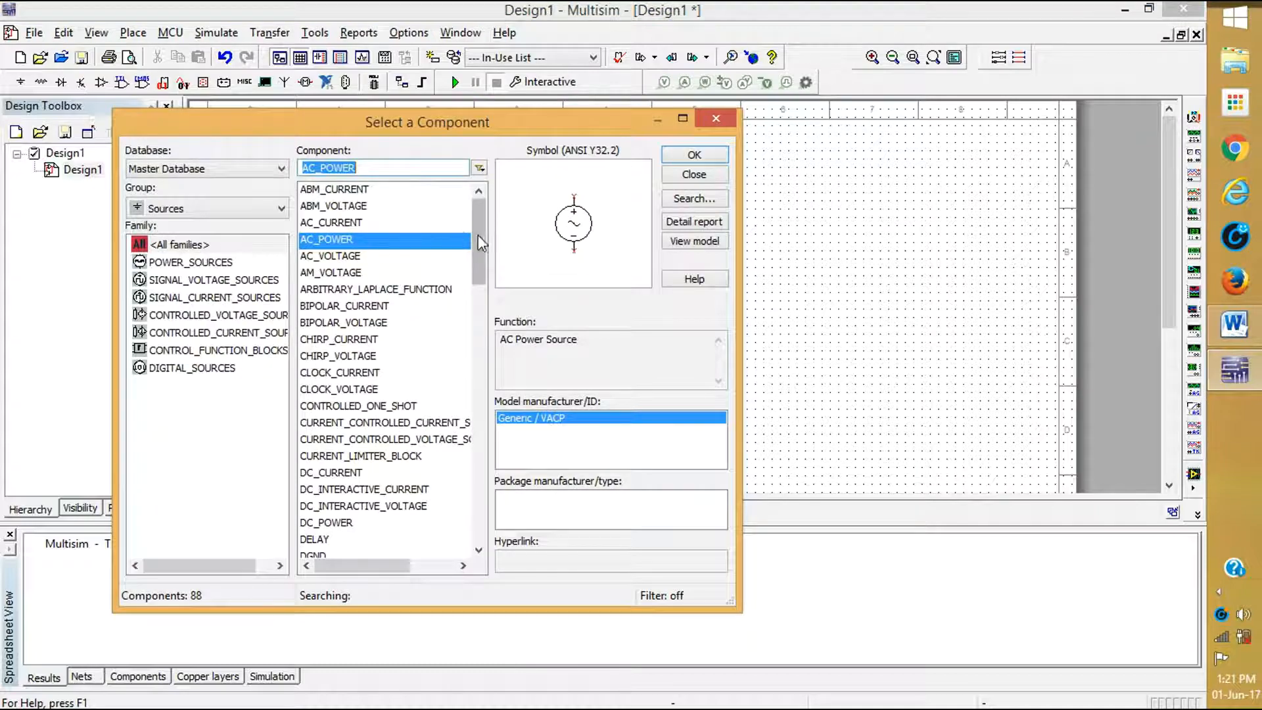
# Scroll the Sources component list to reach the VDD CMOS supply
pyautogui.scroll(-3)
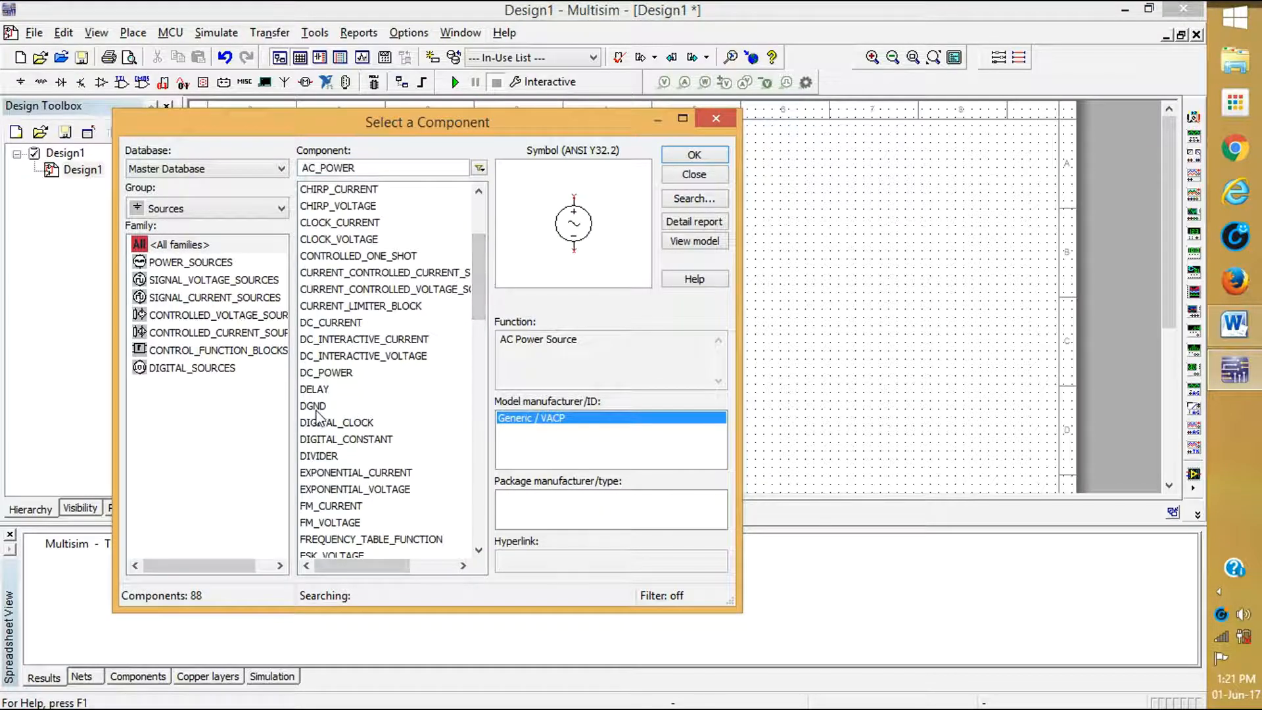
pyautogui.scroll(-3)
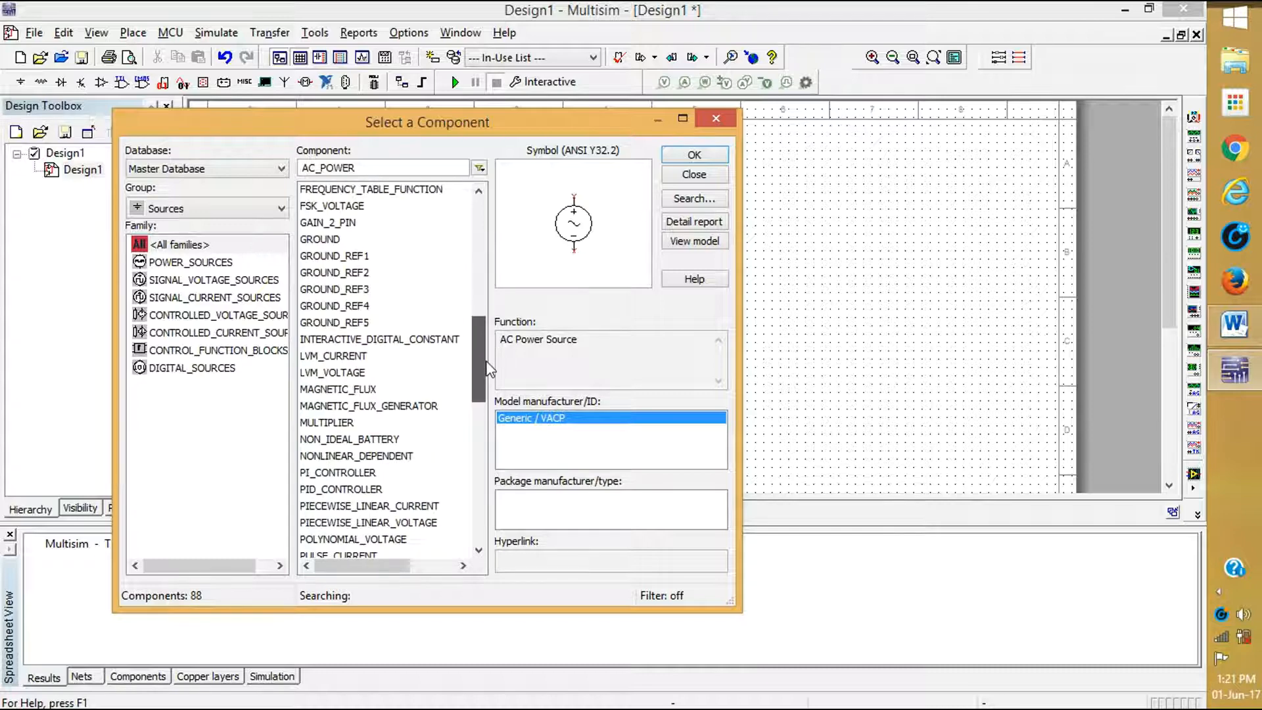
pyautogui.scroll(-3)
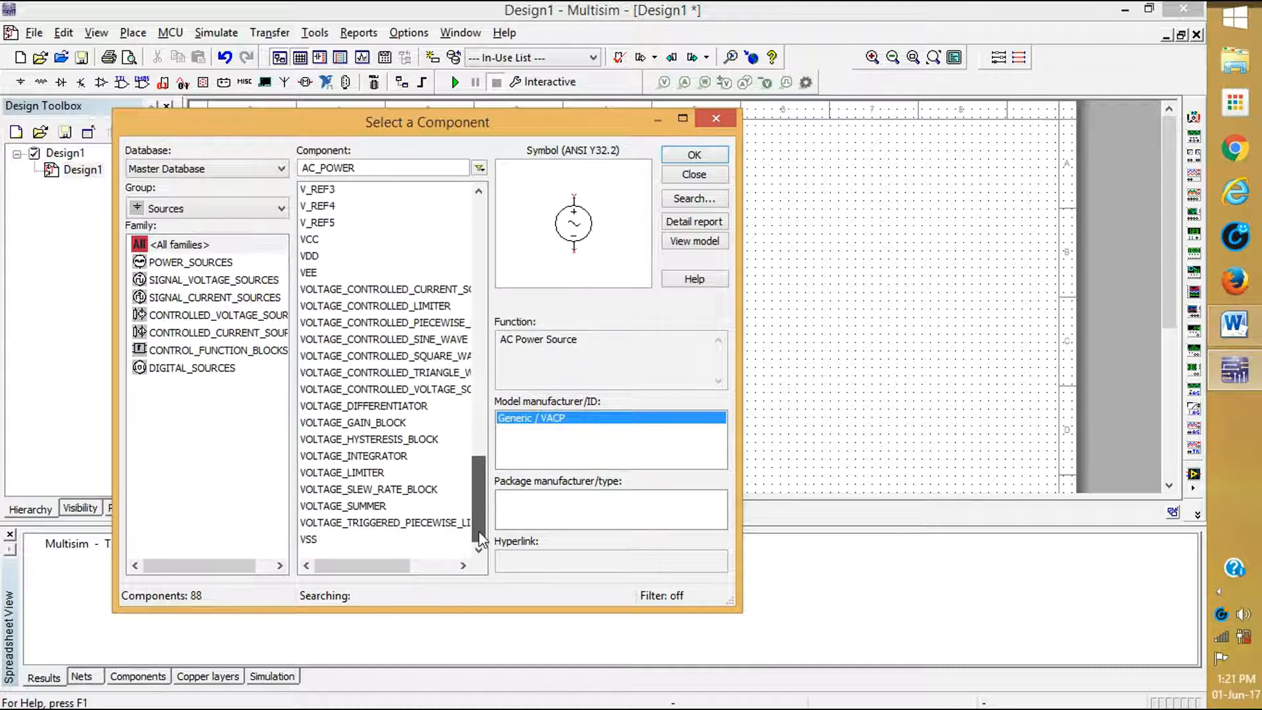
pyautogui.scroll(3)
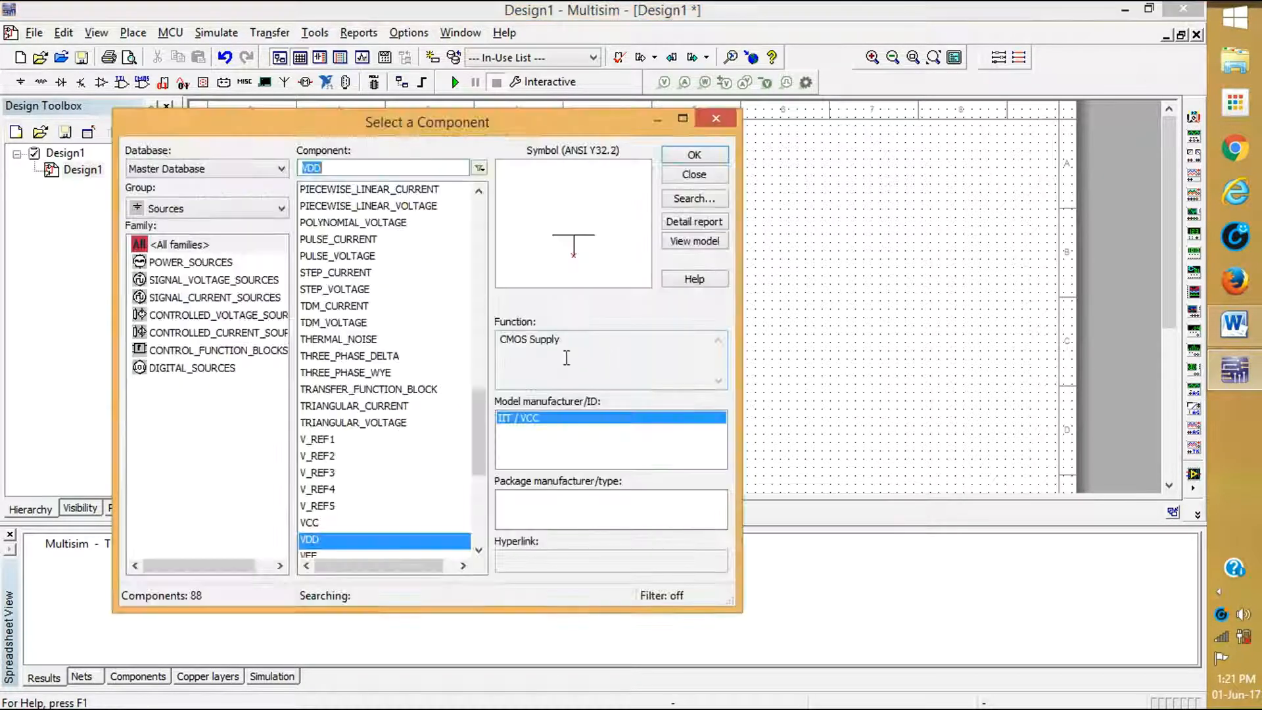
# Place a GROUND symbol below the op-amp and source, then close the component picker
pyautogui.scroll(3)
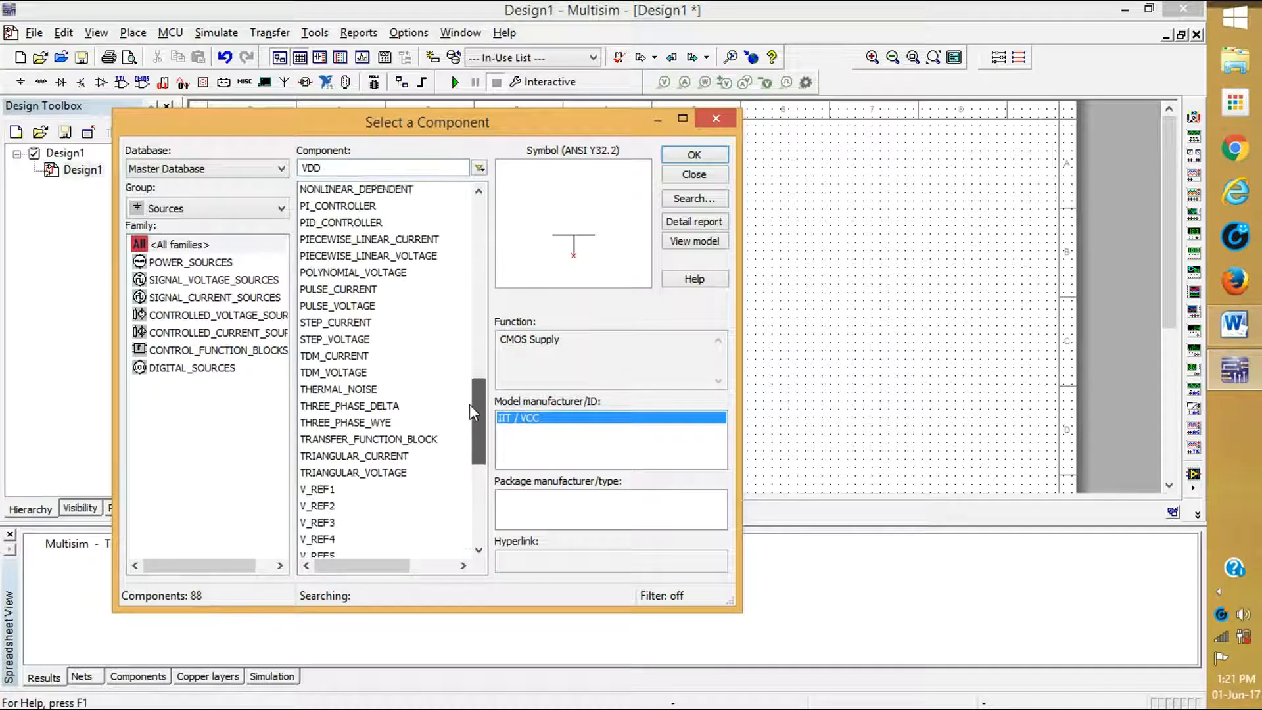
pyautogui.scroll(-3)
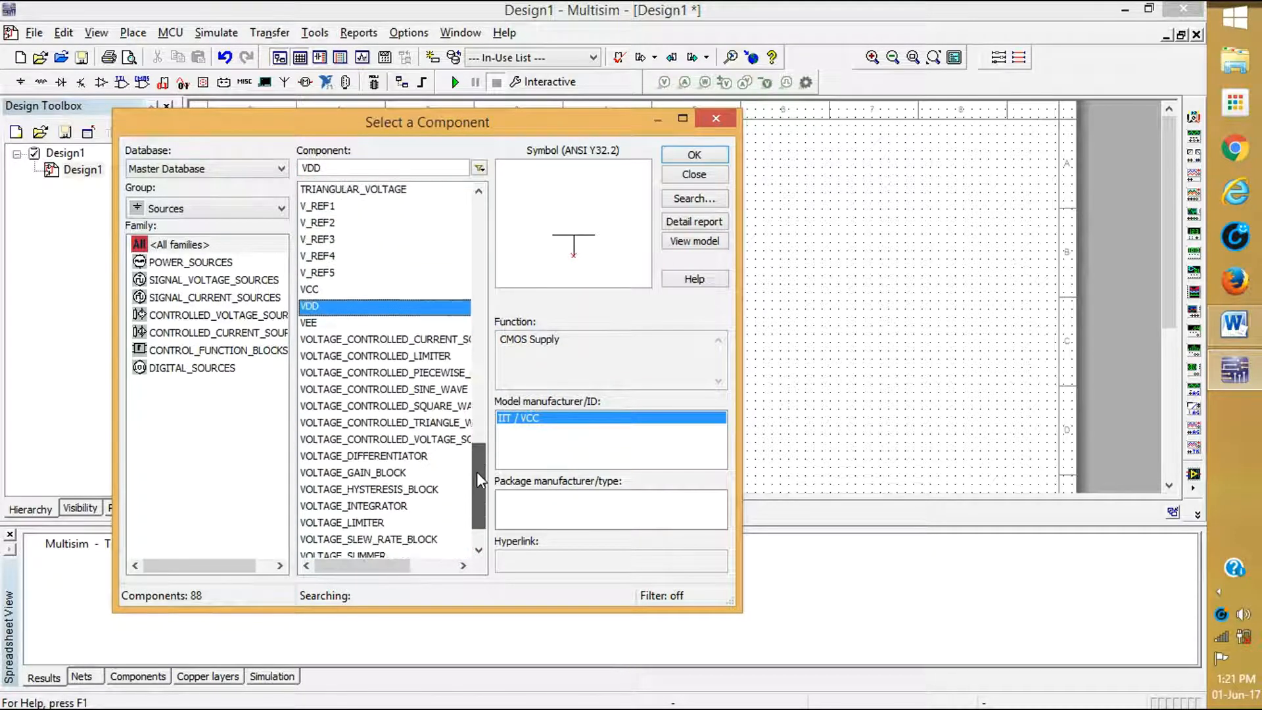
pyautogui.scroll(3)
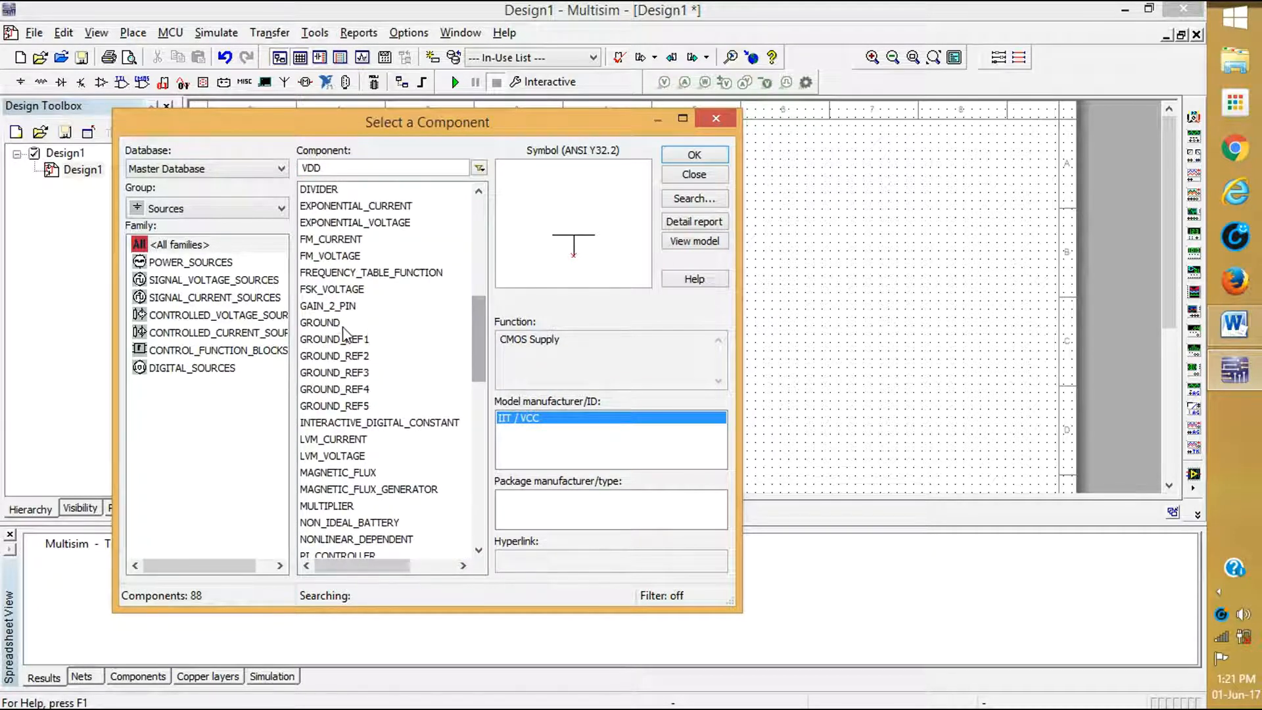
pyautogui.click(320, 322)
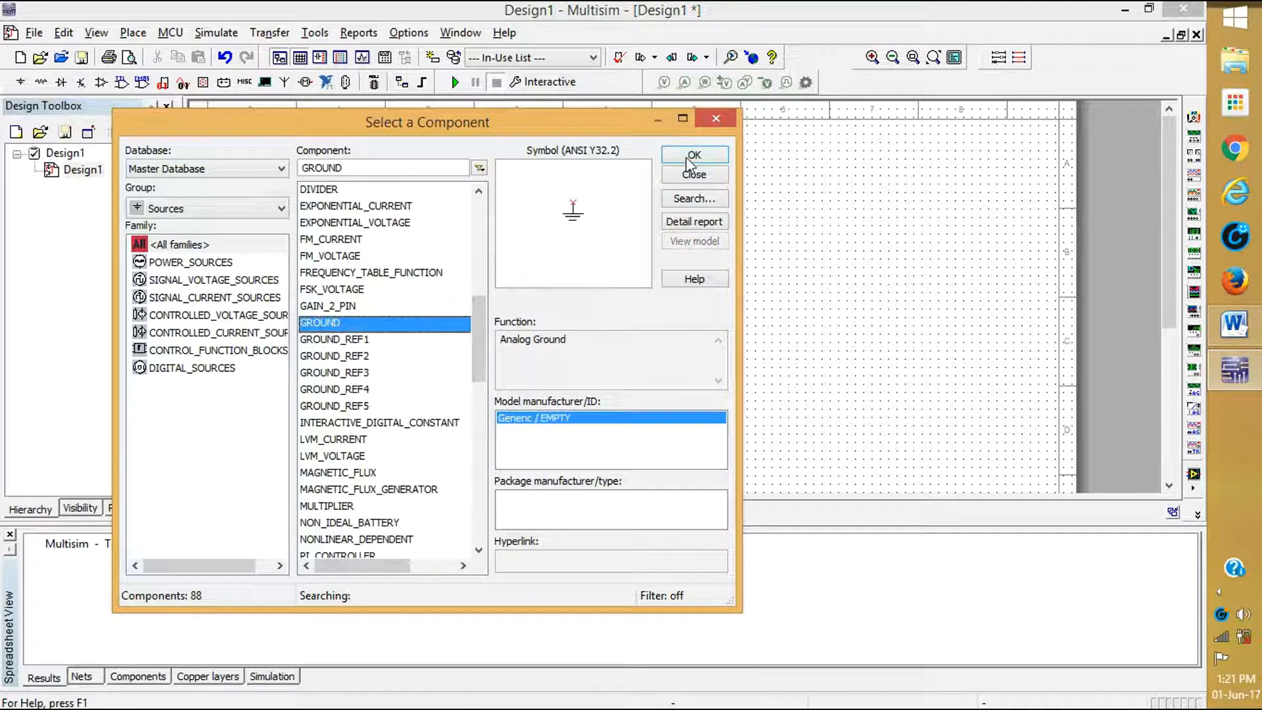
pyautogui.click(694, 155)
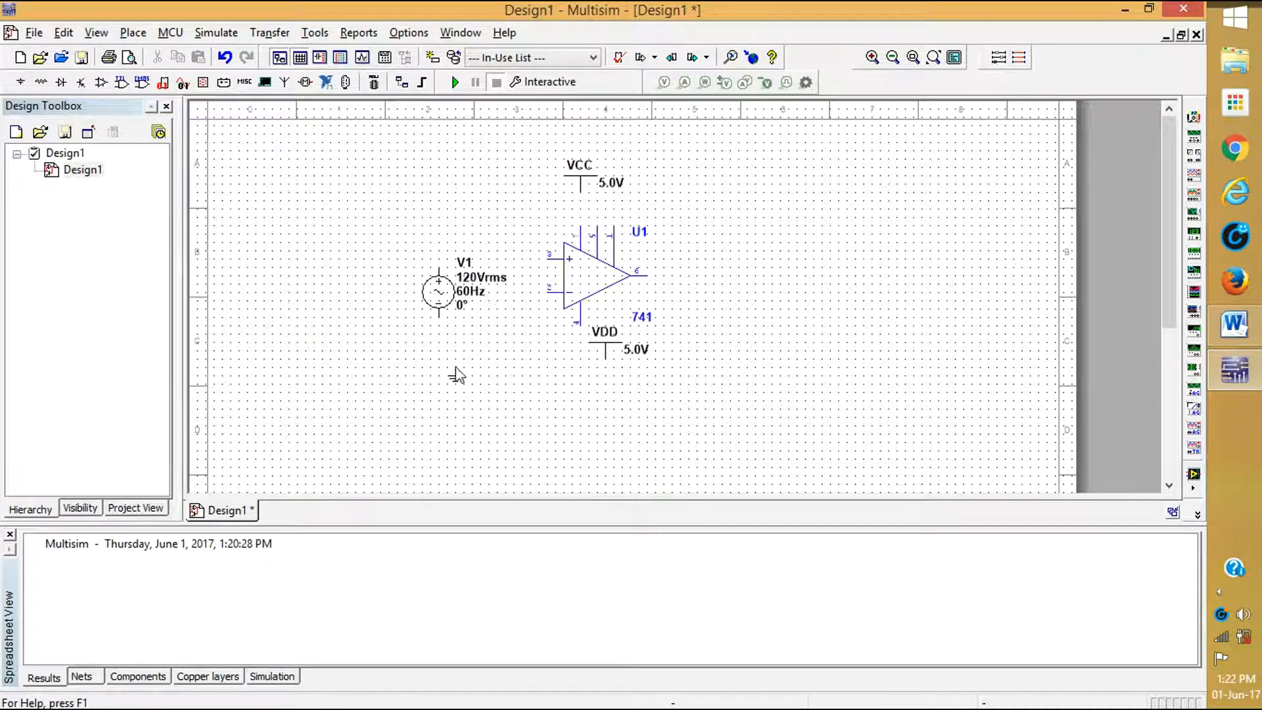
pyautogui.moveTo(497, 394)
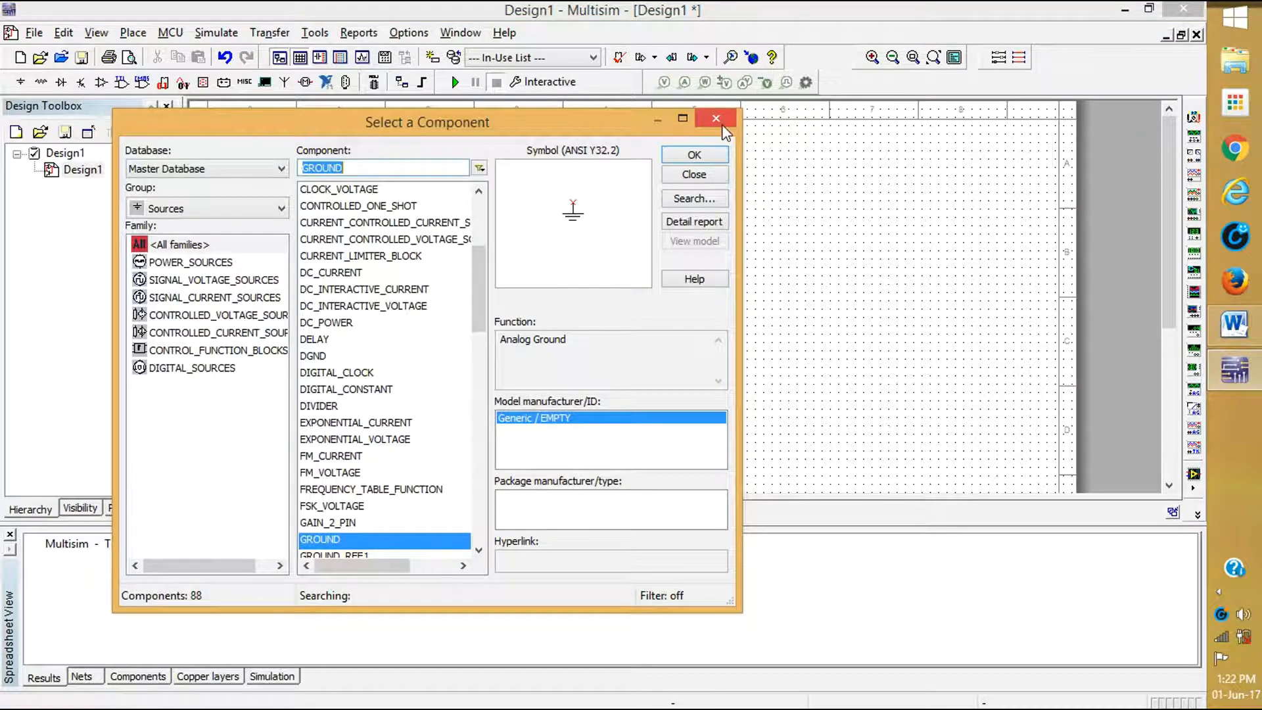
pyautogui.click(715, 118)
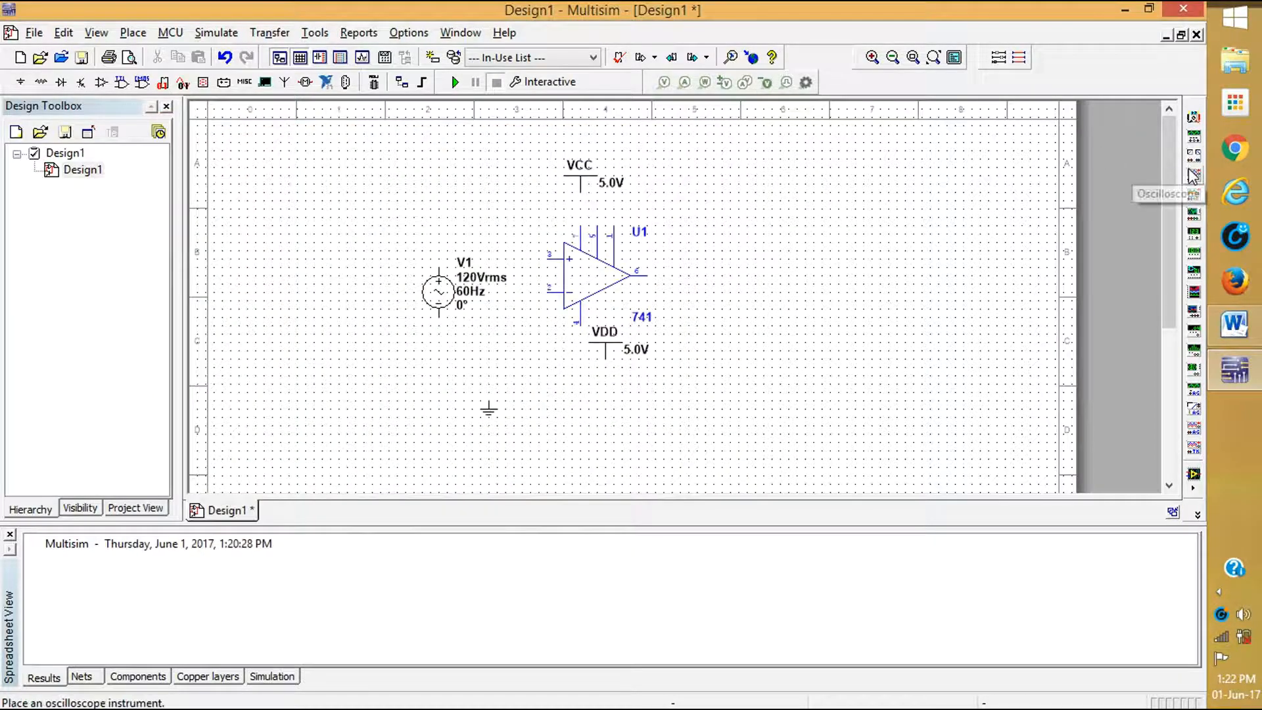
# Place oscilloscope XSC1 right of the op-amp and wire the 741 supply pin to VCC
pyautogui.click(807, 225)
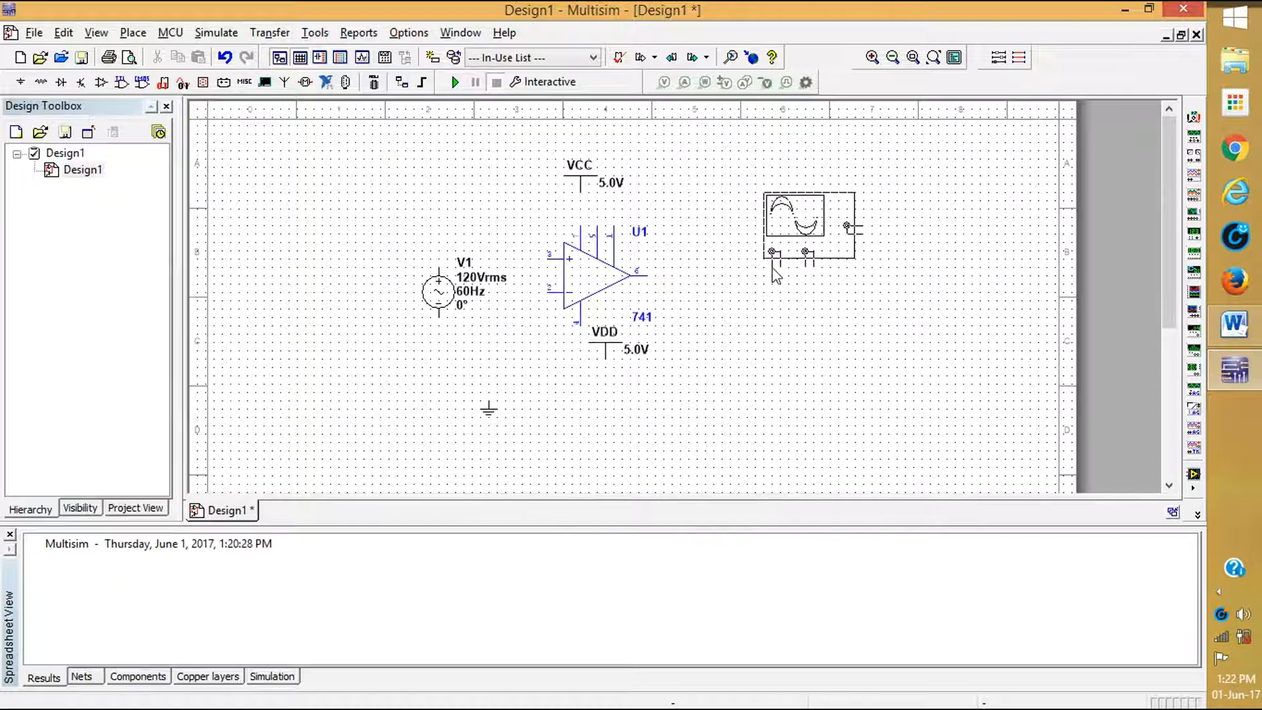
pyautogui.click(808, 221)
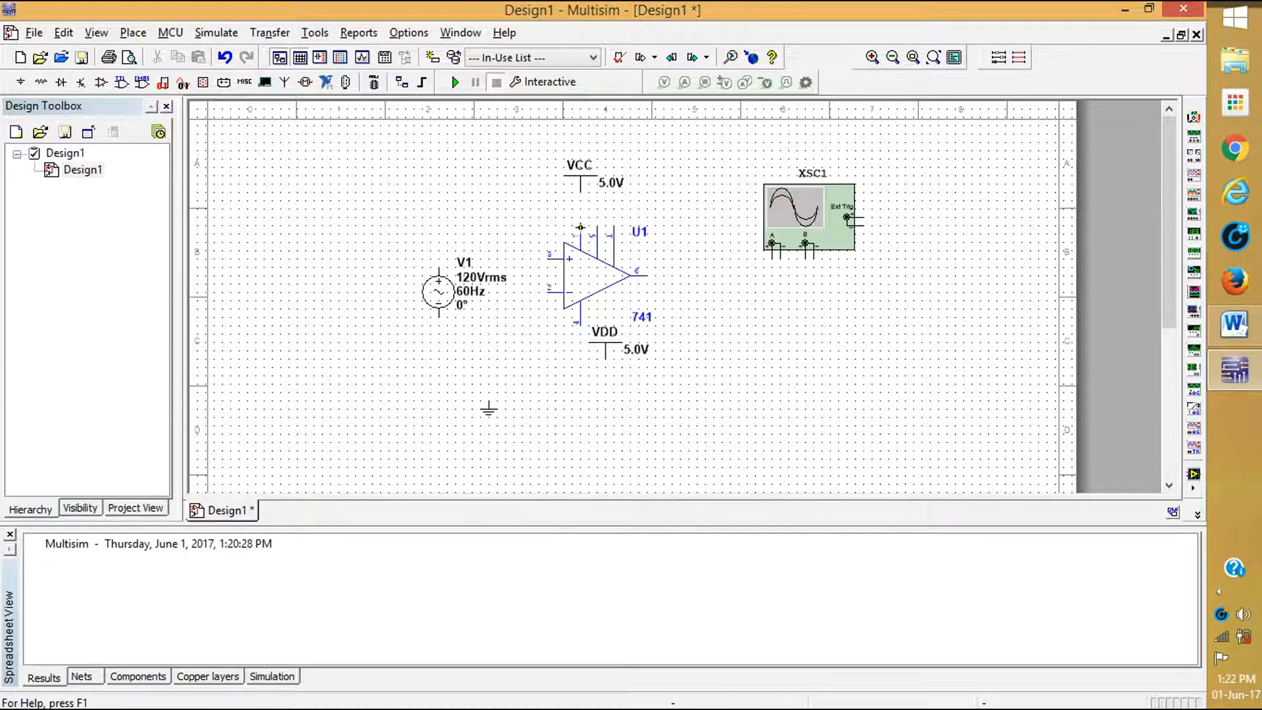
pyautogui.click(591, 277)
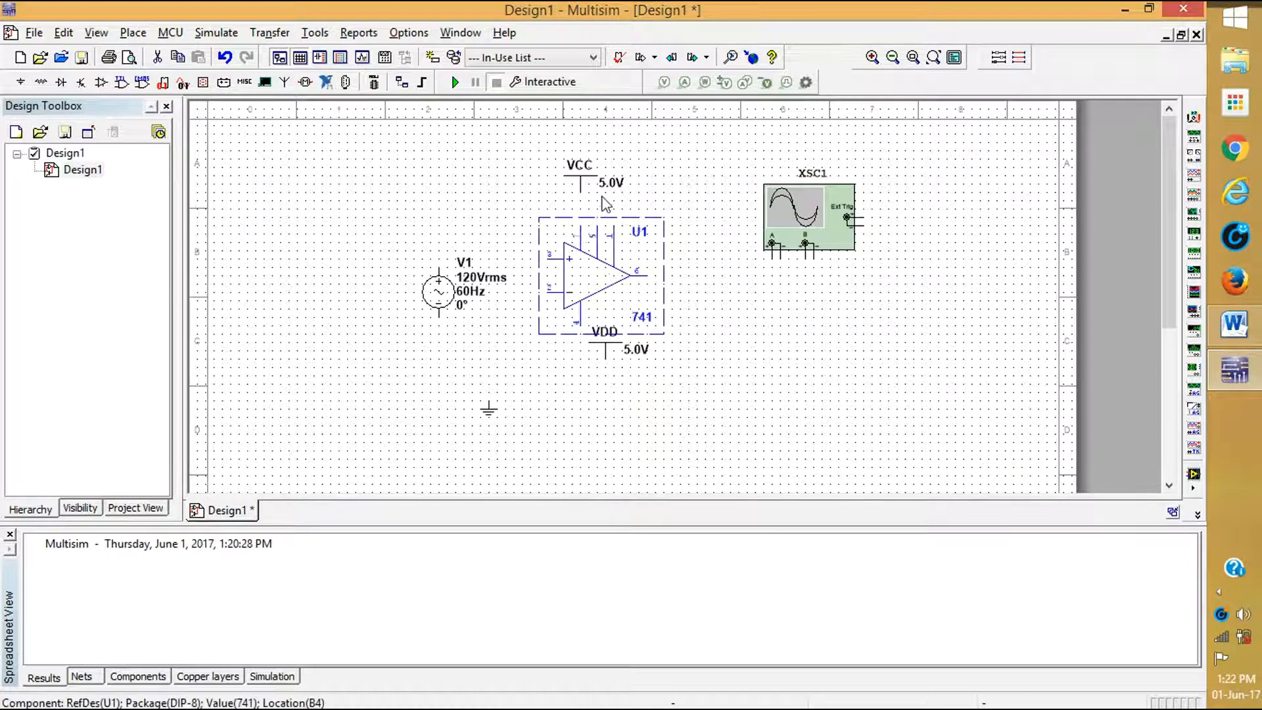
pyautogui.click(489, 410)
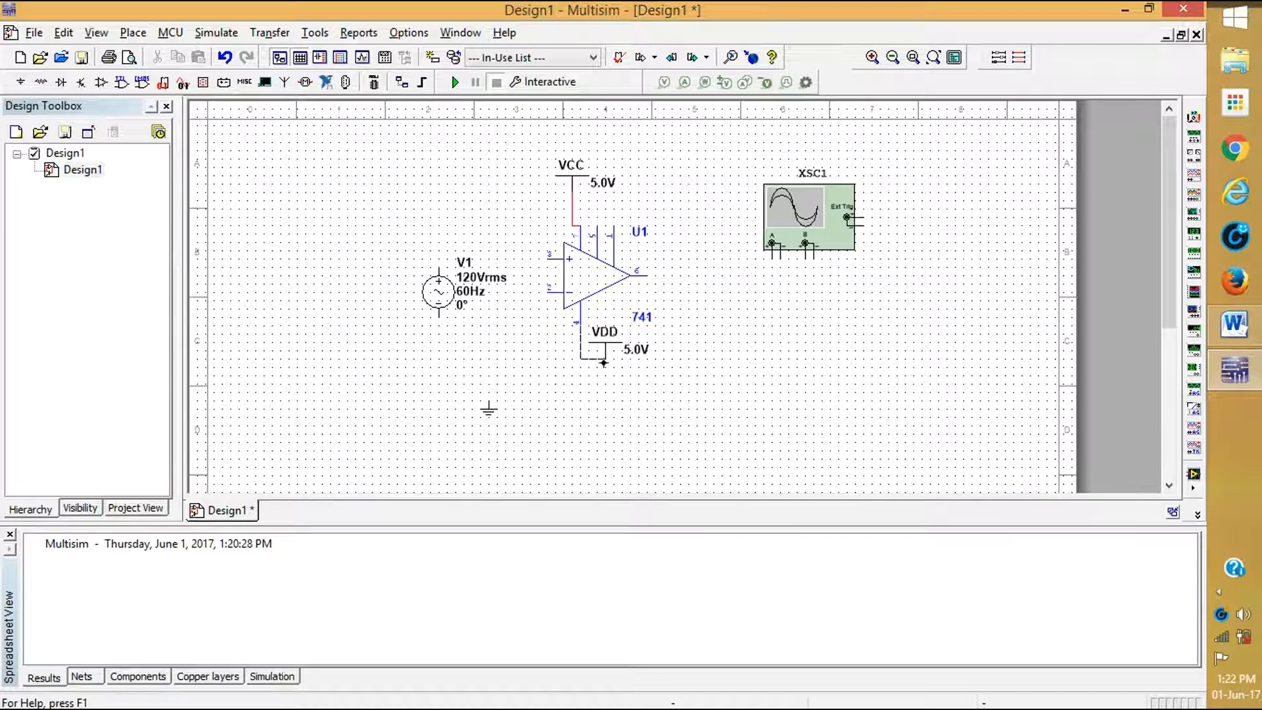
# Set the VDD supply voltage to -5.0 V in its value settings
pyautogui.click(636, 350)
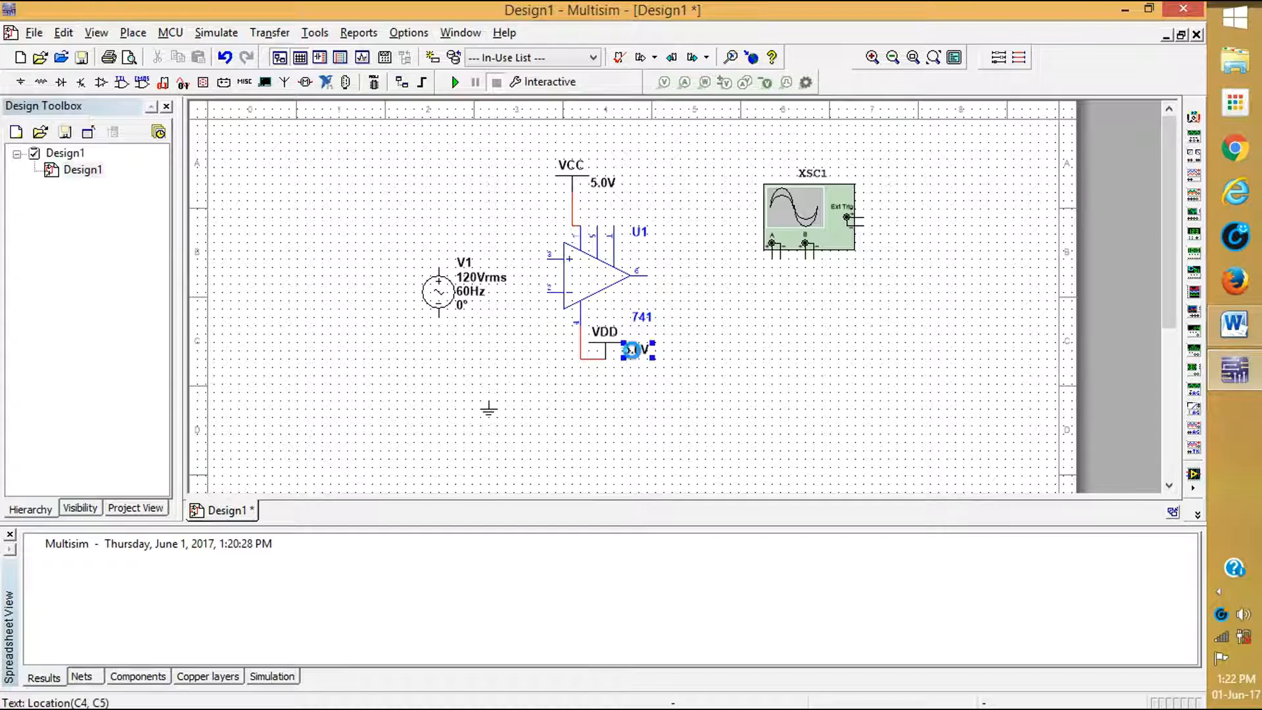
pyautogui.doubleClick(636, 348)
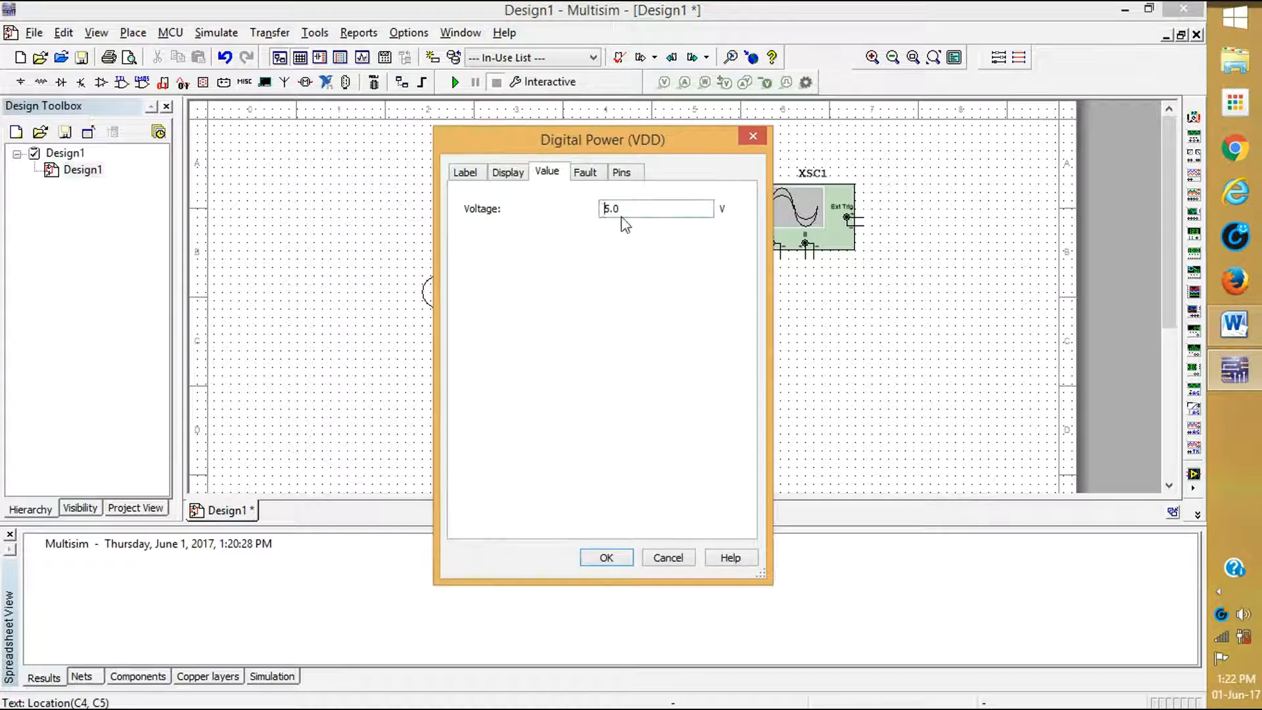
pyautogui.write('-5.0')
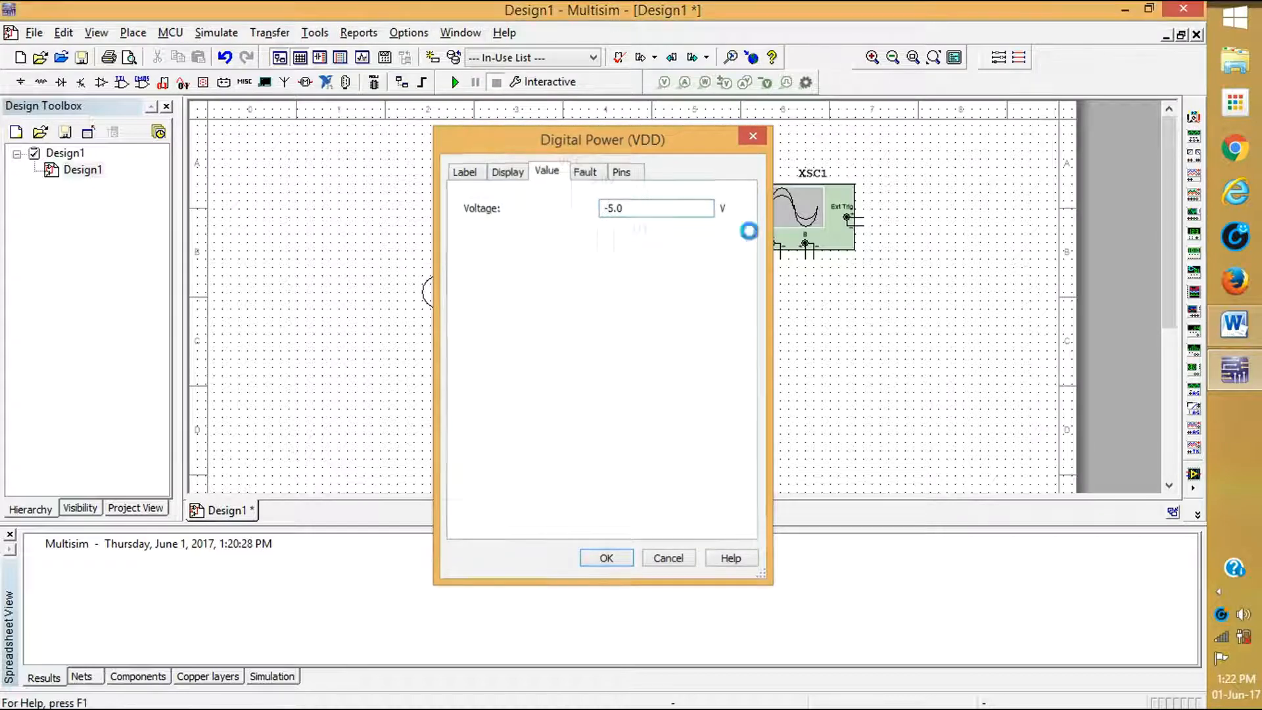
pyautogui.click(606, 557)
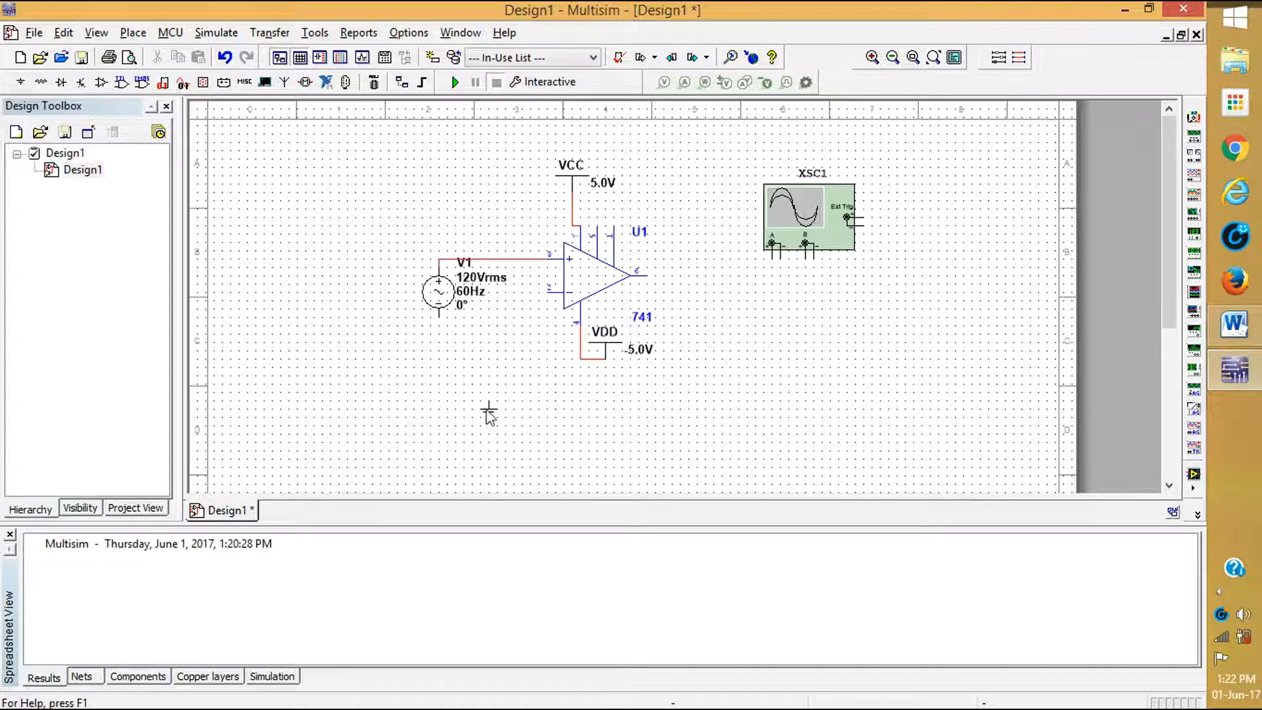
# Start a wire from the ground symbol toward V1 and the inverting input
pyautogui.click(447, 386)
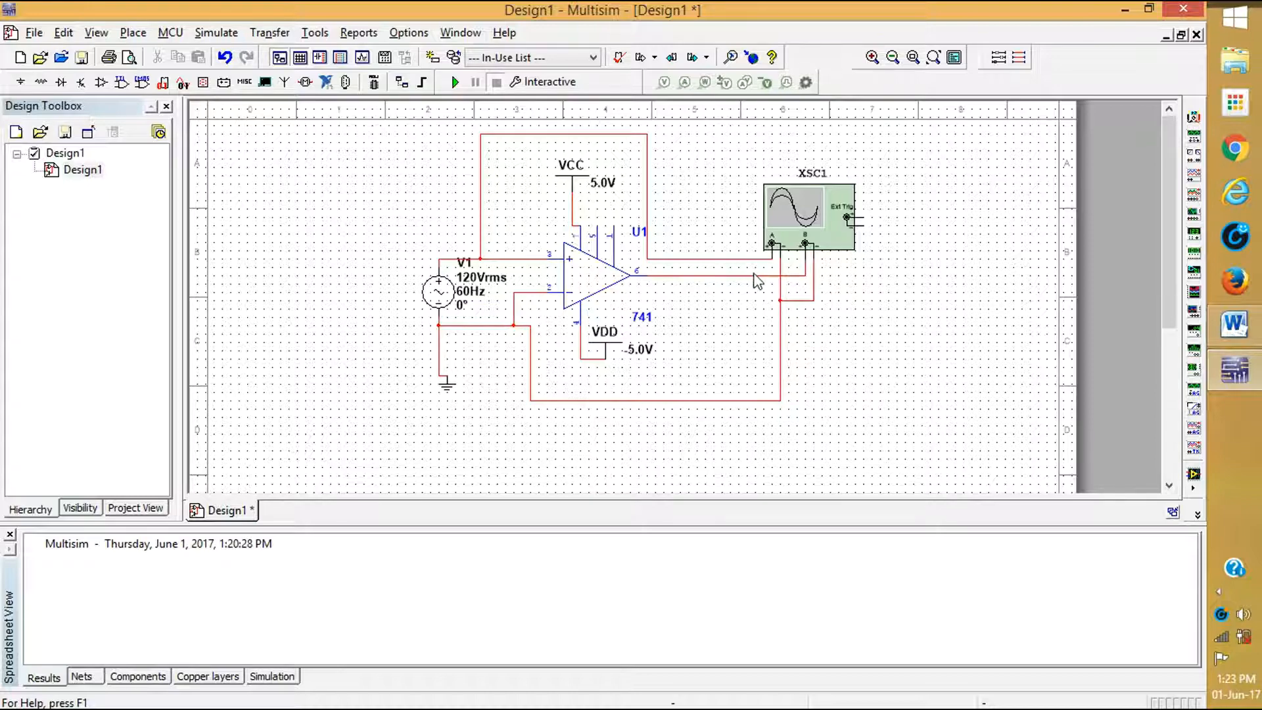
# Change the output net's colour to blue and complete its wire to the oscilloscope channel
pyautogui.rightClick(757, 279)
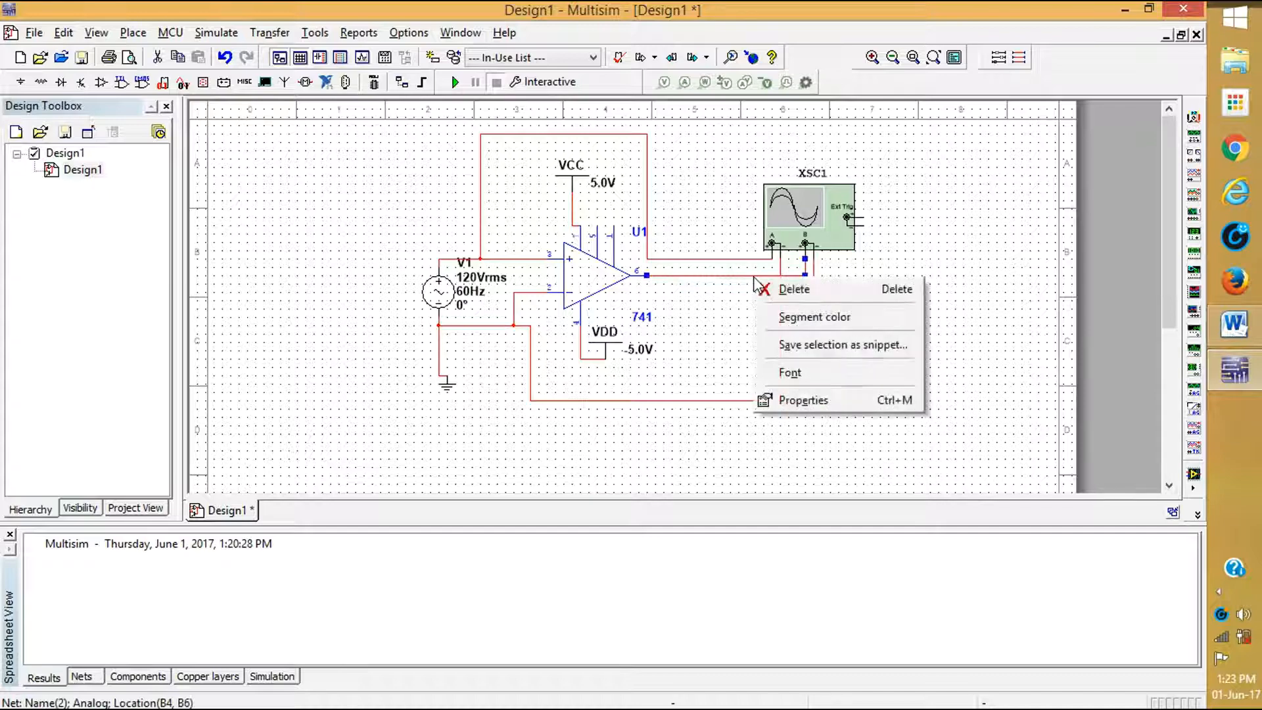
pyautogui.click(802, 399)
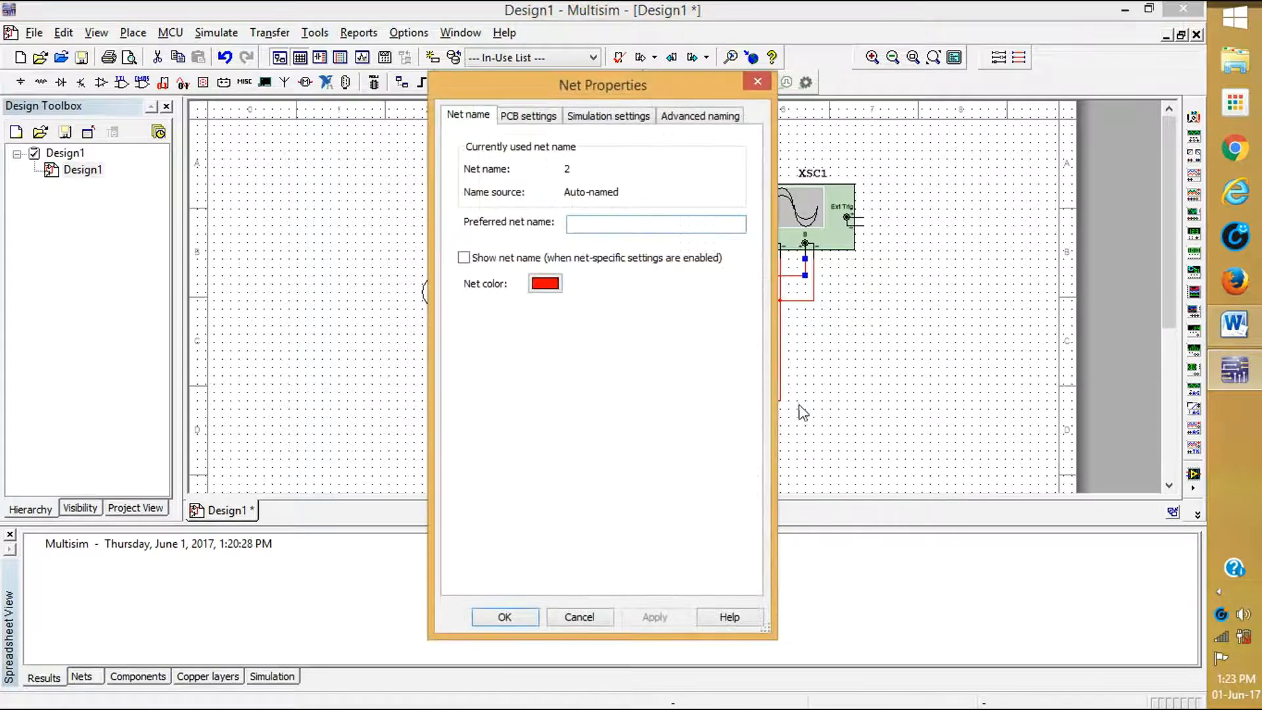
pyautogui.click(545, 283)
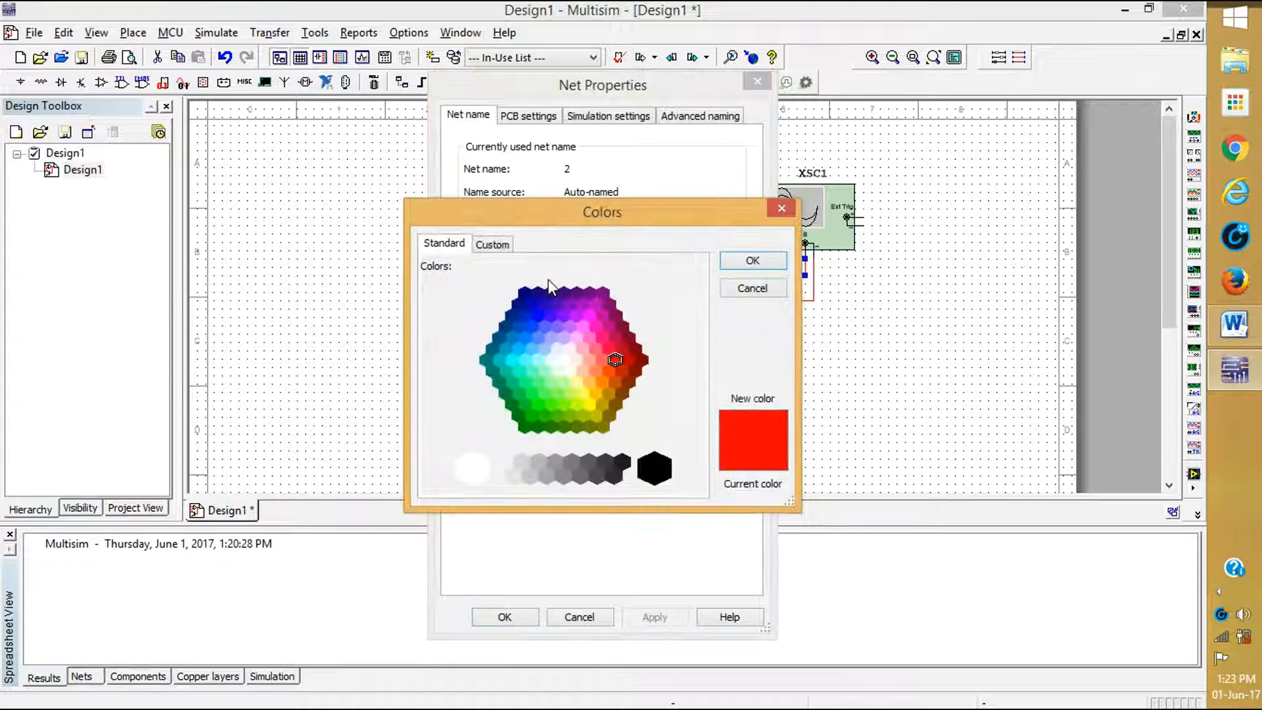
pyautogui.click(543, 303)
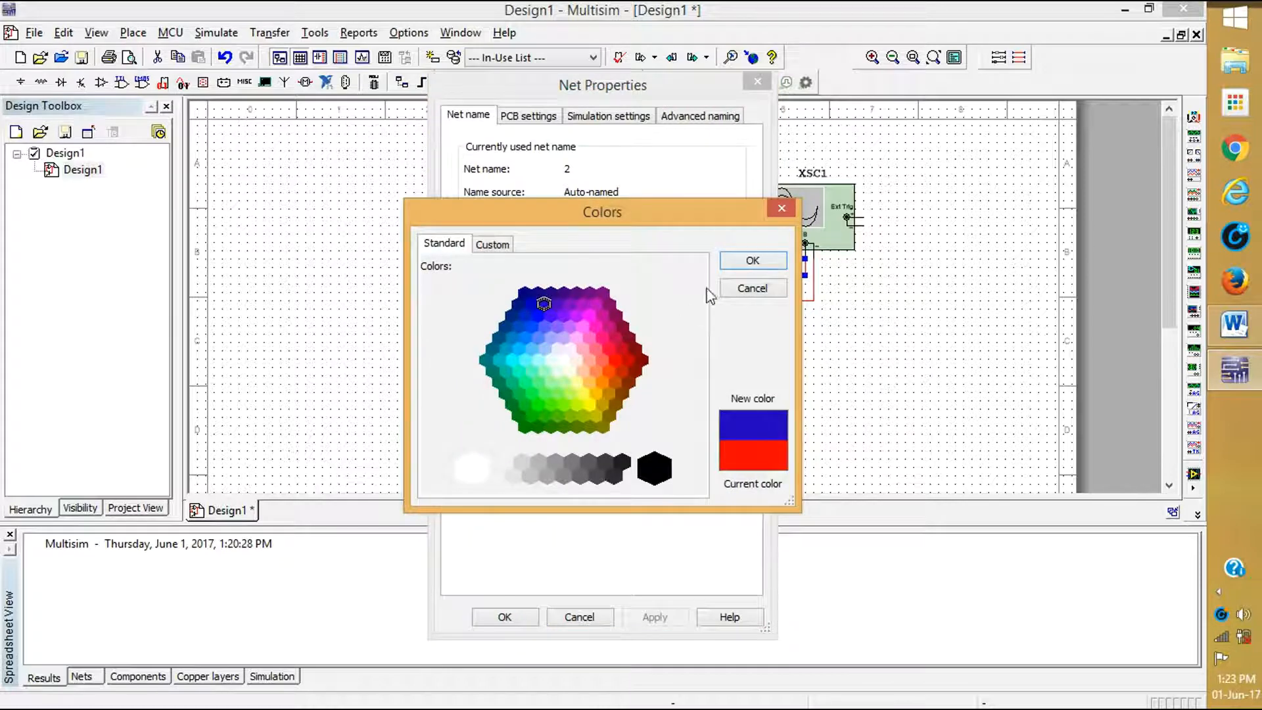
pyautogui.click(751, 260)
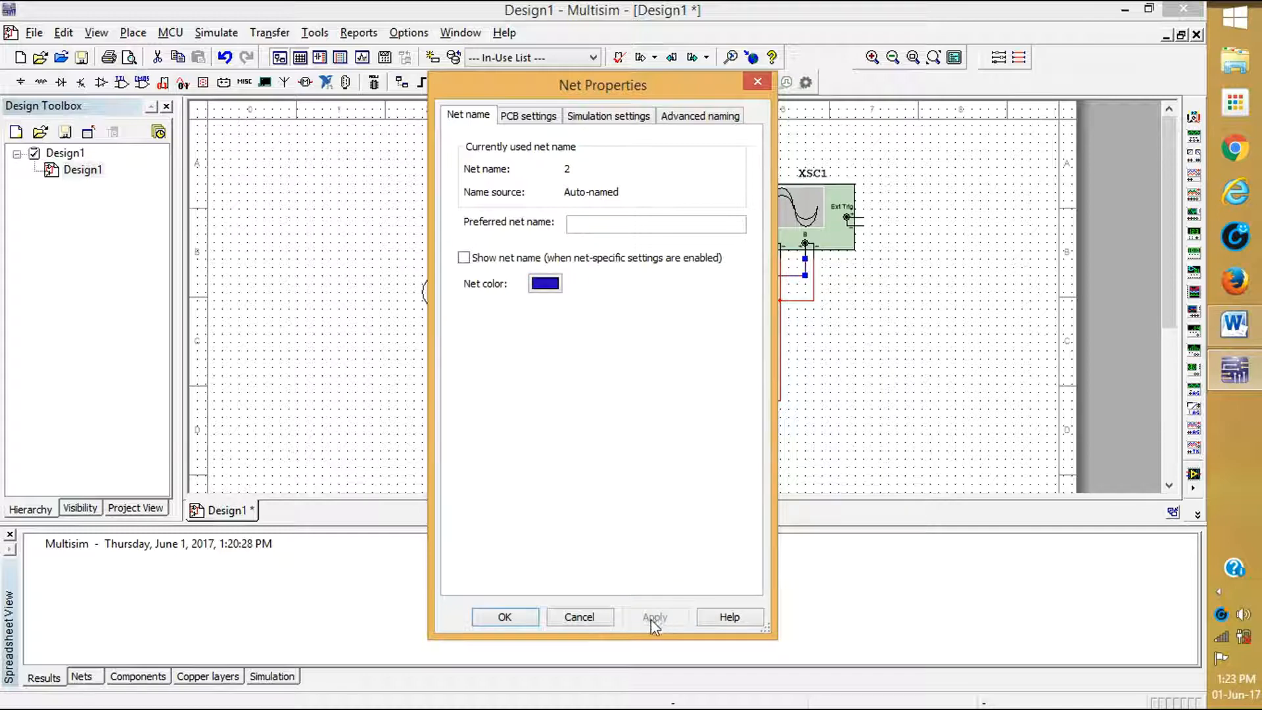
pyautogui.click(505, 616)
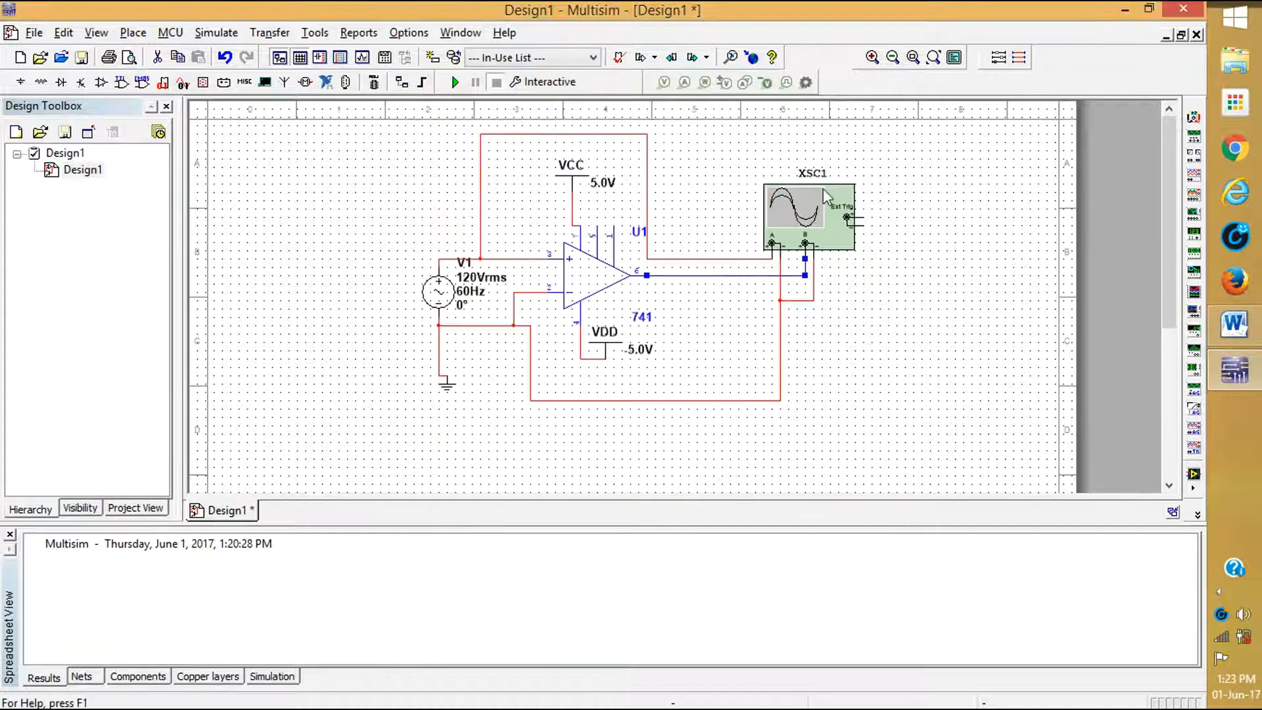
pyautogui.moveTo(610, 137)
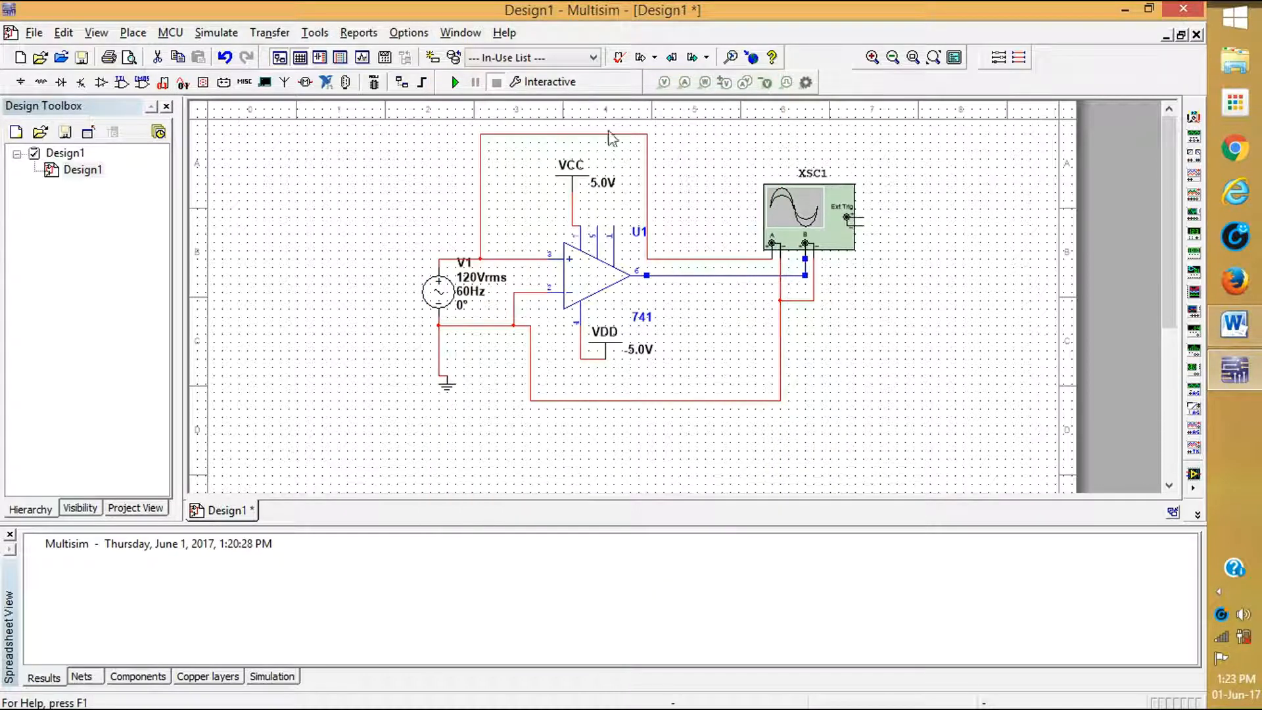
# Run the simulation, view the XSC1 traces, stop it and close the scope display
pyautogui.click(454, 82)
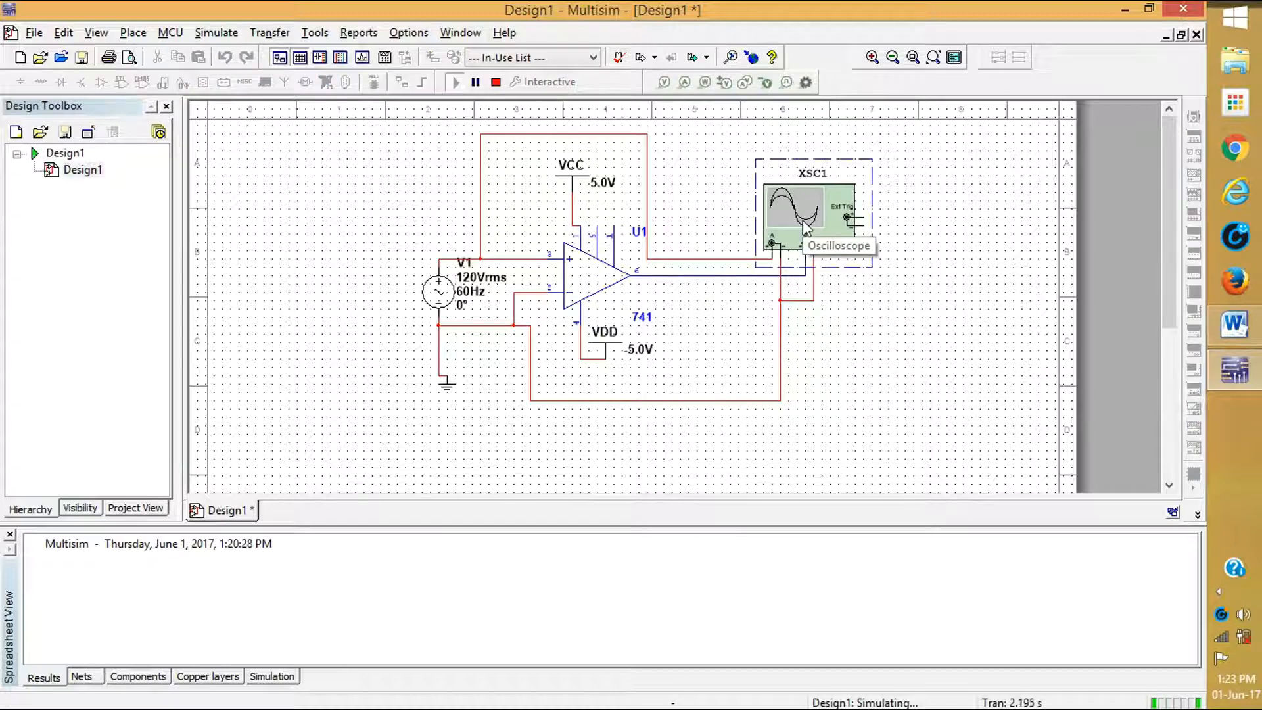
pyautogui.doubleClick(812, 213)
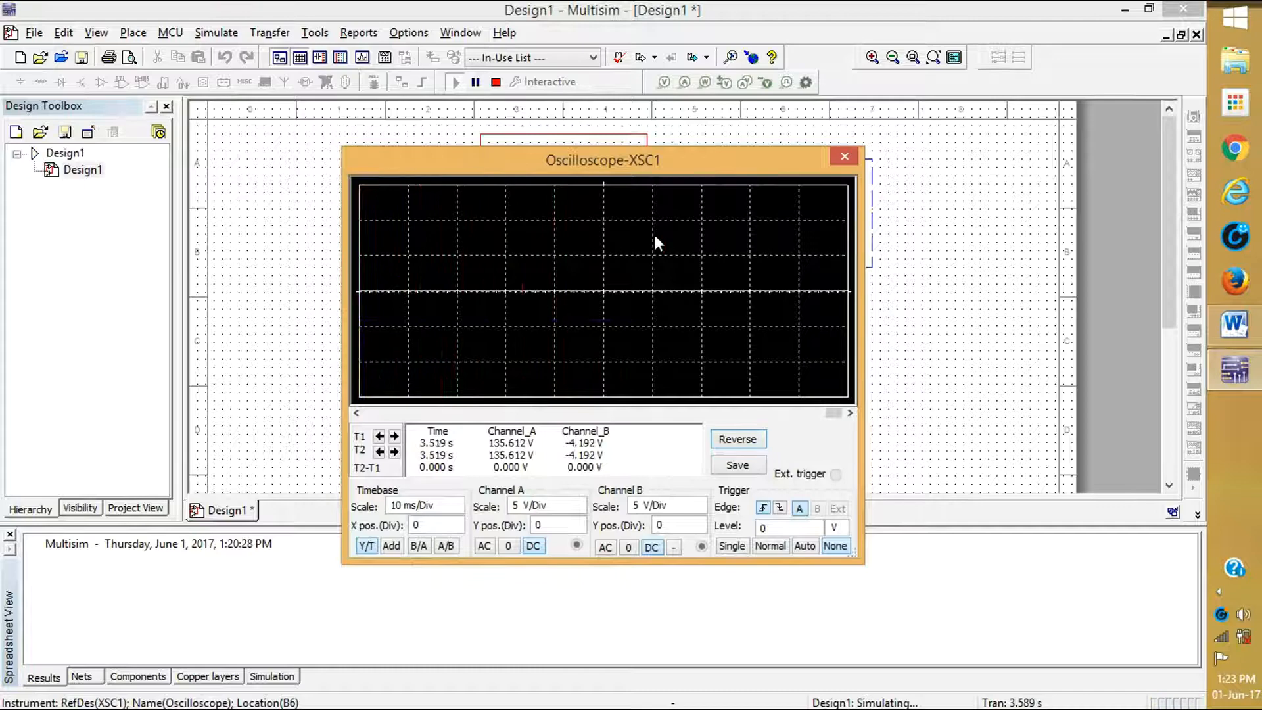
pyautogui.click(495, 81)
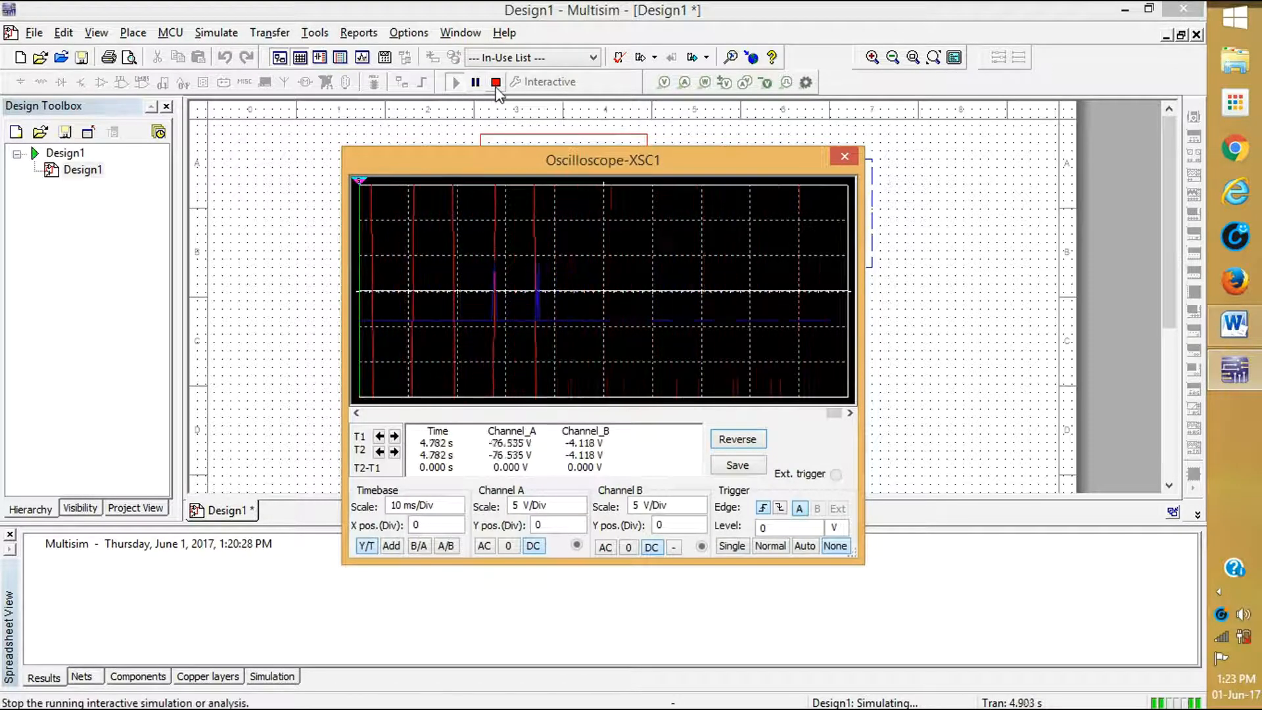
pyautogui.click(497, 81)
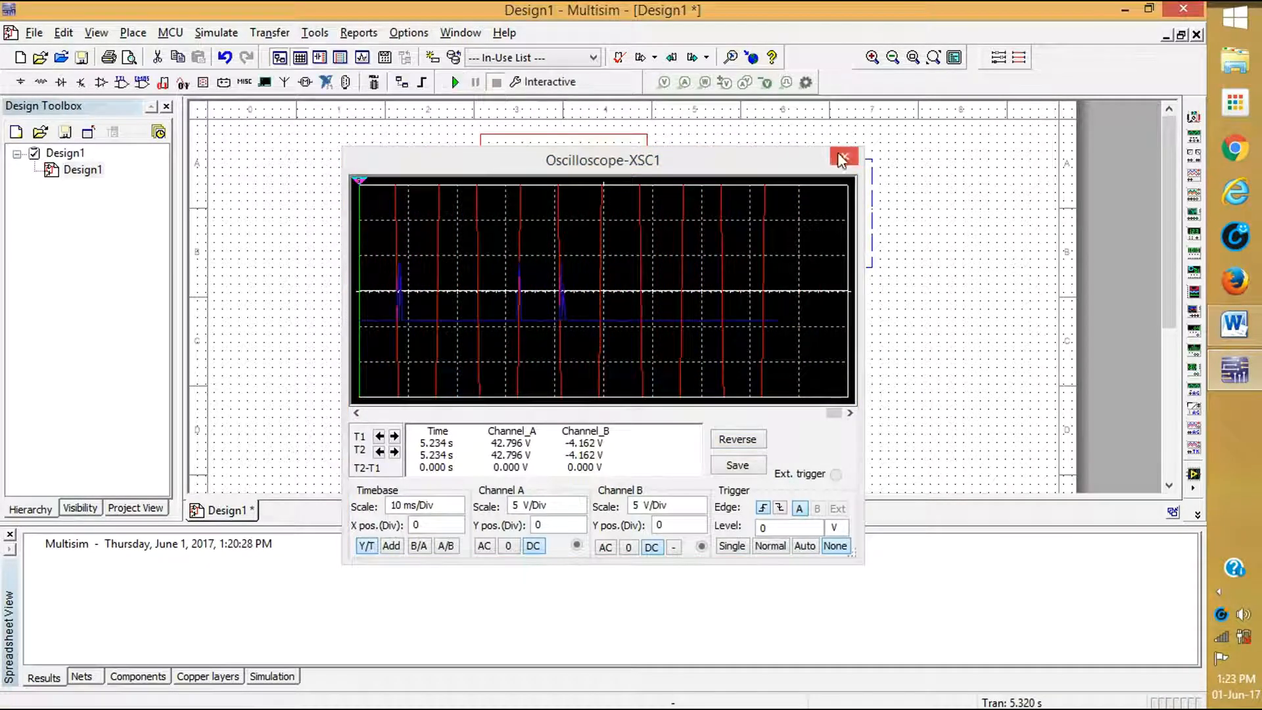
pyautogui.click(844, 156)
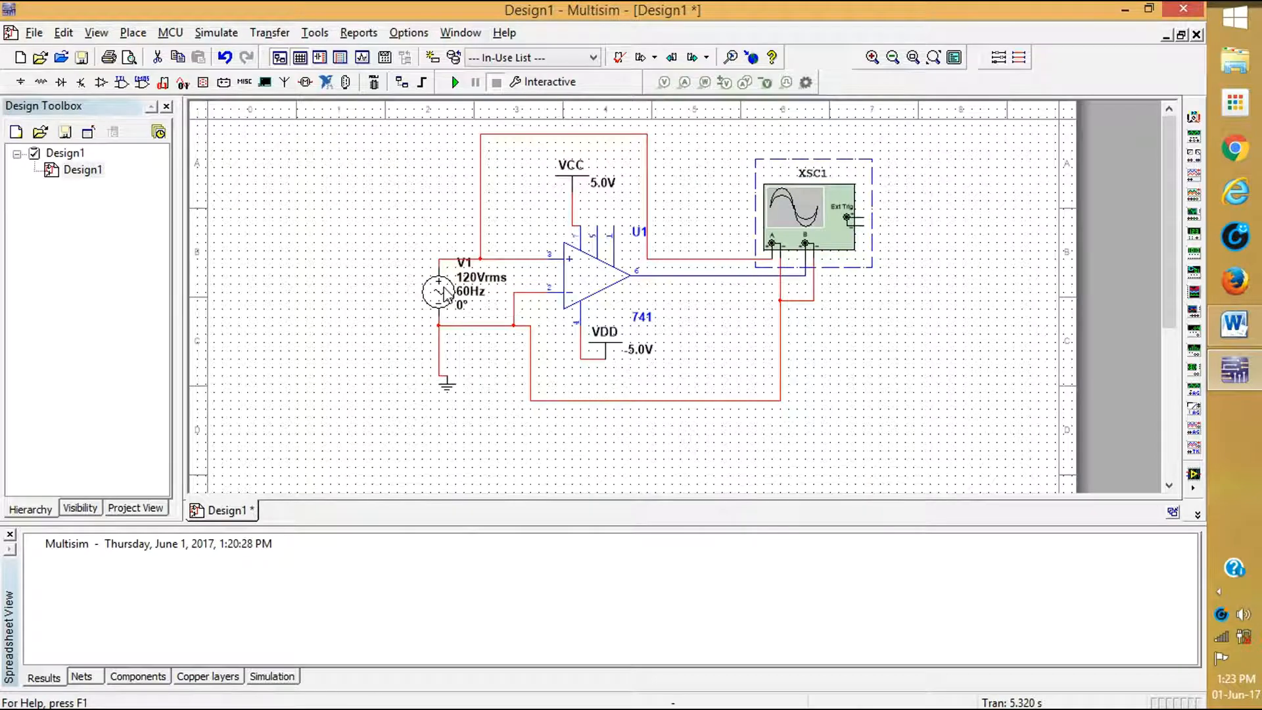
# Change AC source V1 from 120 Vrms 60 Hz to 1 Vrms at 100 Hz
pyautogui.doubleClick(439, 292)
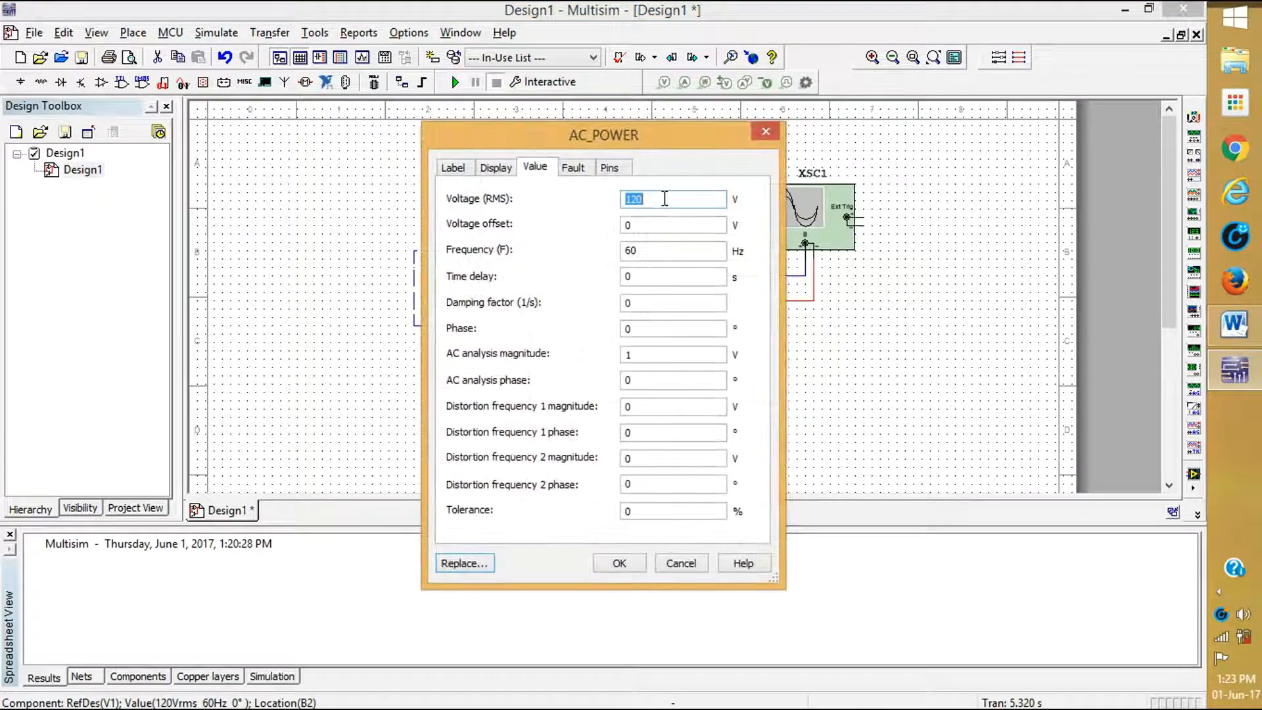
pyautogui.write('1')
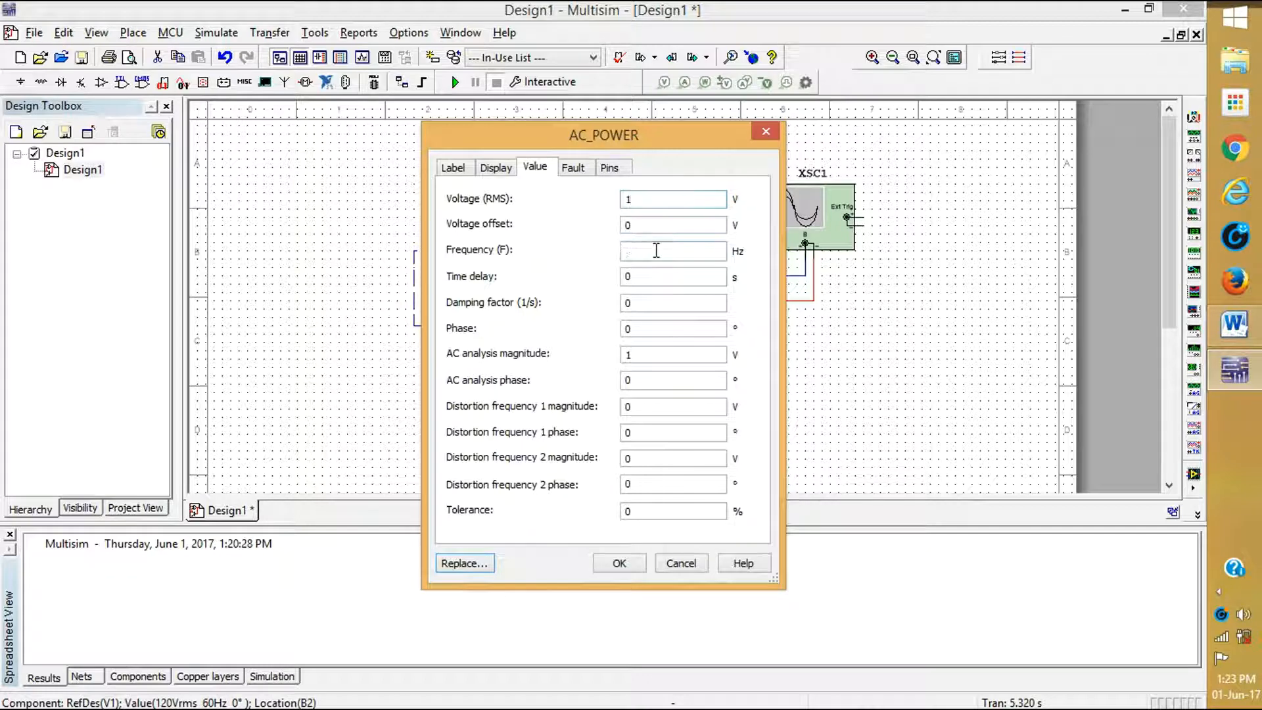
pyautogui.write('100')
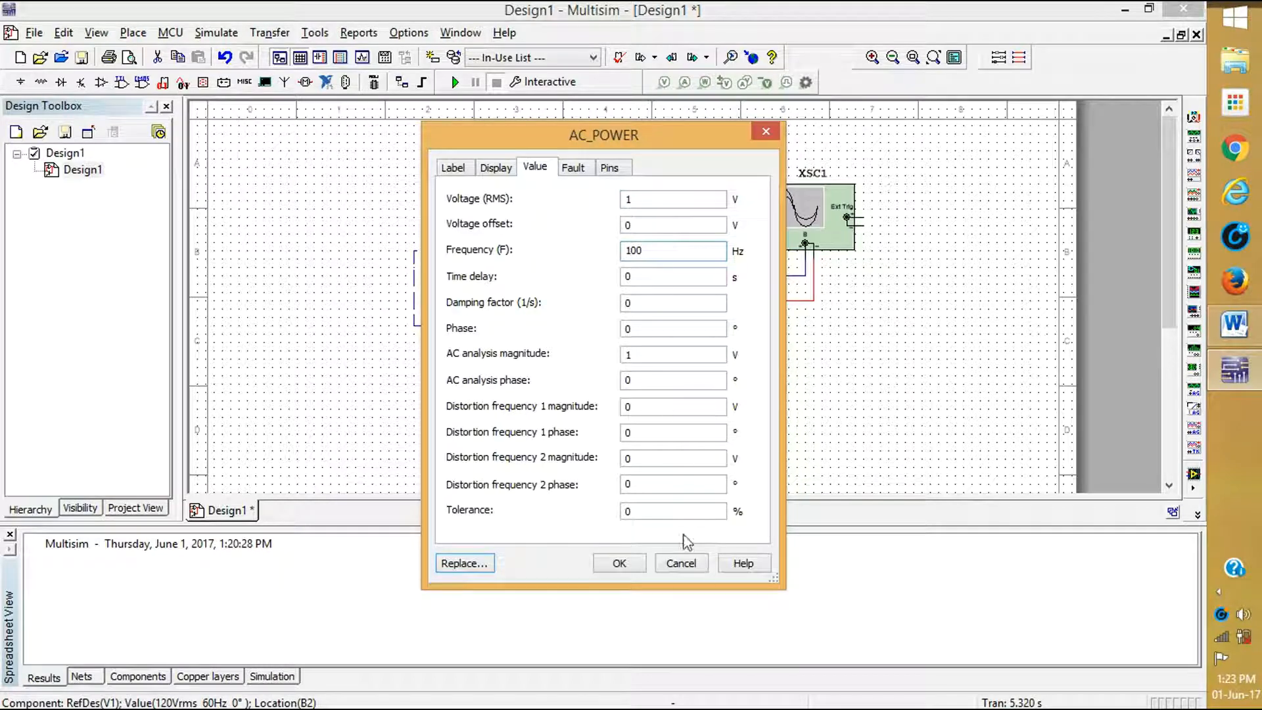
pyautogui.click(618, 563)
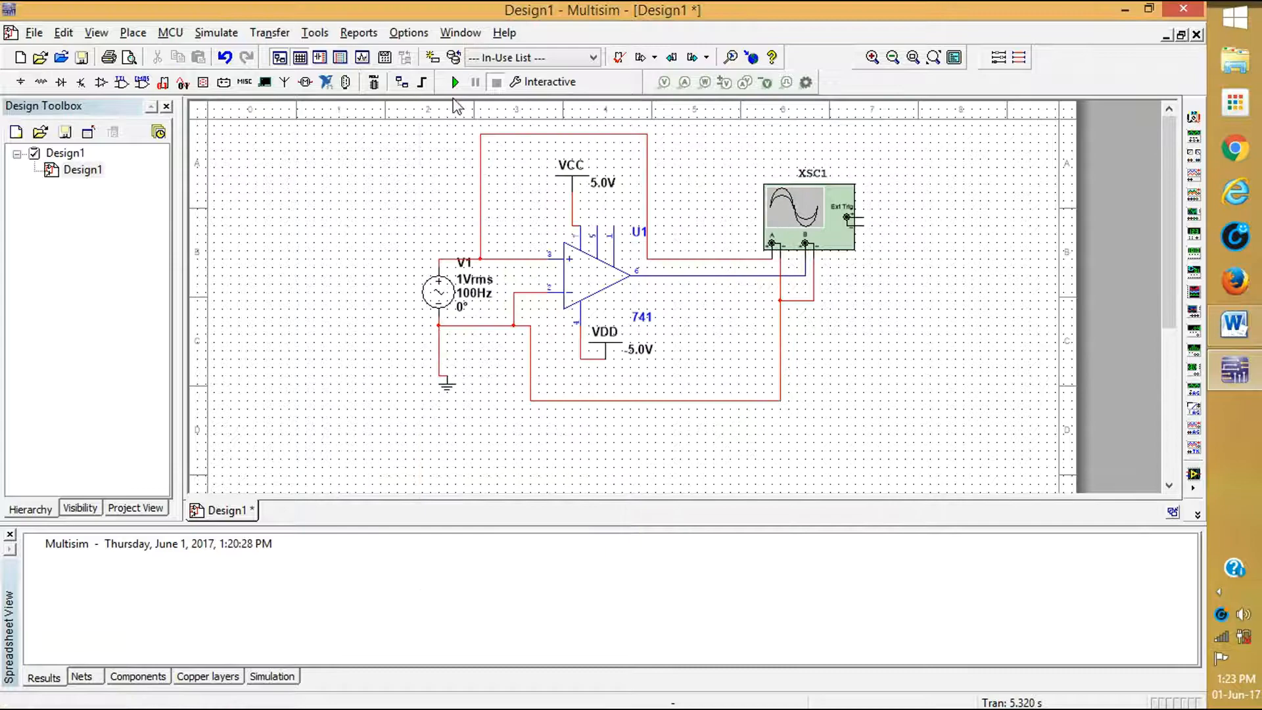
# Run the simulation and view the sine input and square-wave output on oscilloscope XSC1, pausing to inspect
pyautogui.click(453, 81)
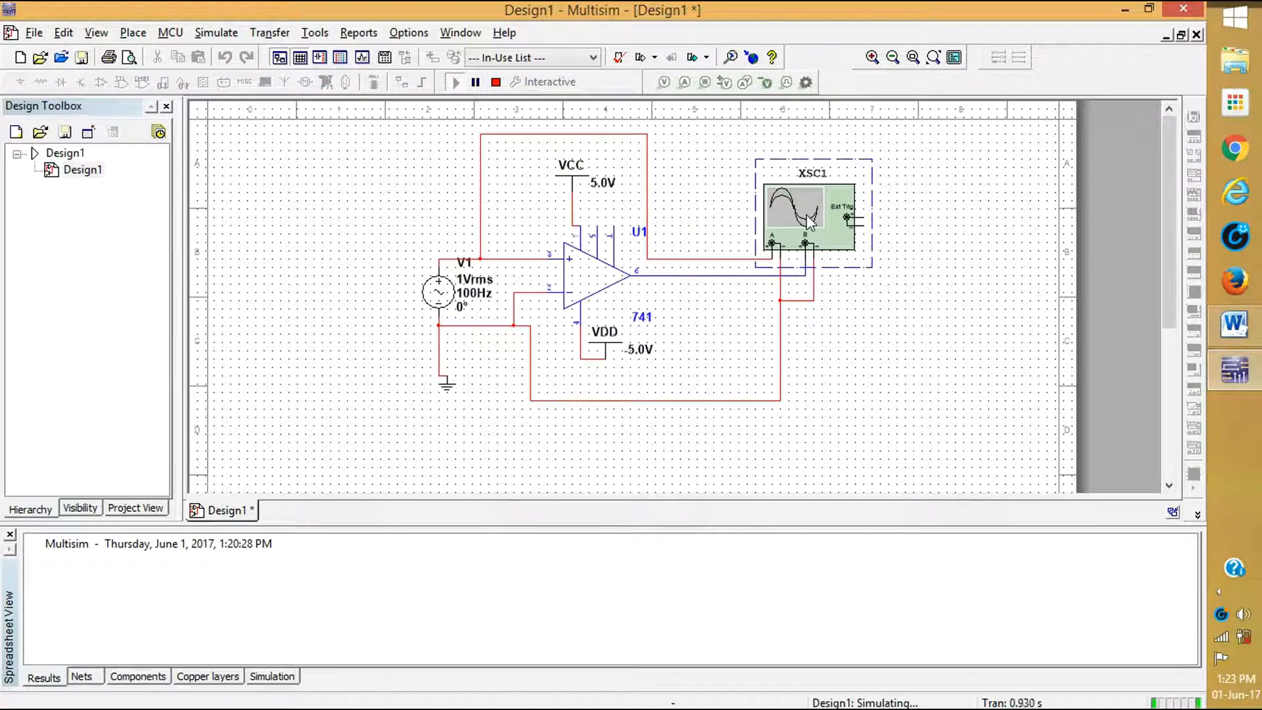
pyautogui.doubleClick(811, 209)
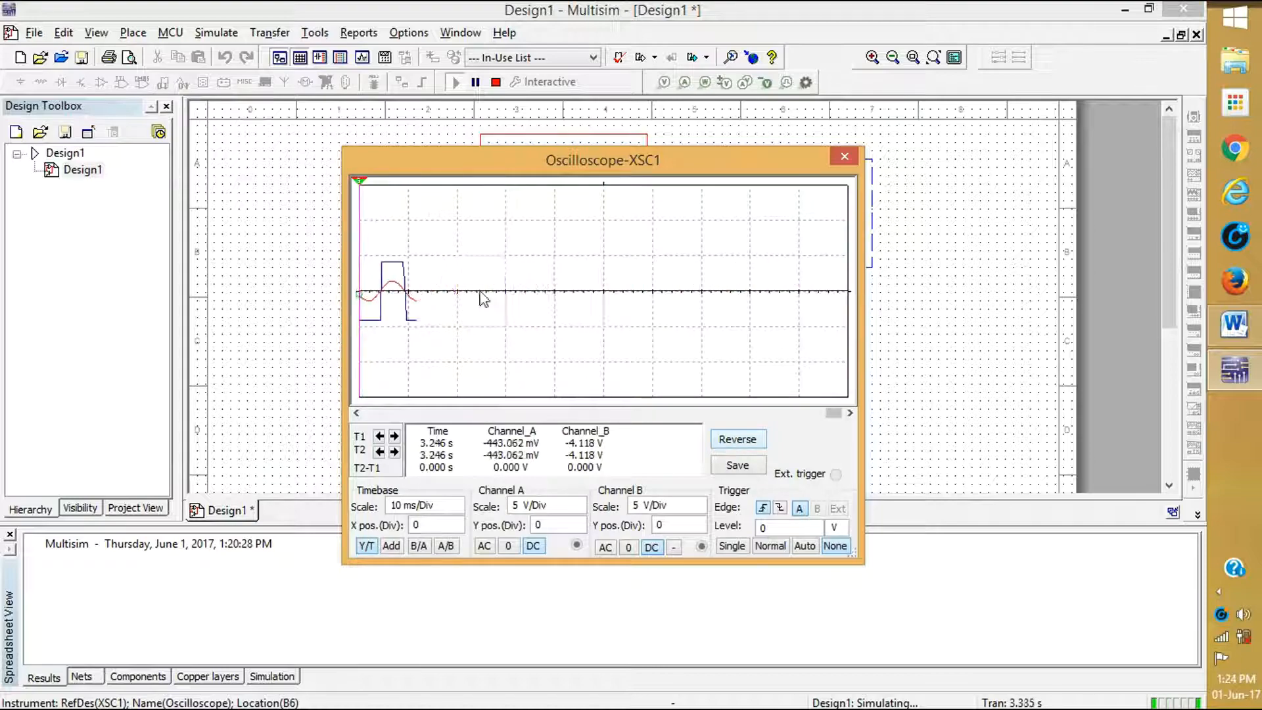
pyautogui.click(475, 81)
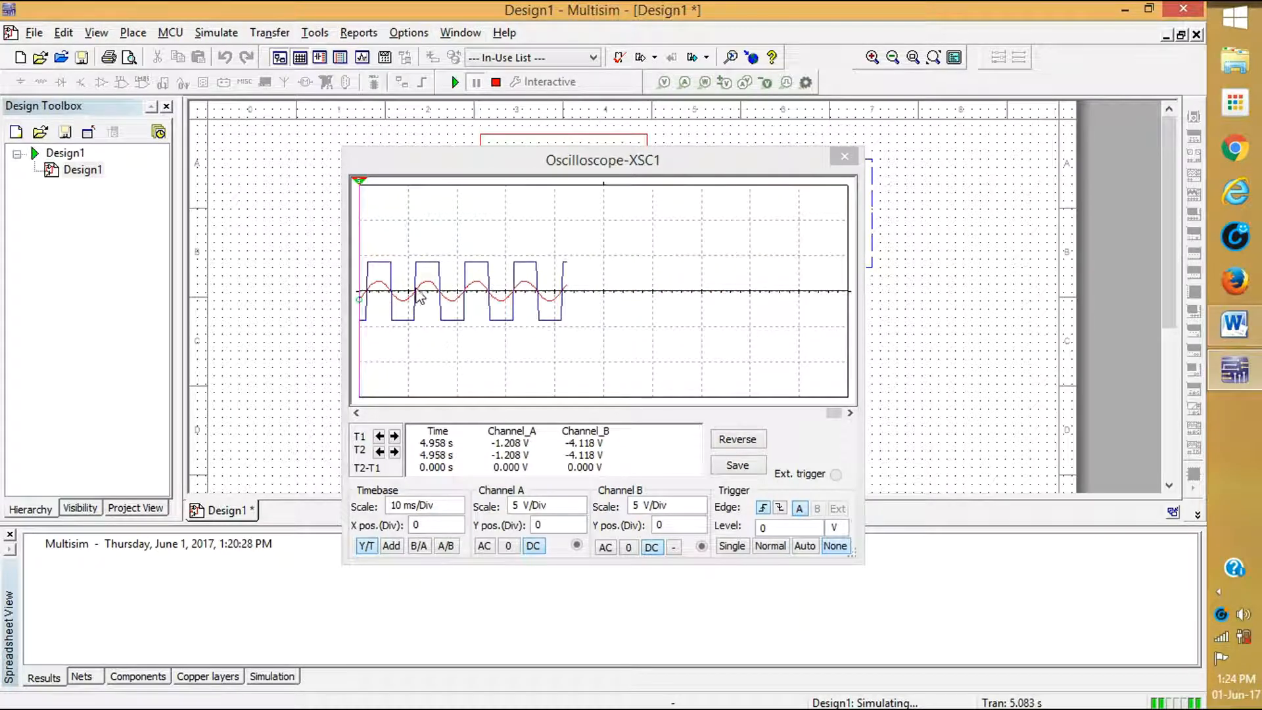
pyautogui.moveTo(467, 264)
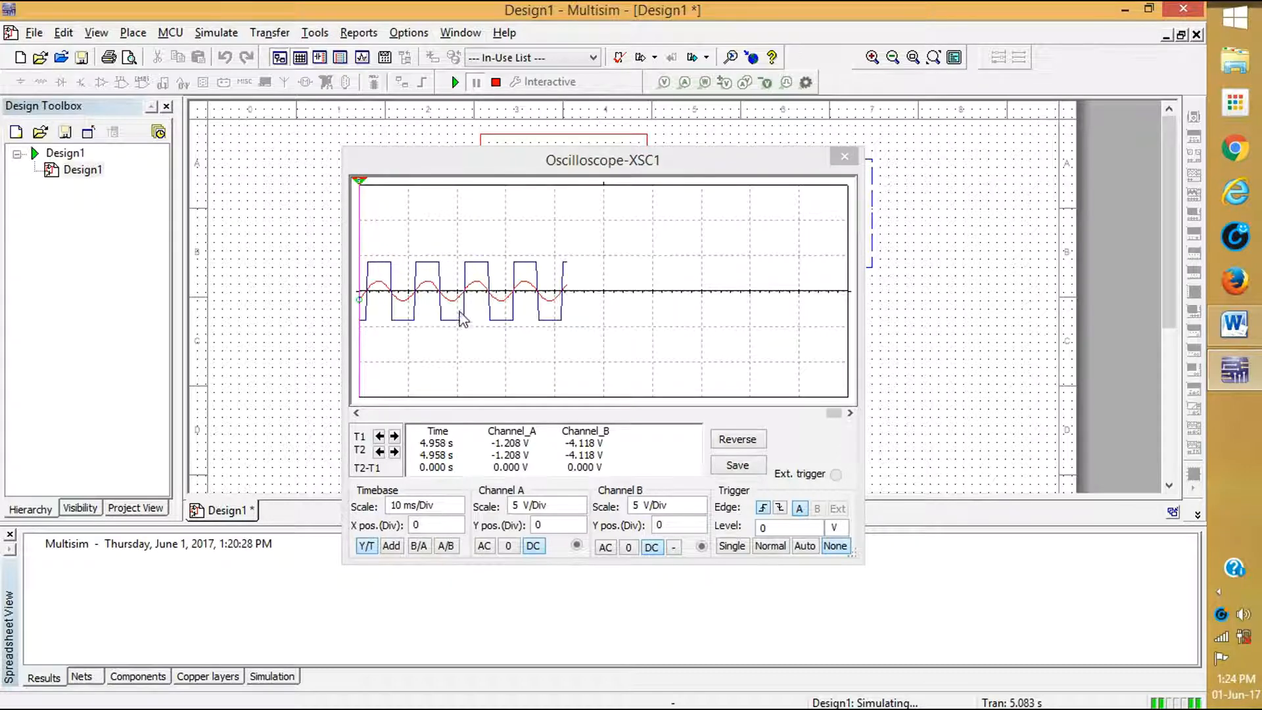
pyautogui.moveTo(397, 299)
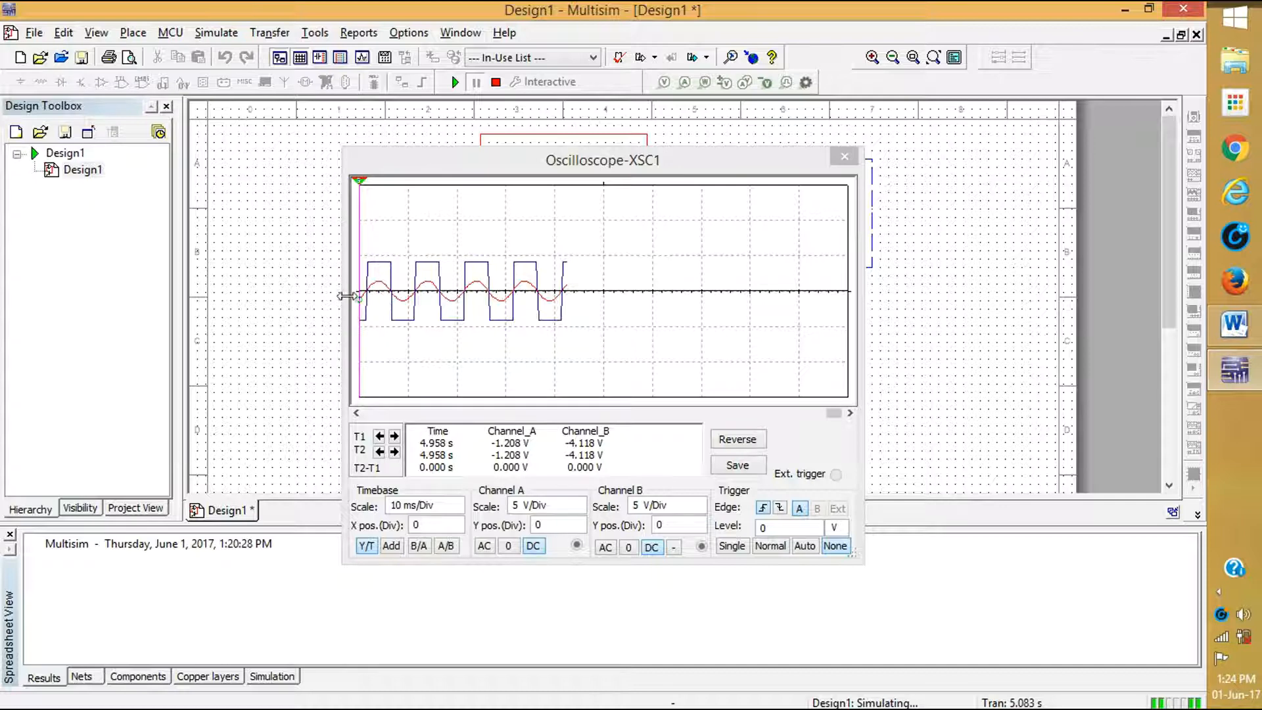
pyautogui.moveTo(626, 299)
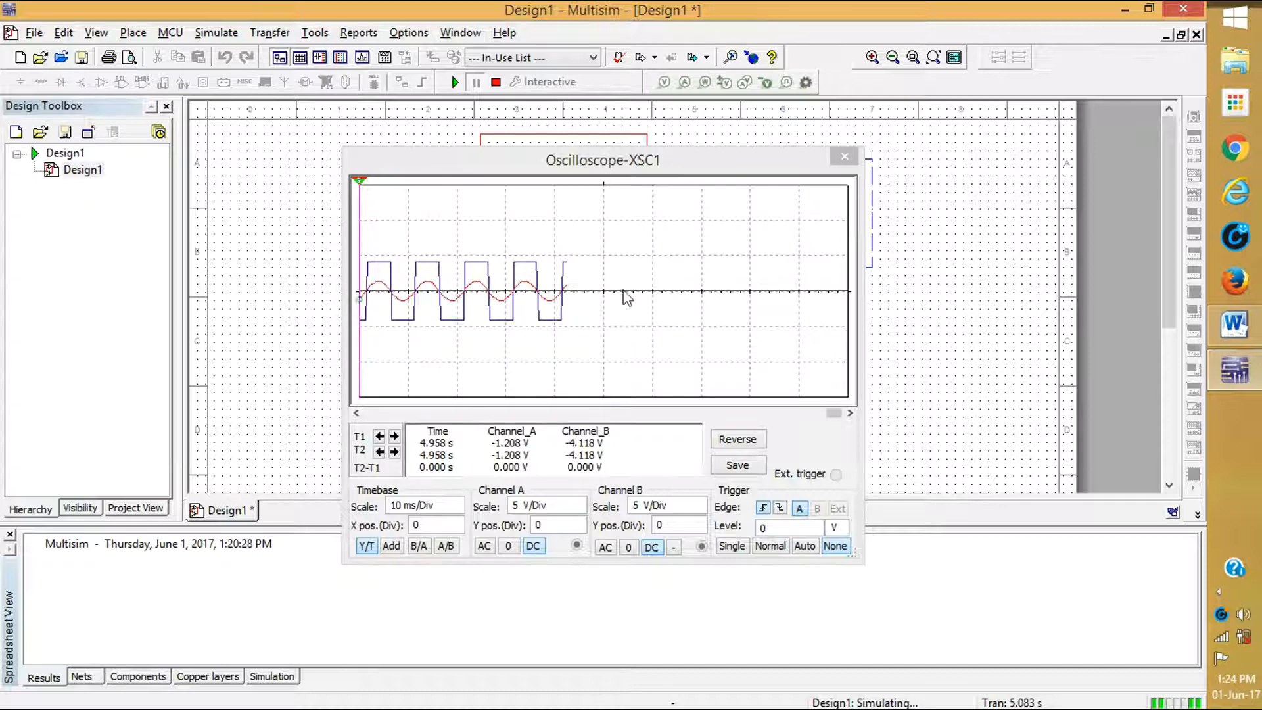
pyautogui.moveTo(515, 296)
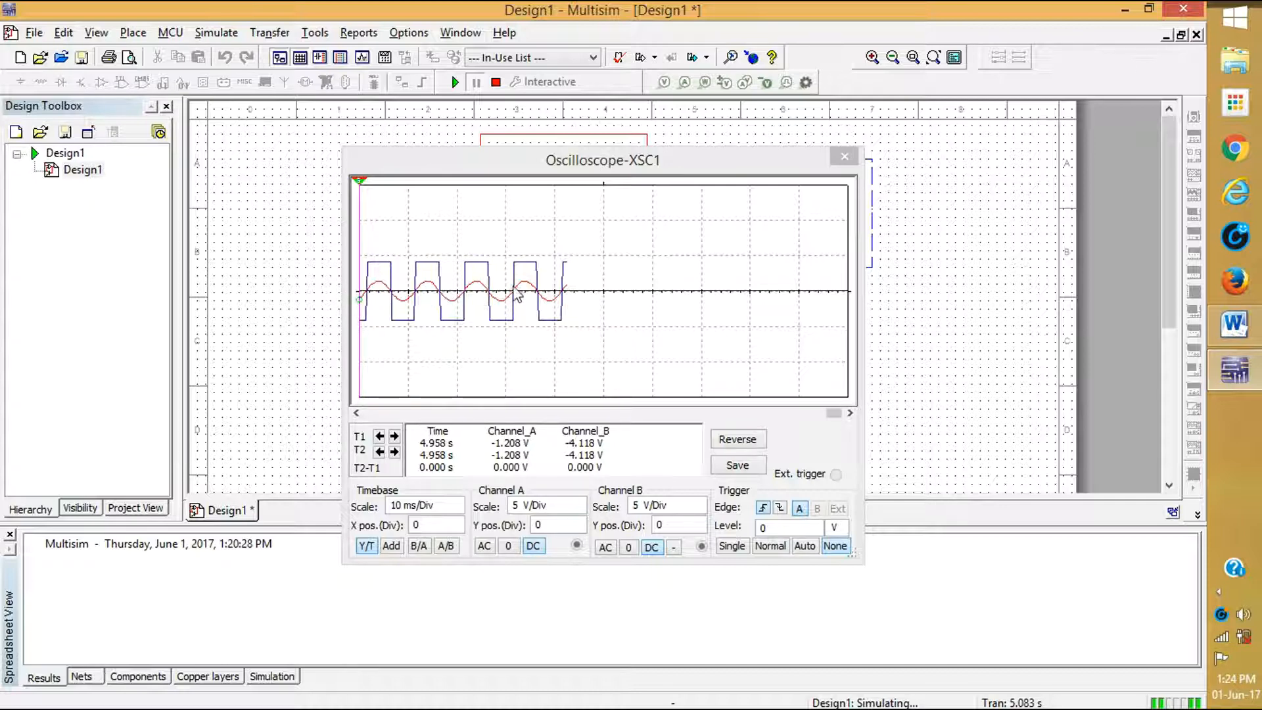
pyautogui.moveTo(530, 269)
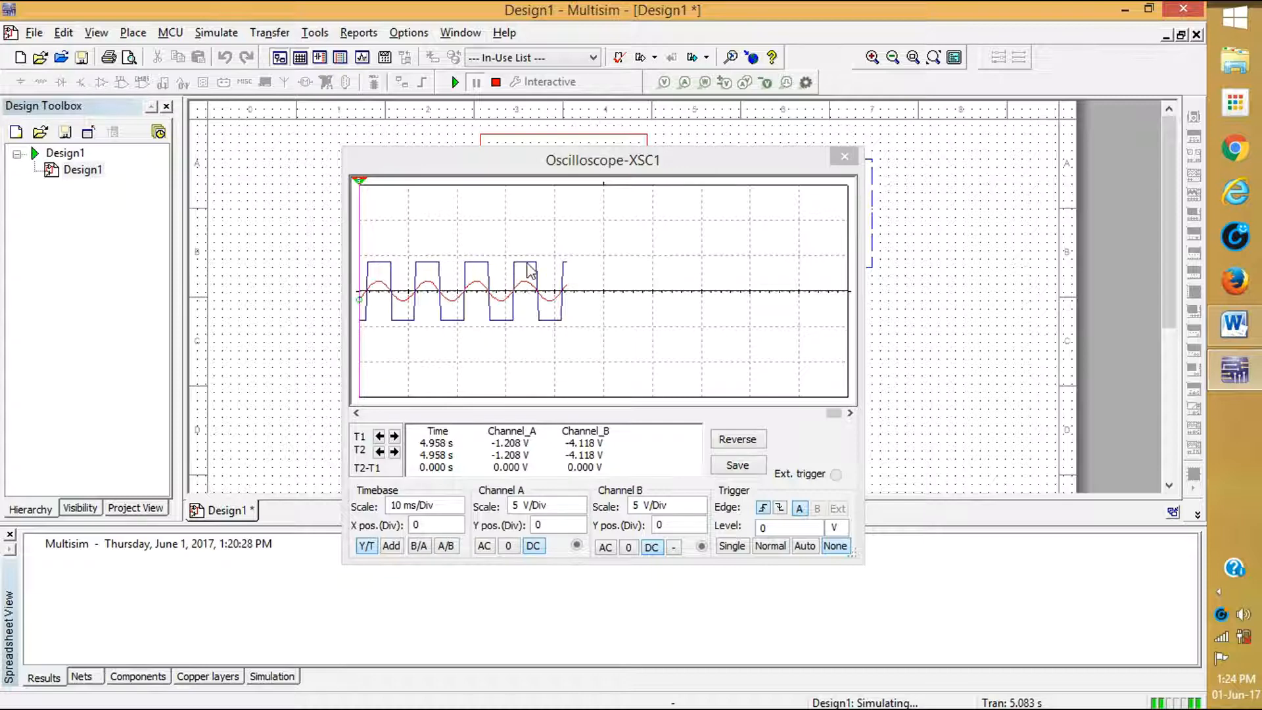
pyautogui.moveTo(495, 303)
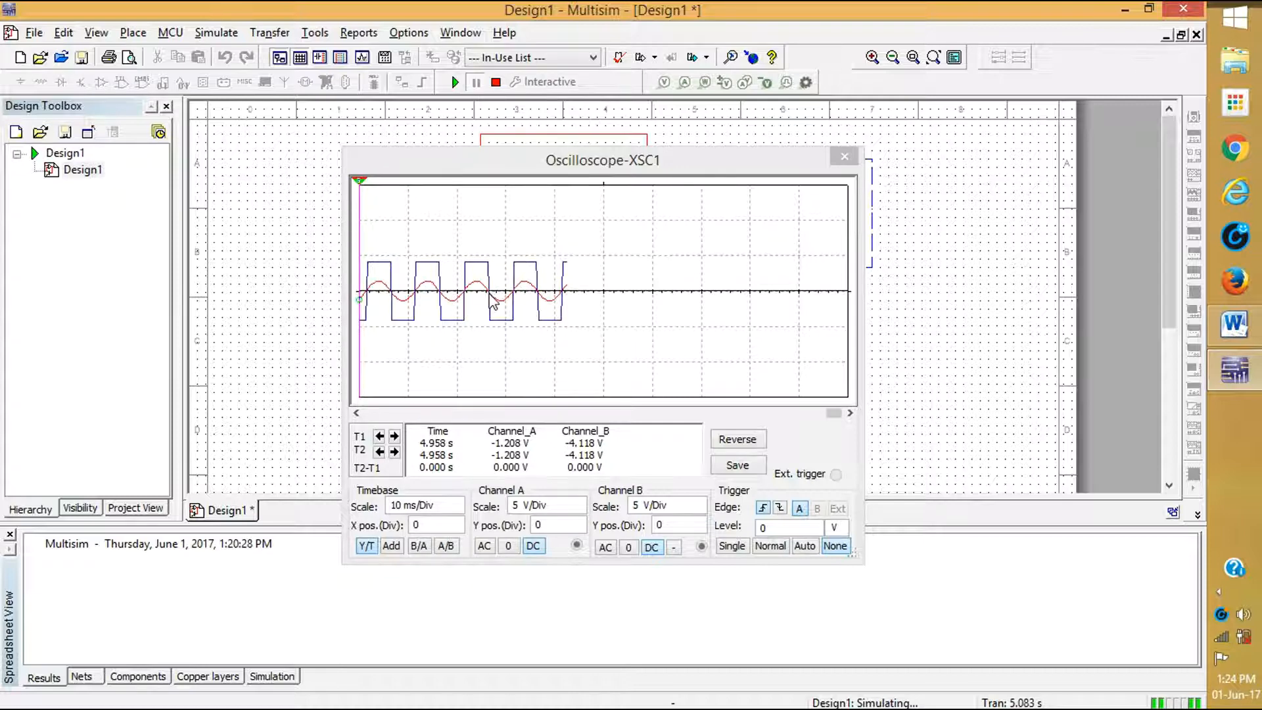
pyautogui.moveTo(491, 316)
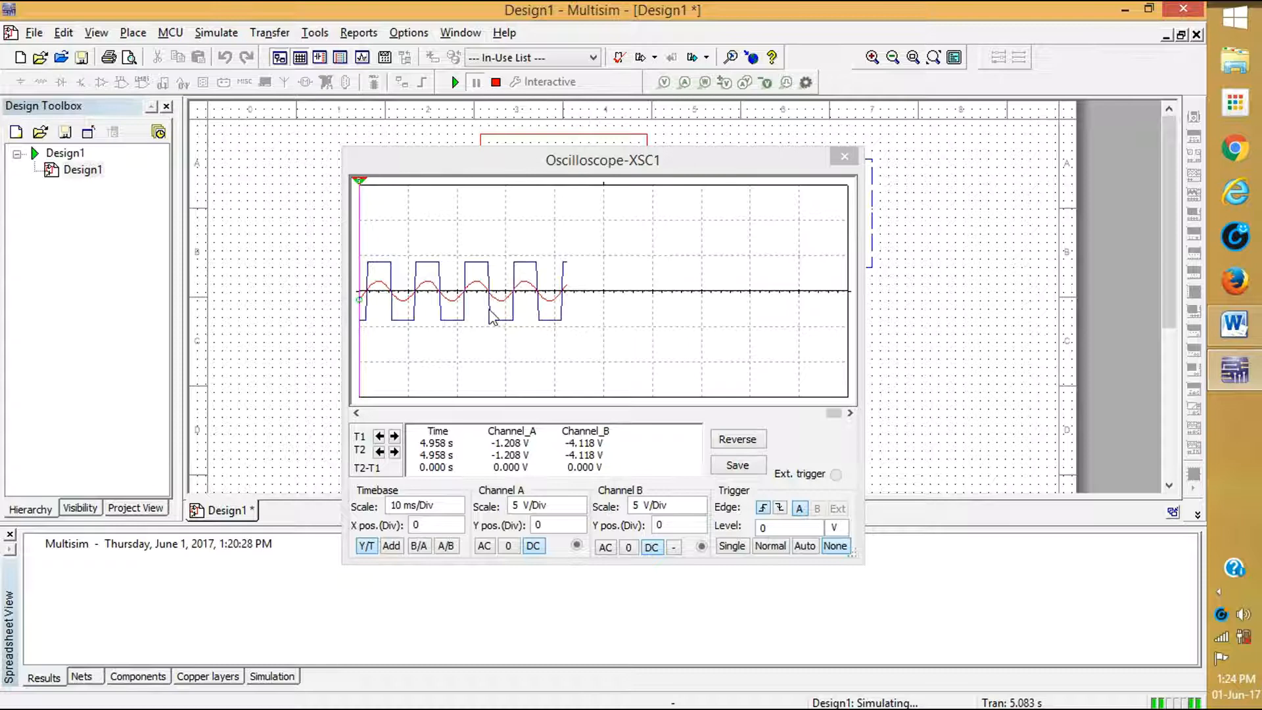
pyautogui.moveTo(523, 109)
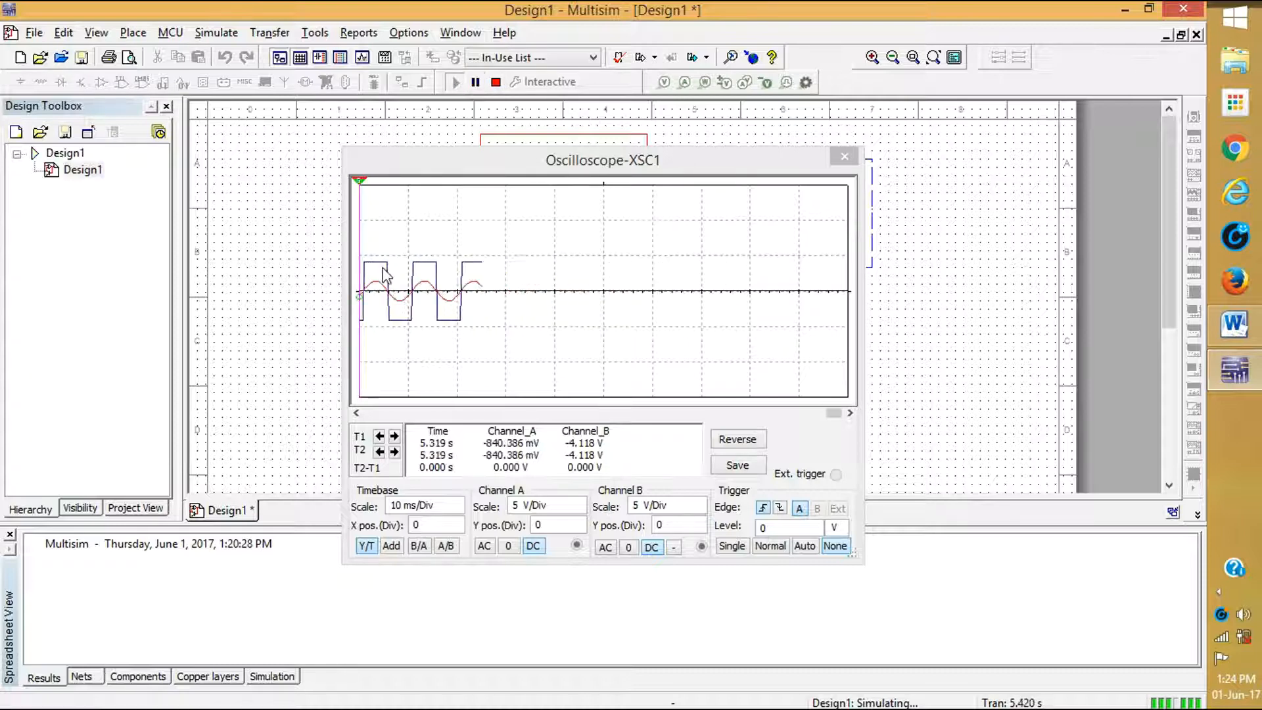
pyautogui.moveTo(475, 82)
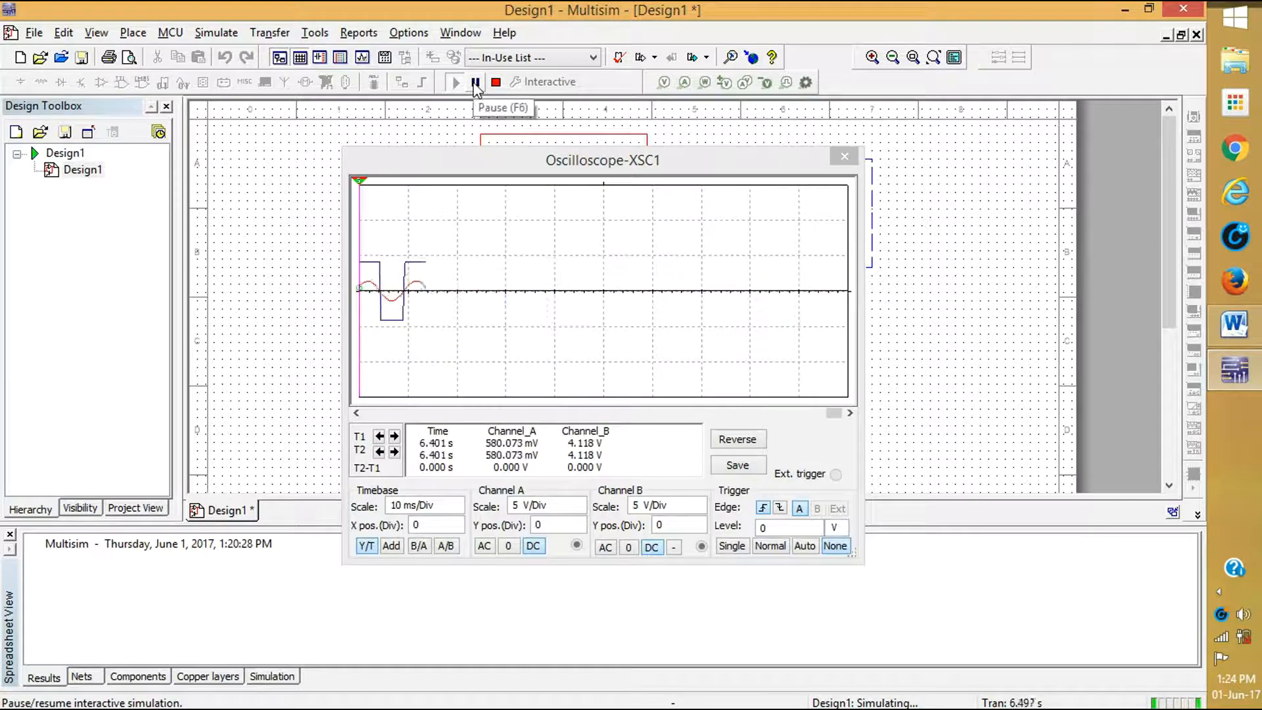
pyautogui.click(455, 82)
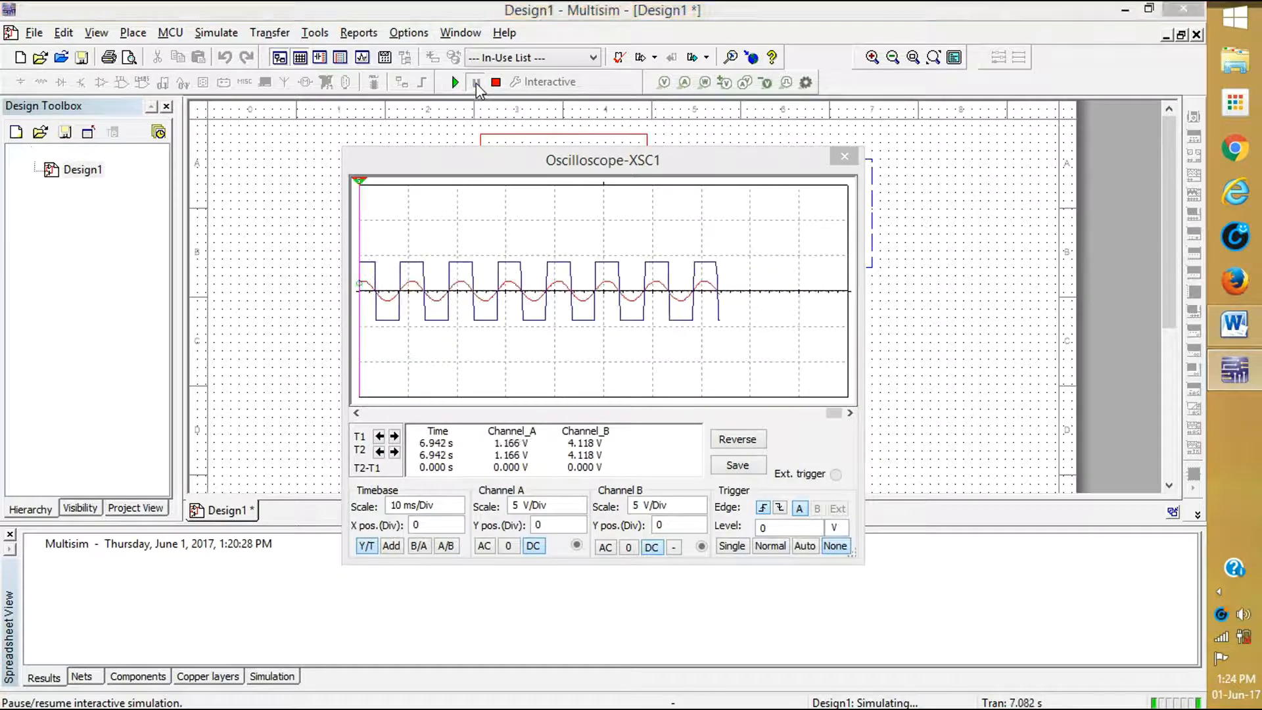
# Return to the Word document with the reference circuit diagram
pyautogui.click(1233, 324)
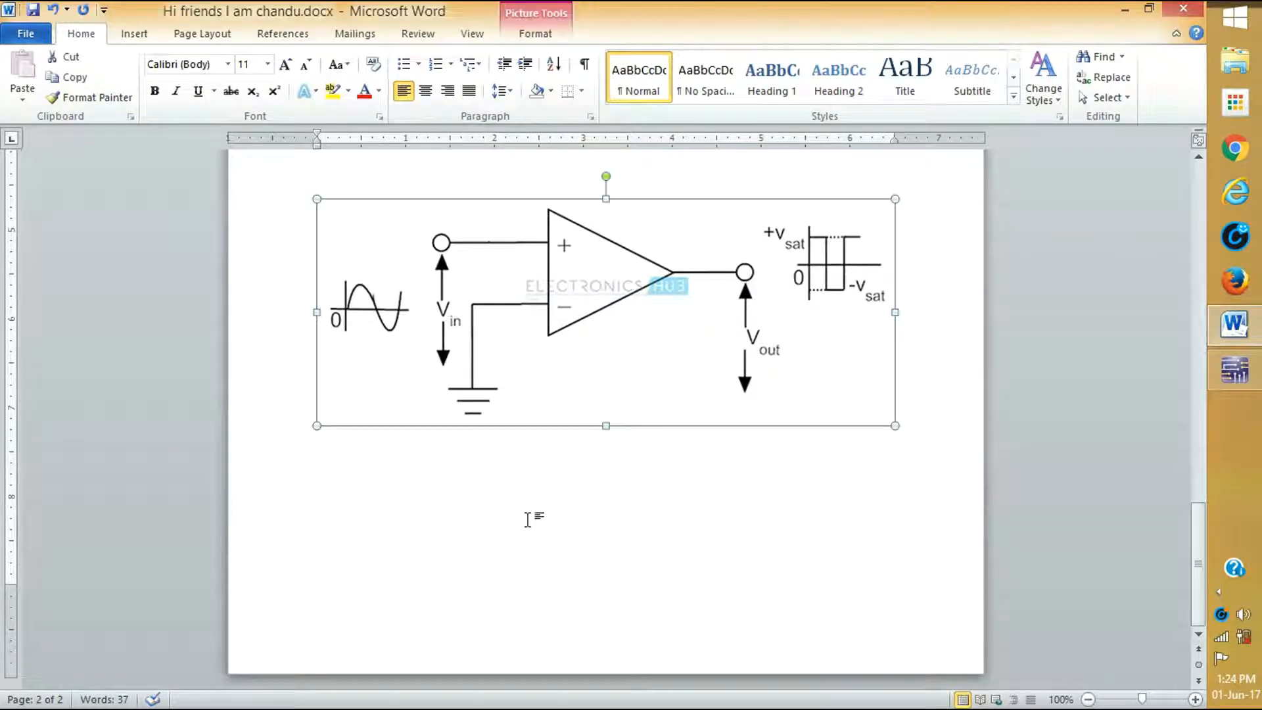